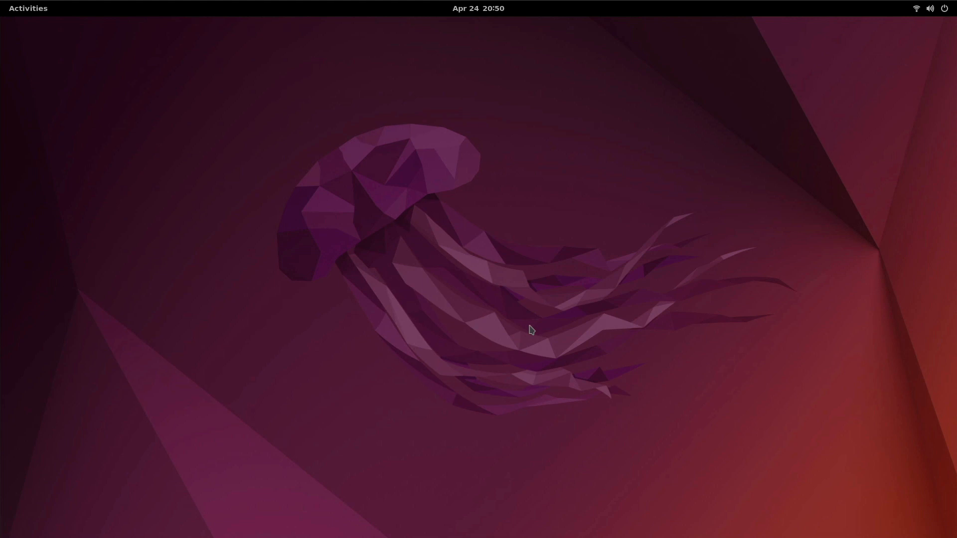
mouse_move(561, 290)
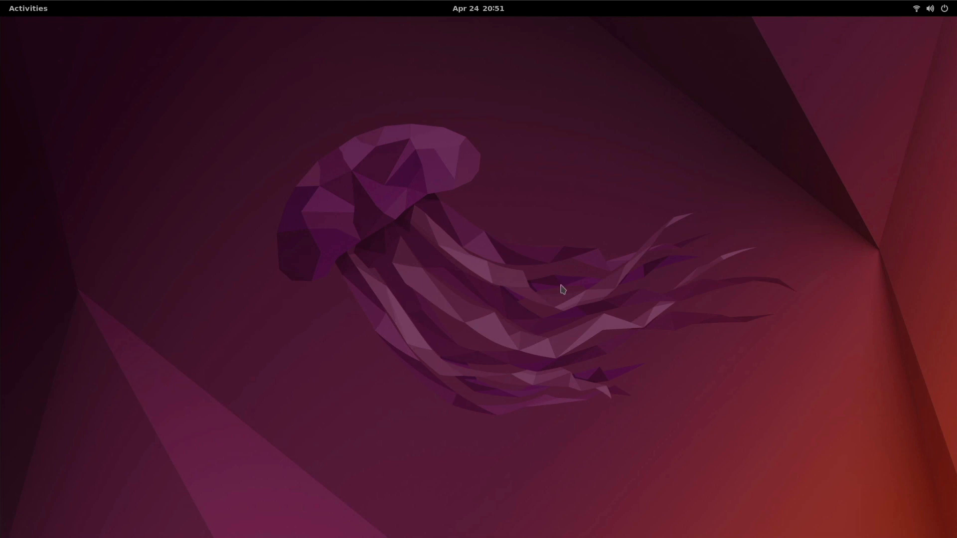
mouse_move(27, 9)
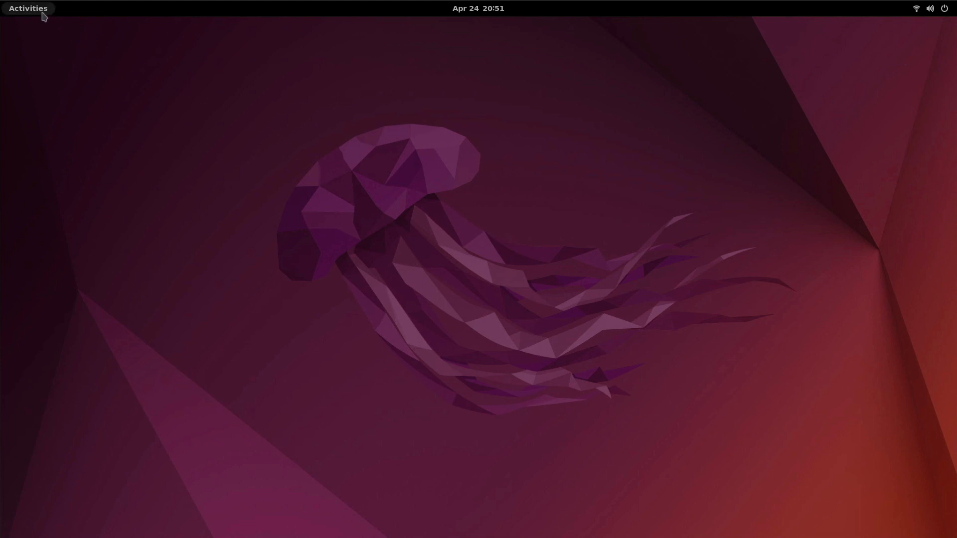
Check the system details page in Settings, then close Settings
left_click(28, 8)
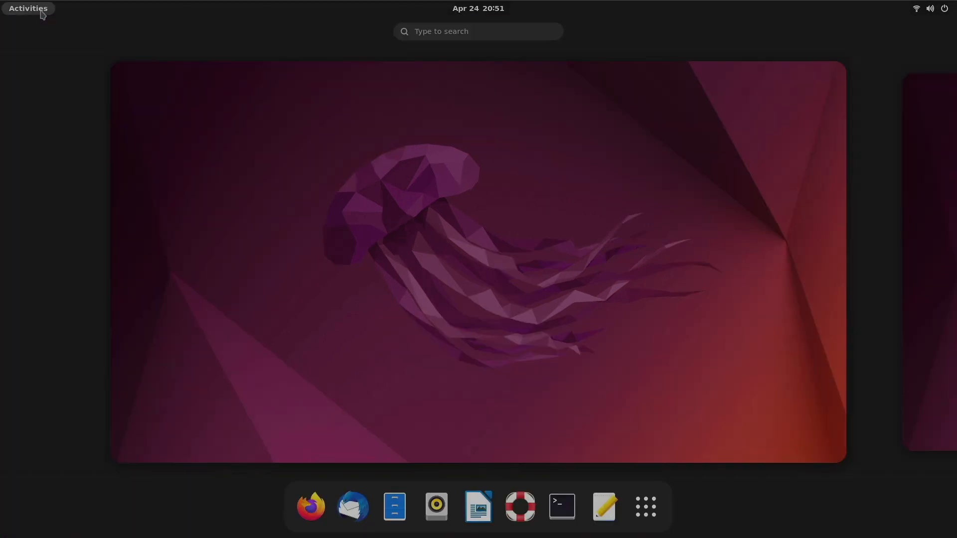
type("settin")
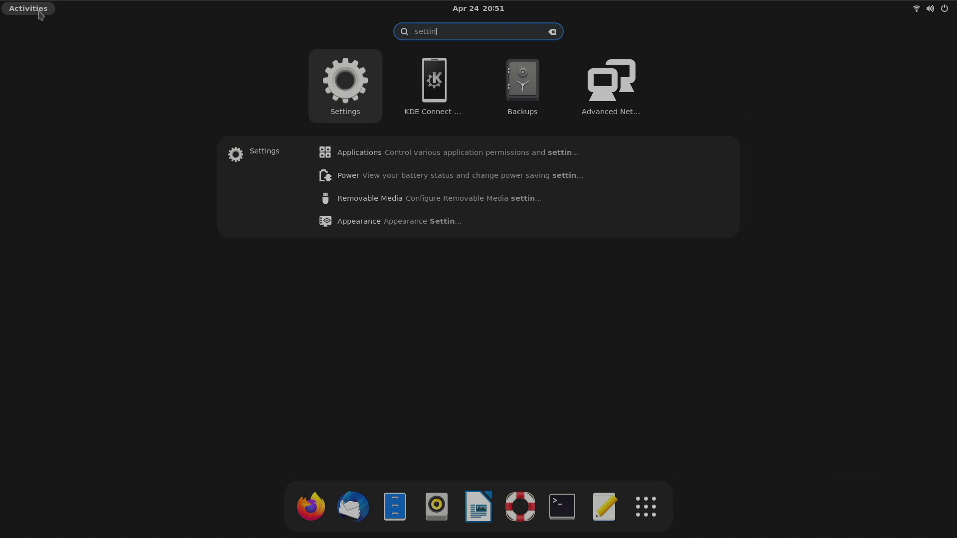
left_click(345, 80)
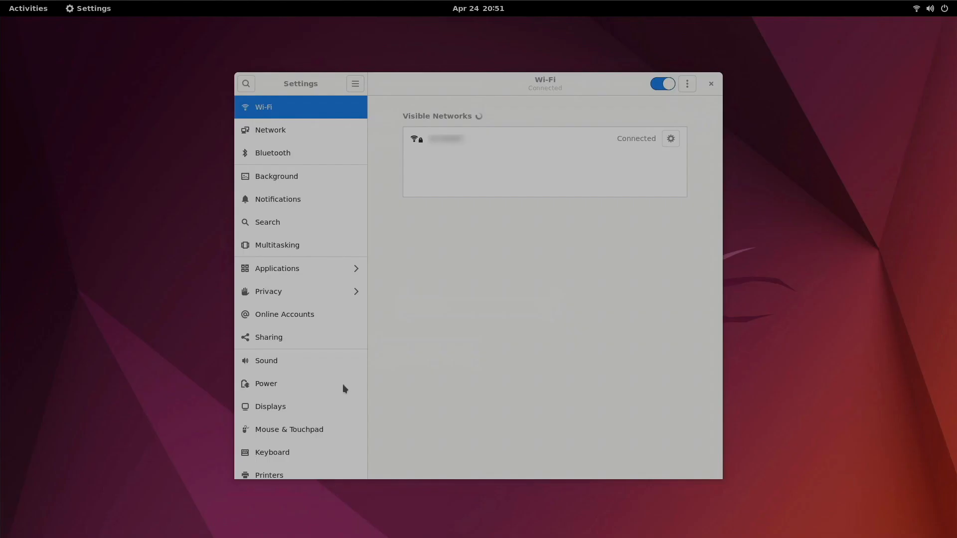
scroll("down", 3)
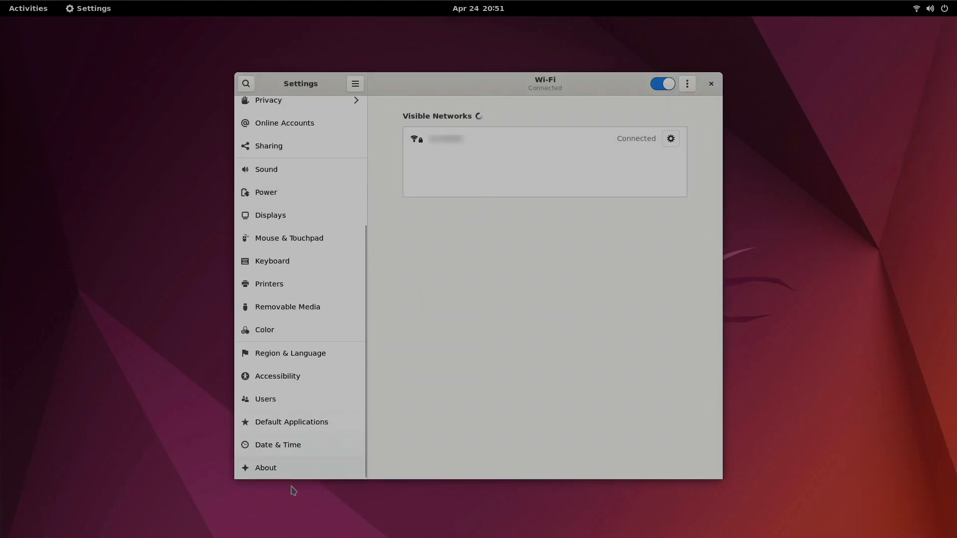
left_click(265, 467)
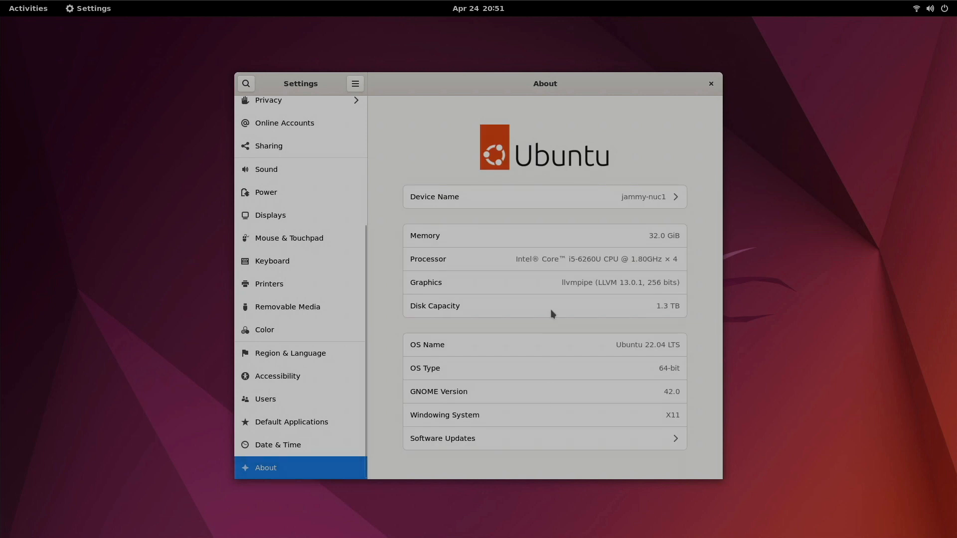
mouse_move(564, 268)
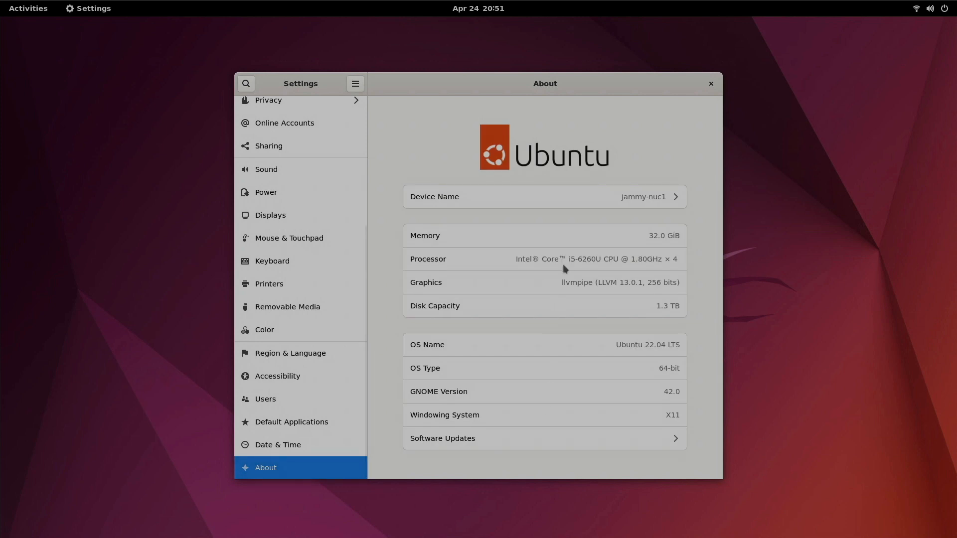
mouse_move(604, 270)
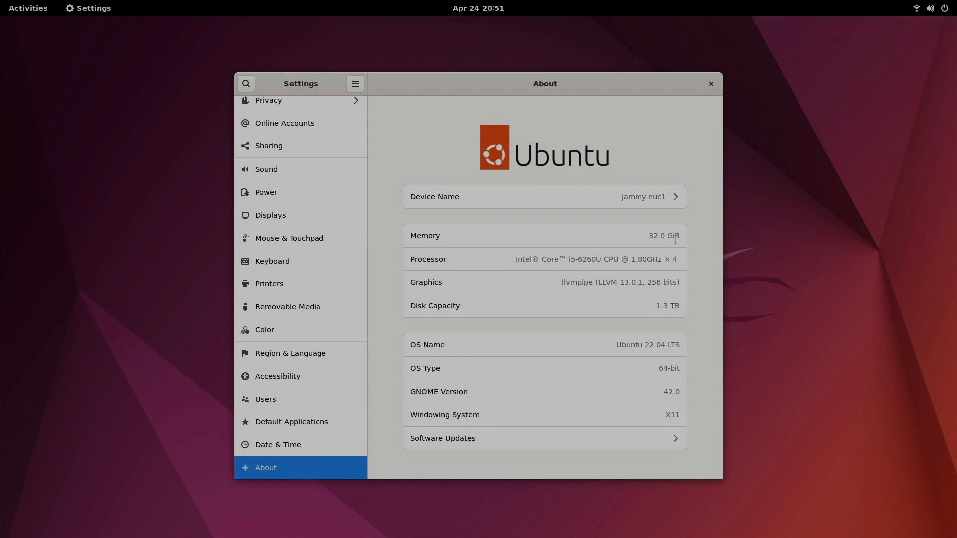
mouse_move(683, 310)
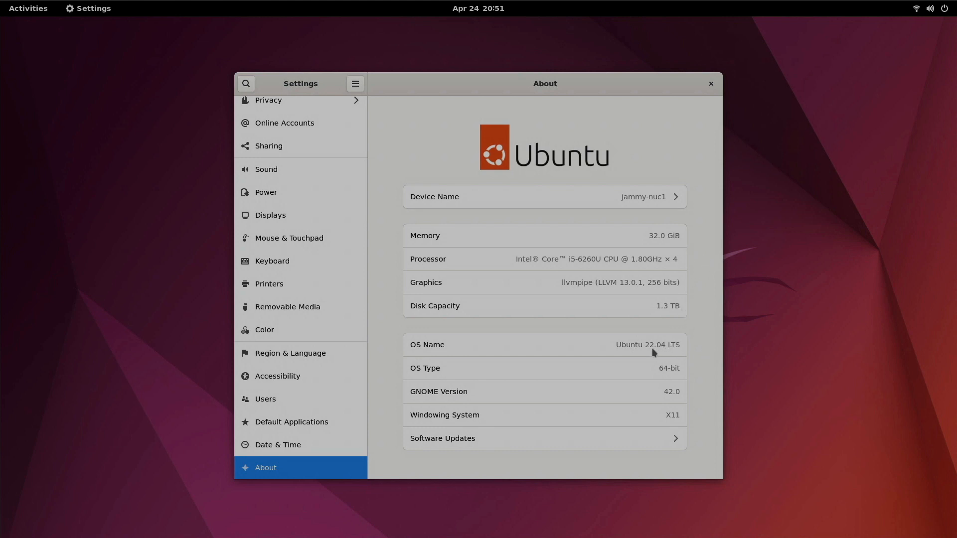
mouse_move(682, 359)
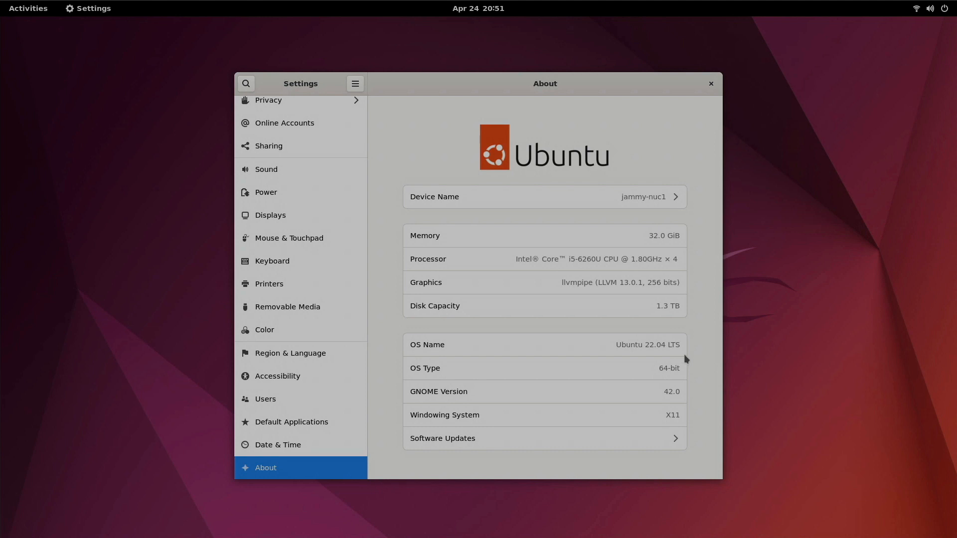
mouse_move(718, 234)
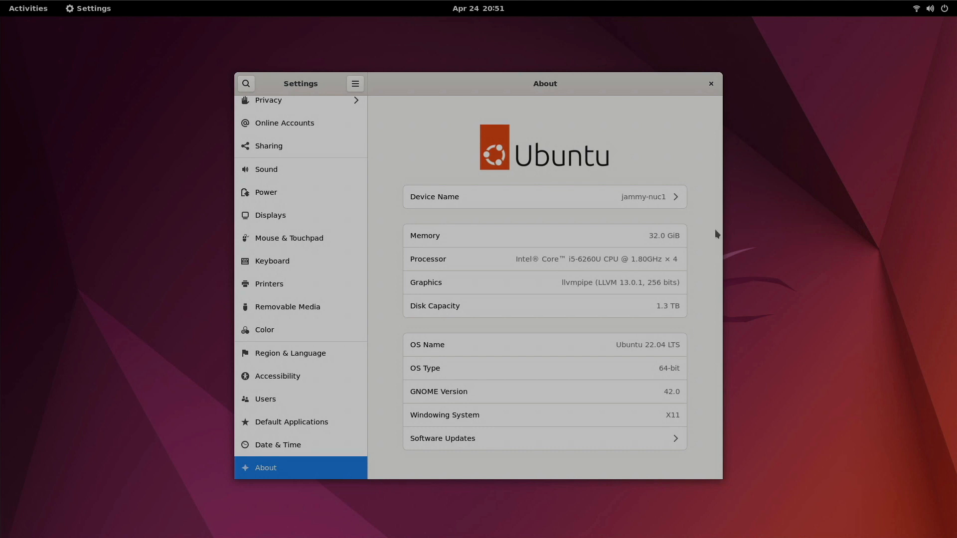
left_click(709, 84)
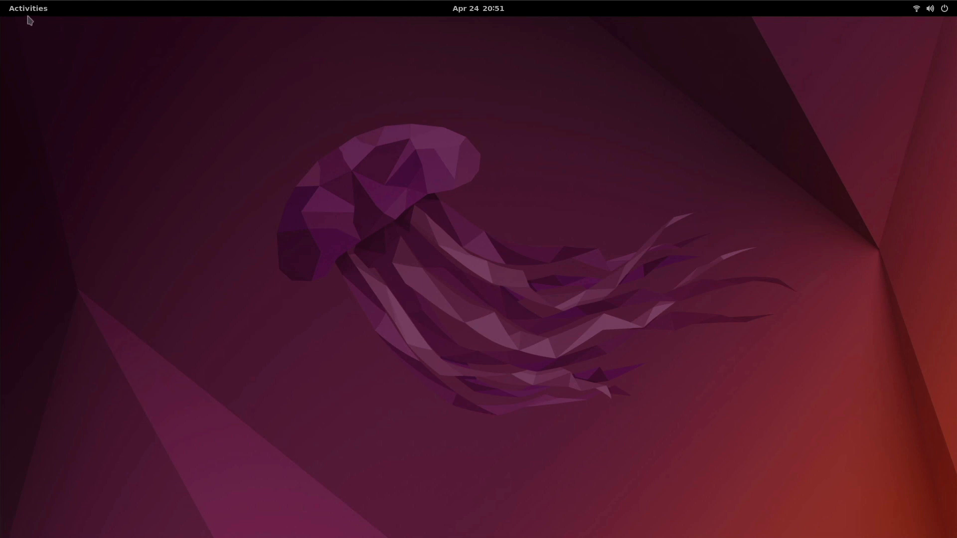
left_click(27, 8)
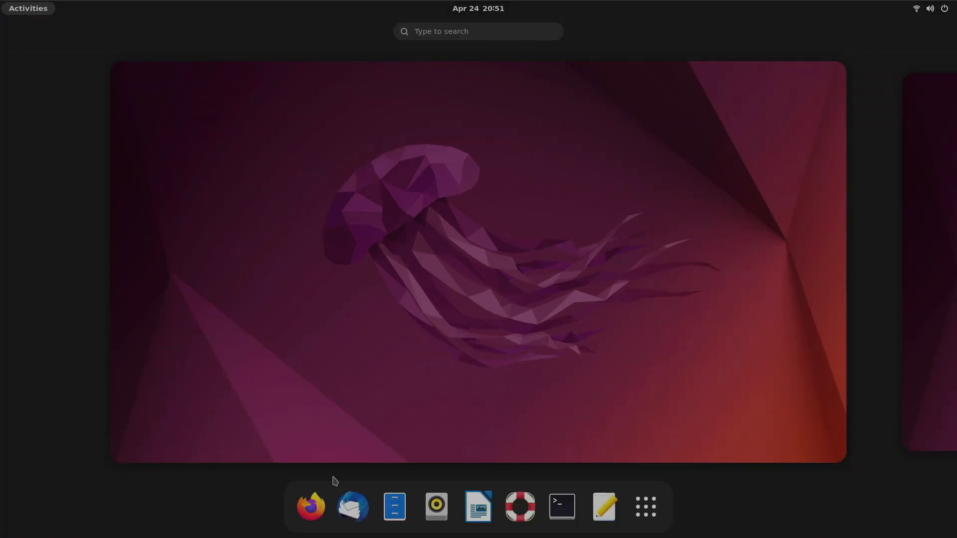
left_click(310, 505)
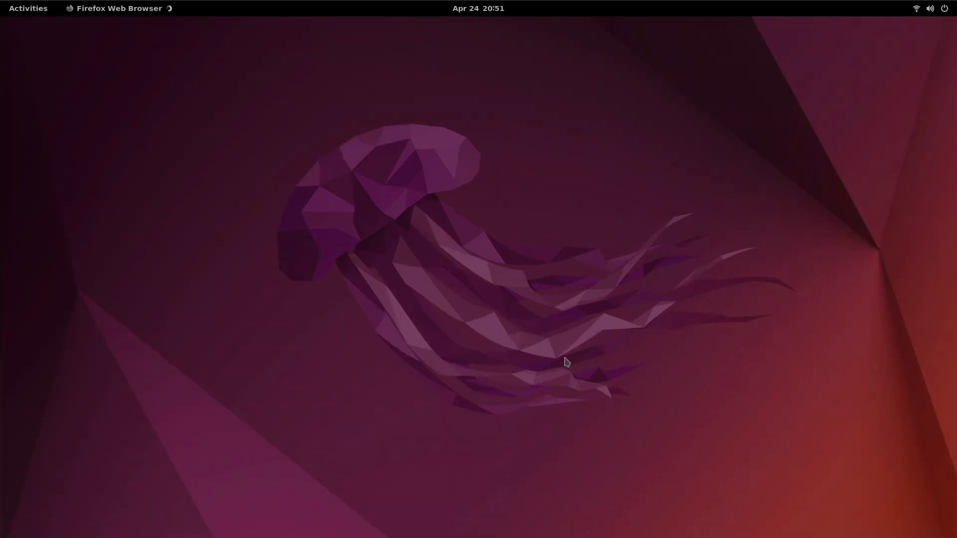
left_click(119, 8)
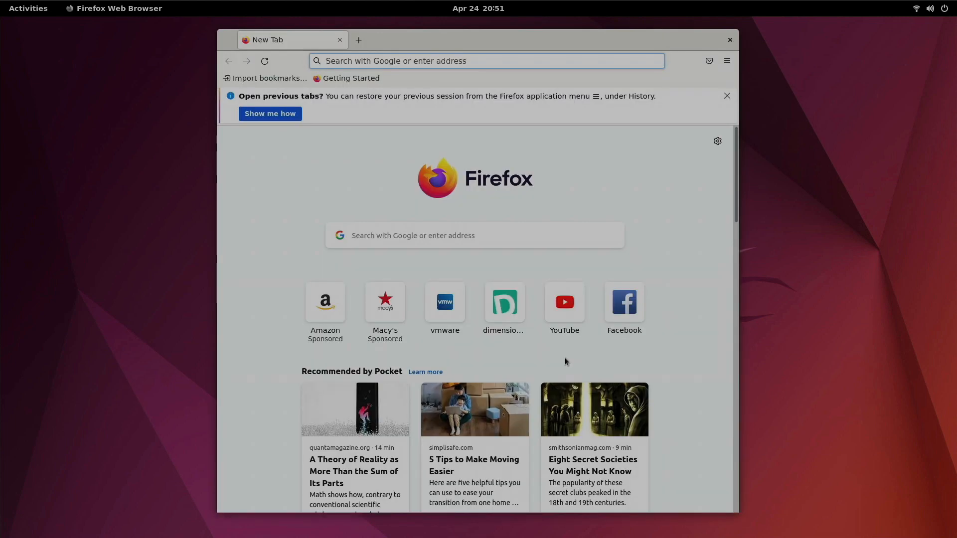
left_click(486, 60)
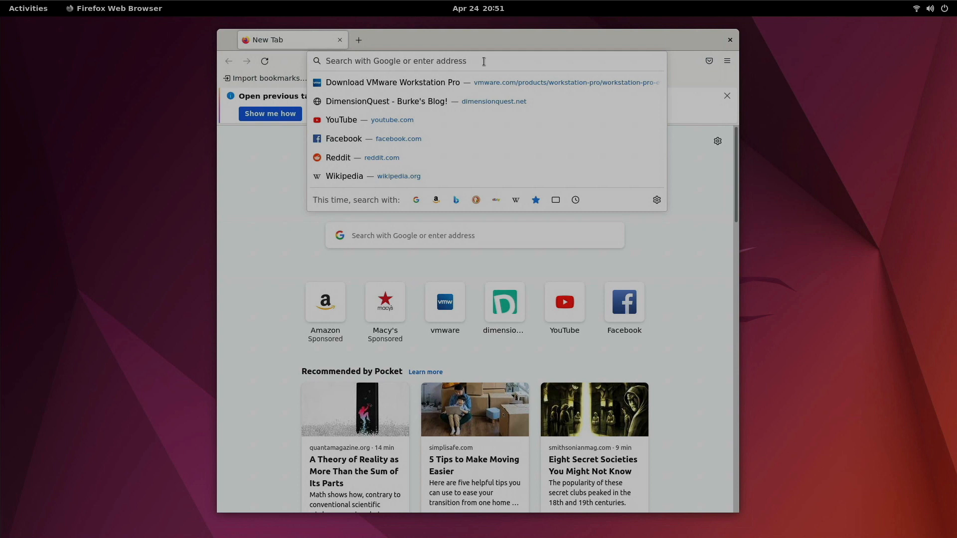
type("www.vmware.com/")
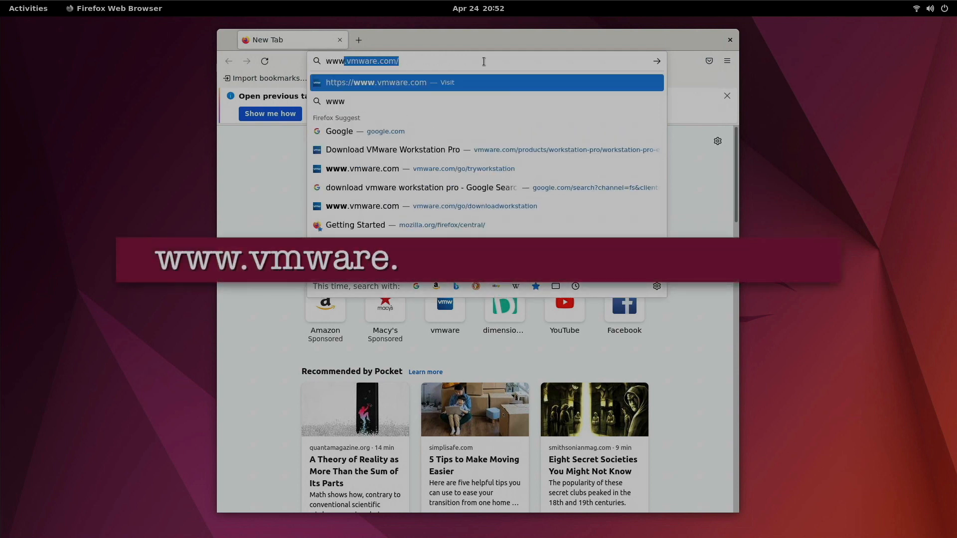
type("go/")
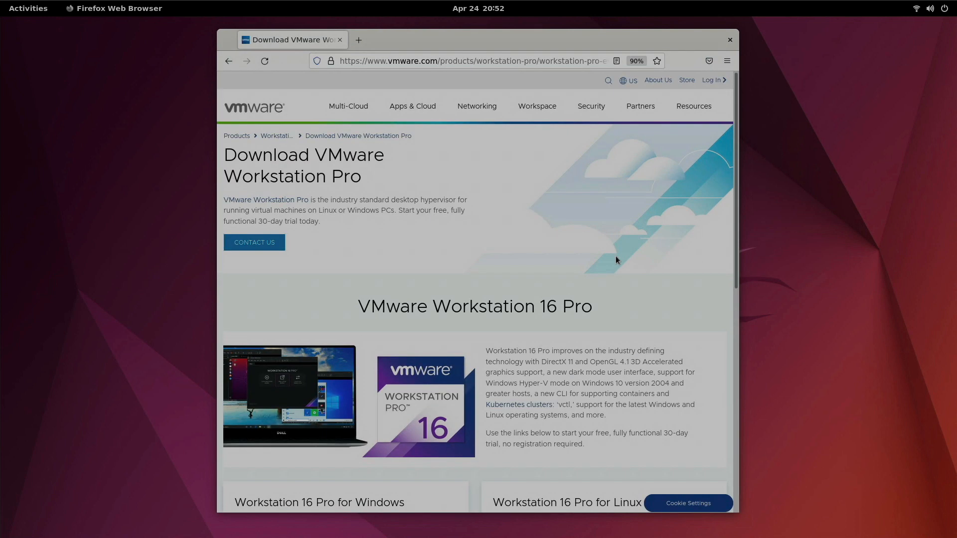
Download the Workstation 16 Pro for Linux bundle (16.2.3, 523 MB)
scroll("down", 3)
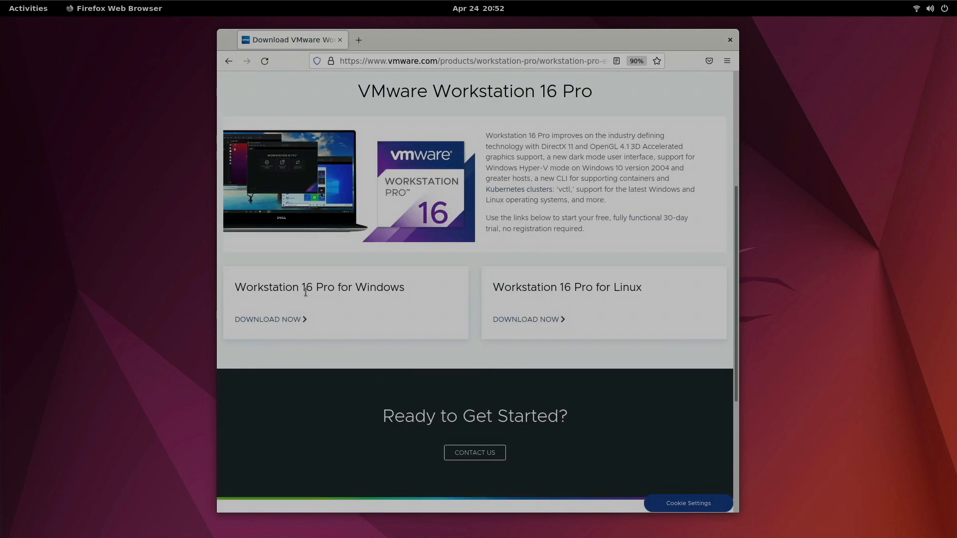
mouse_move(573, 307)
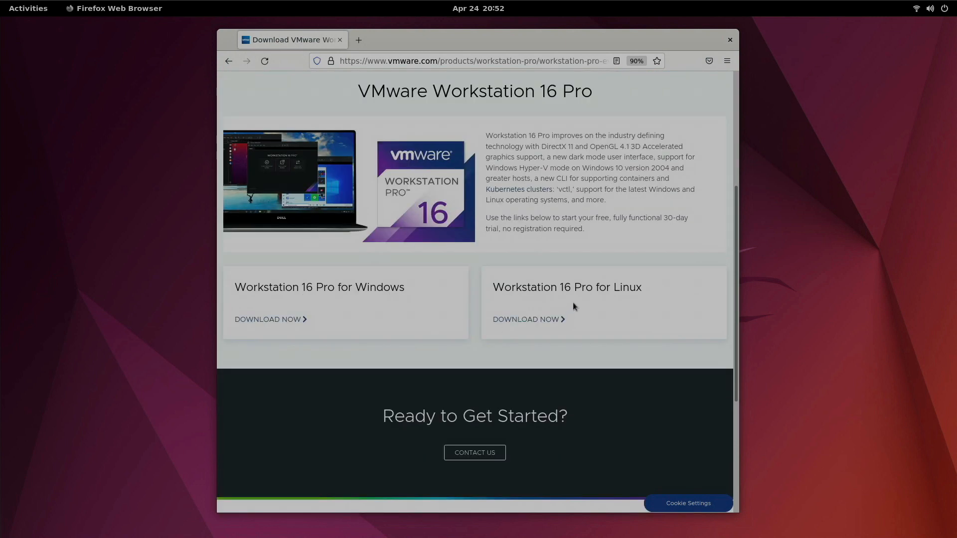
mouse_move(626, 320)
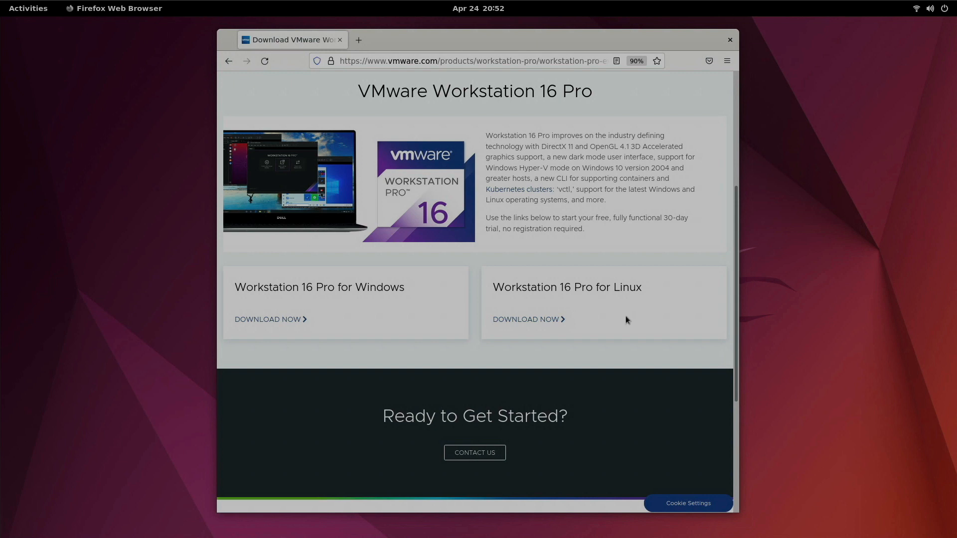
mouse_move(557, 328)
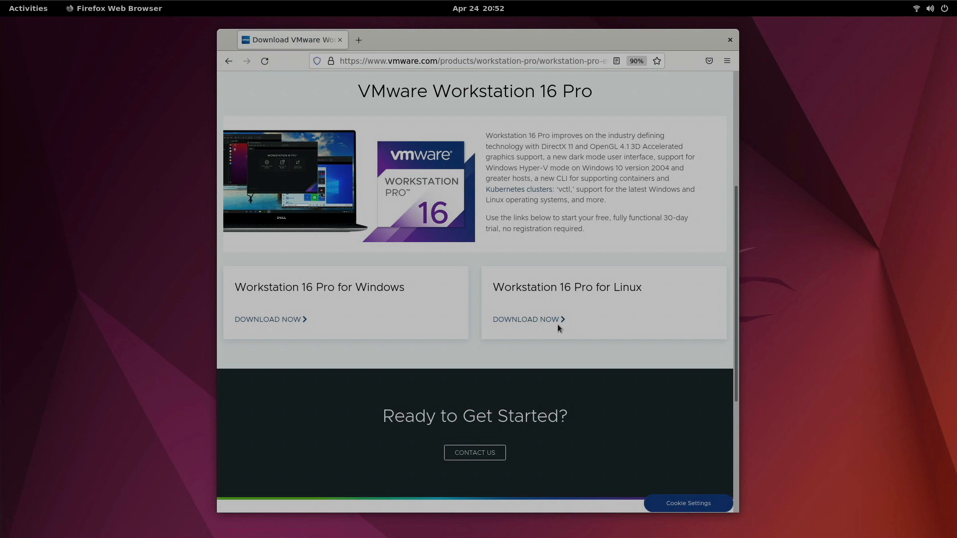
left_click(524, 319)
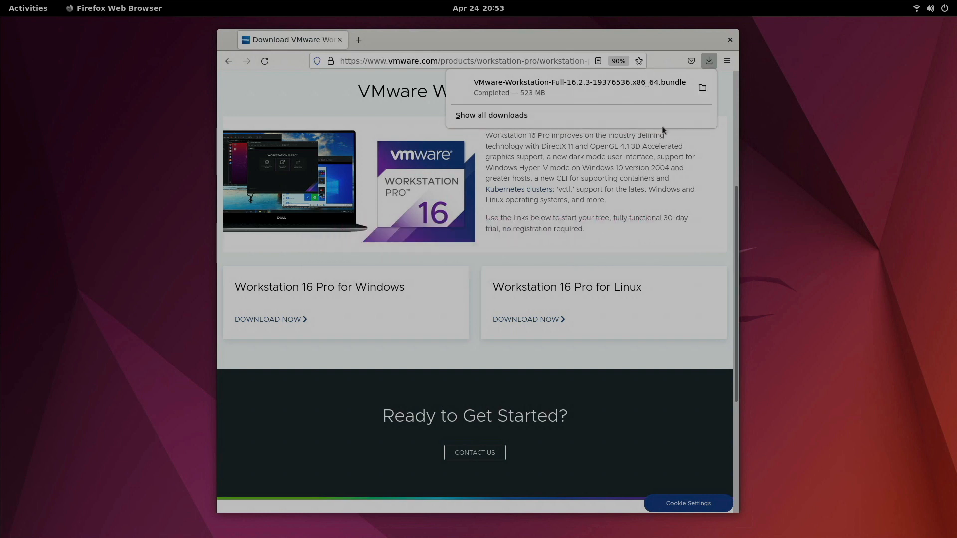
mouse_move(701, 88)
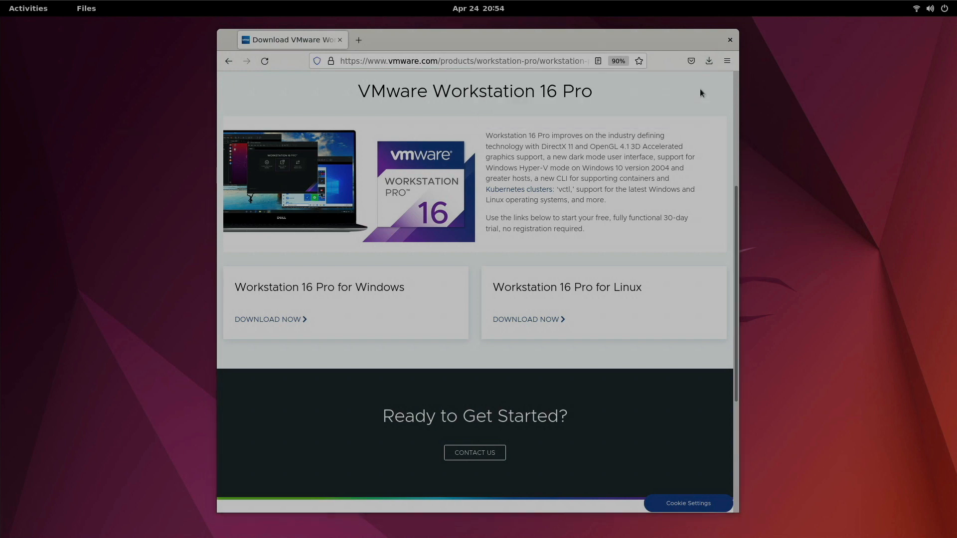
Enable 'Allow executing file as program' in the VMware bundle's Permissions properties
left_click(85, 8)
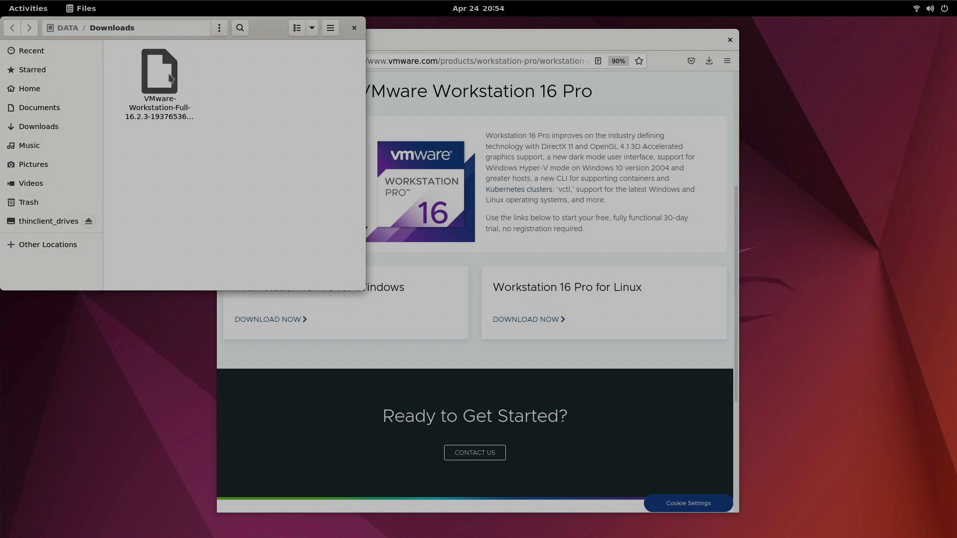
right_click(159, 82)
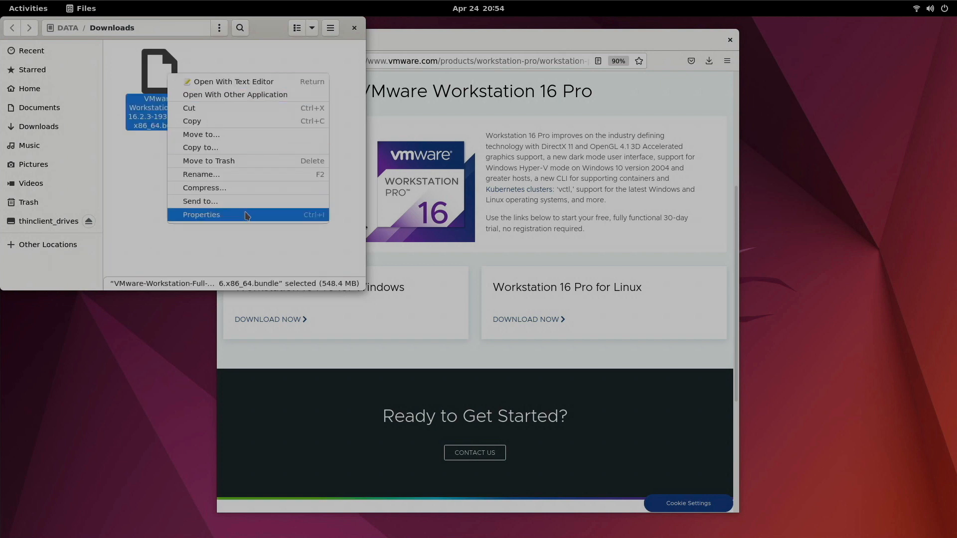
left_click(201, 214)
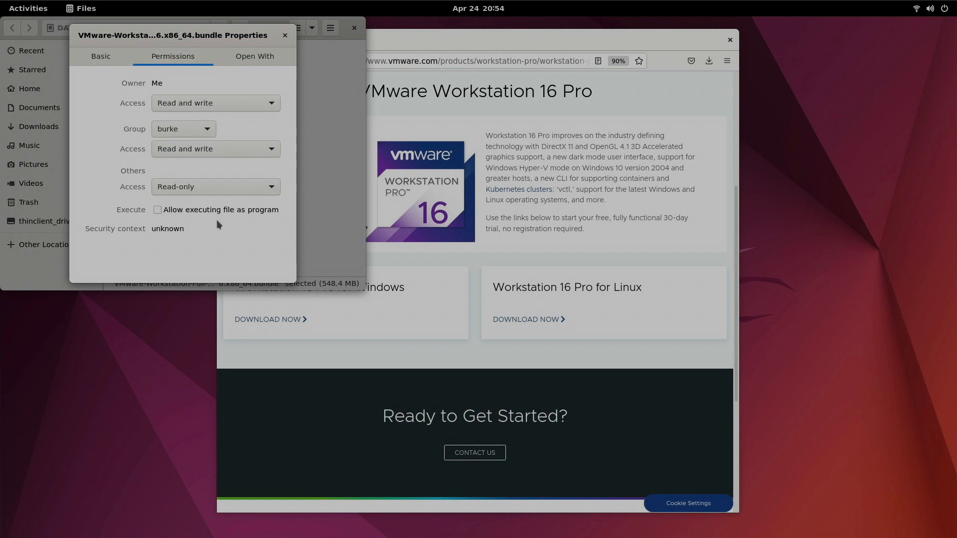
mouse_move(272, 217)
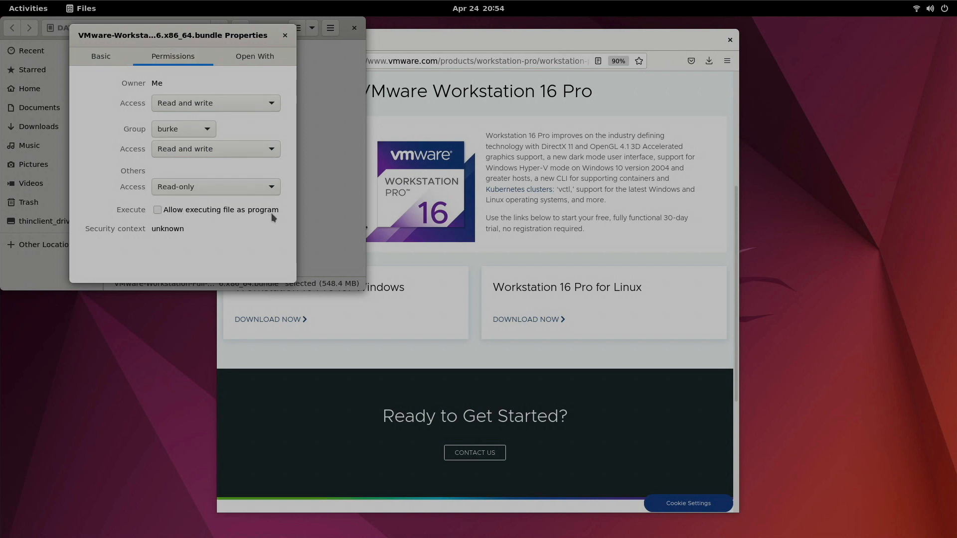
left_click(157, 210)
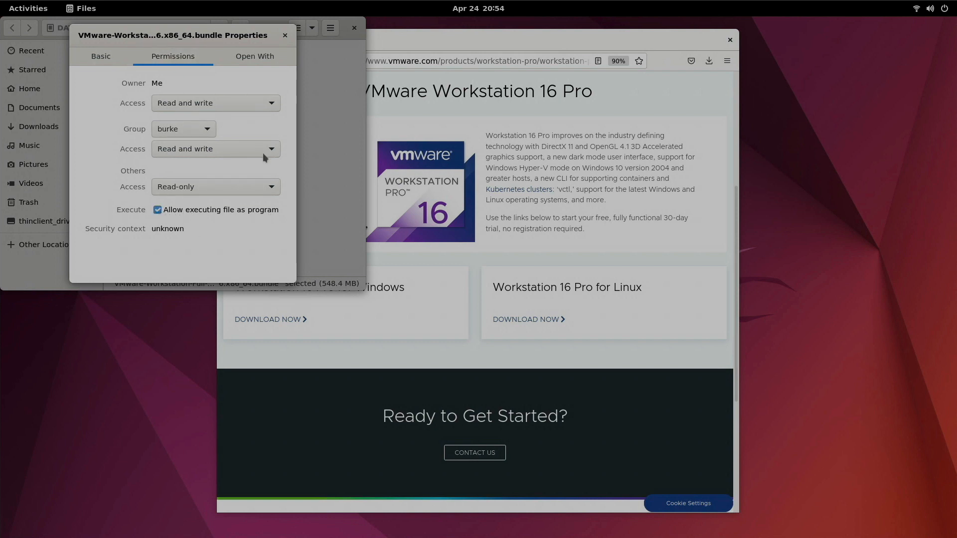
left_click(285, 34)
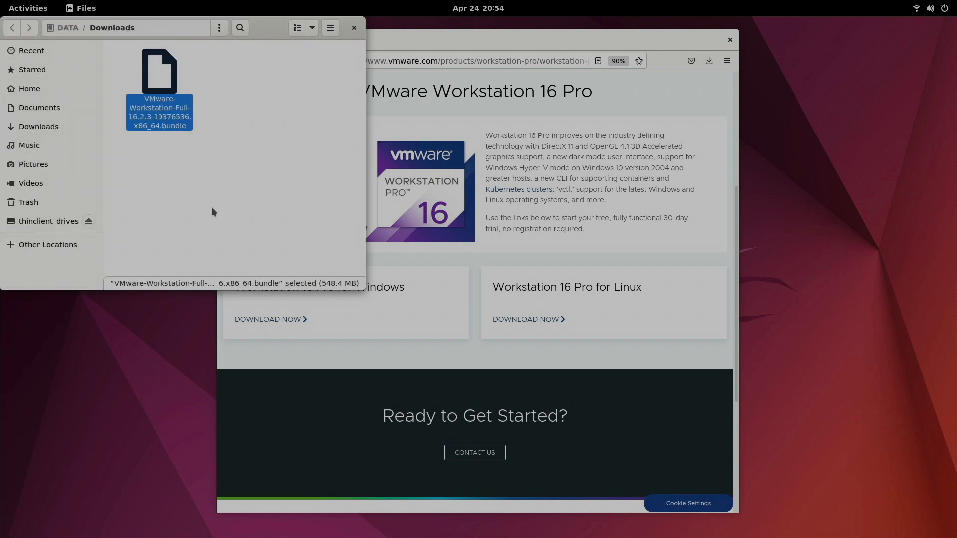
left_click(214, 212)
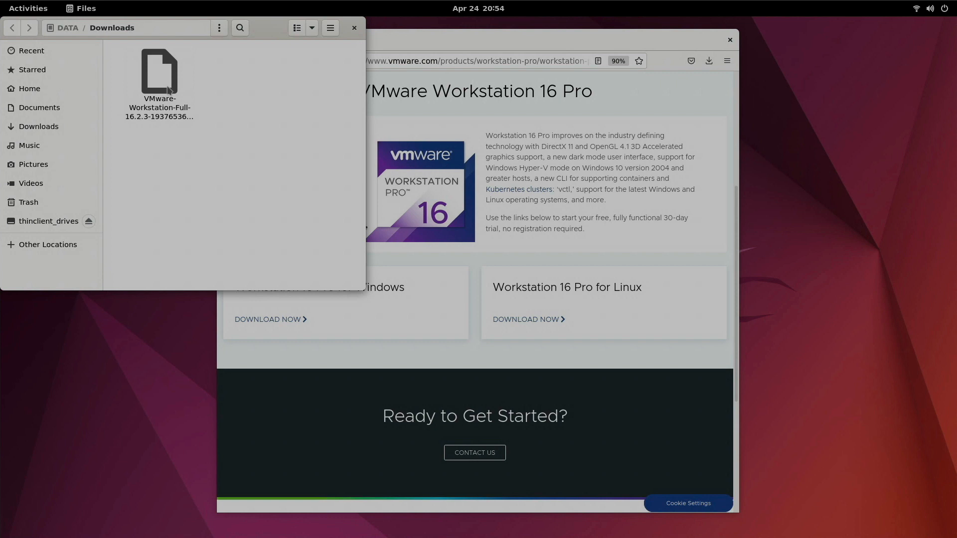
right_click(158, 73)
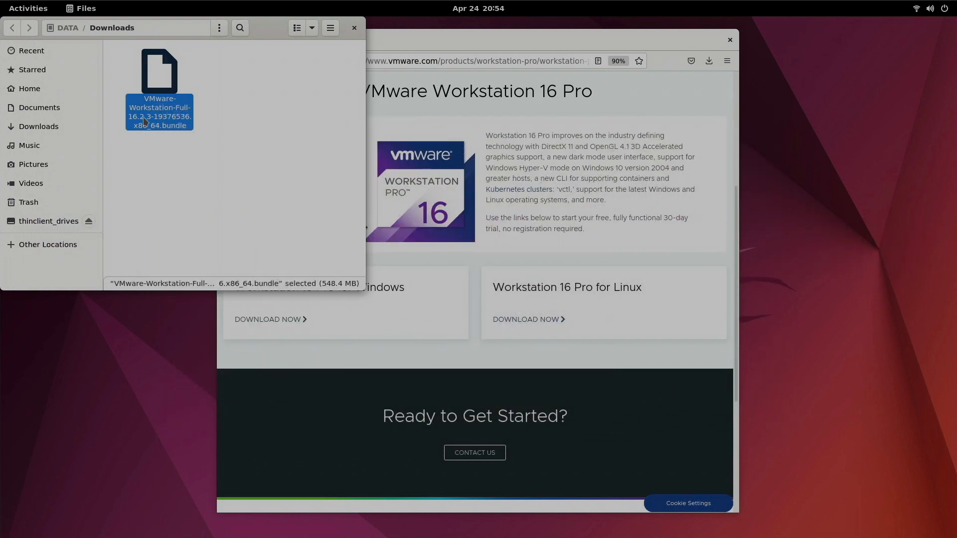
mouse_move(193, 187)
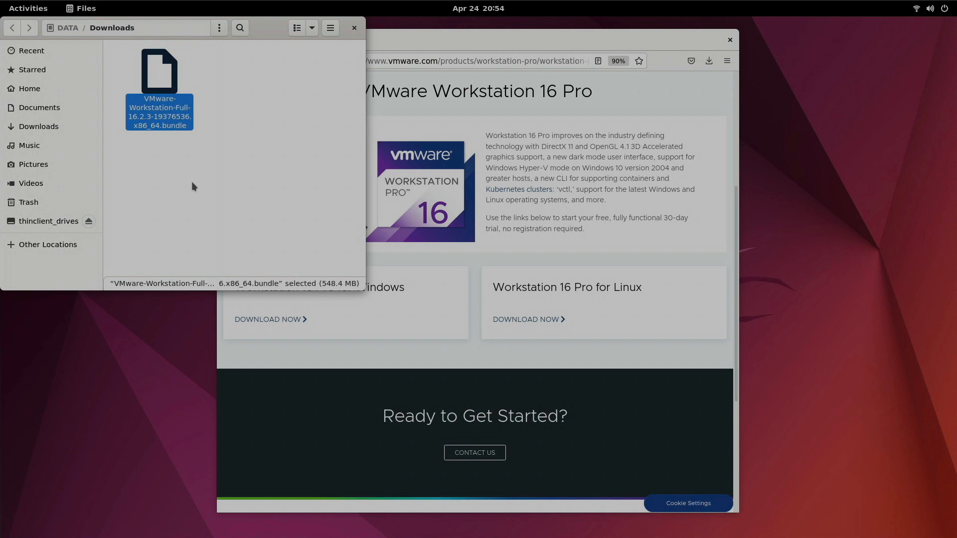
mouse_move(202, 204)
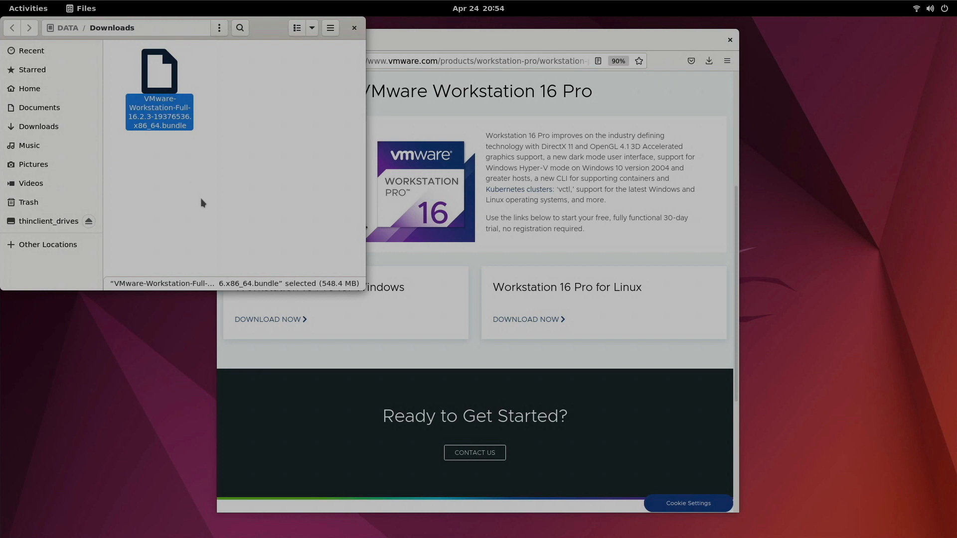
left_click(178, 188)
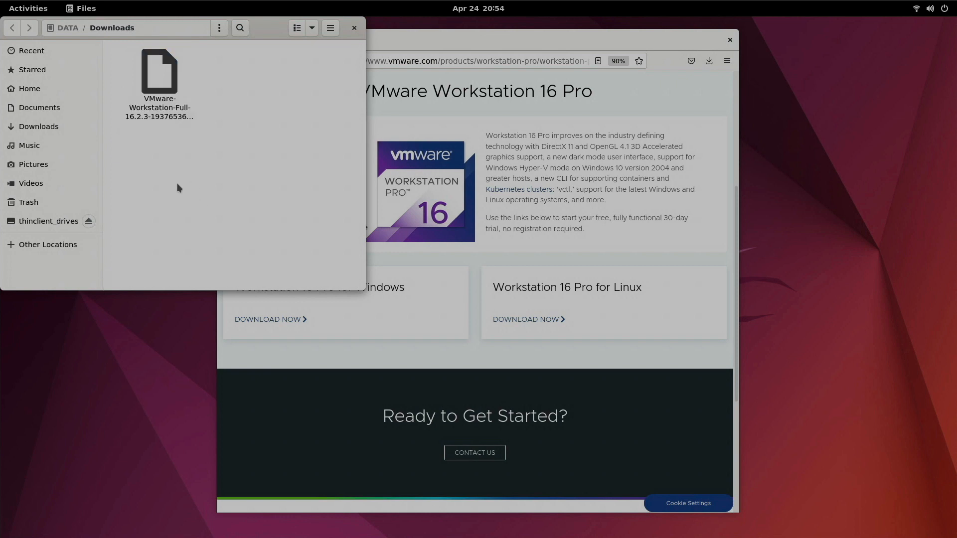
From a Downloads terminal, run sudo ./VMware-Workstation-Full-16.2.3-19376536.x86_64.bundle and enter the password
right_click(178, 190)
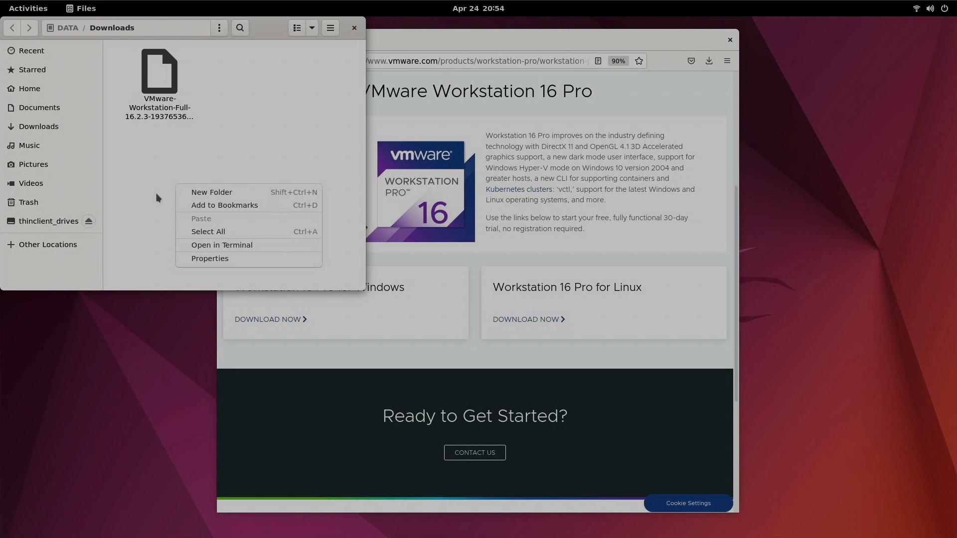
left_click(222, 244)
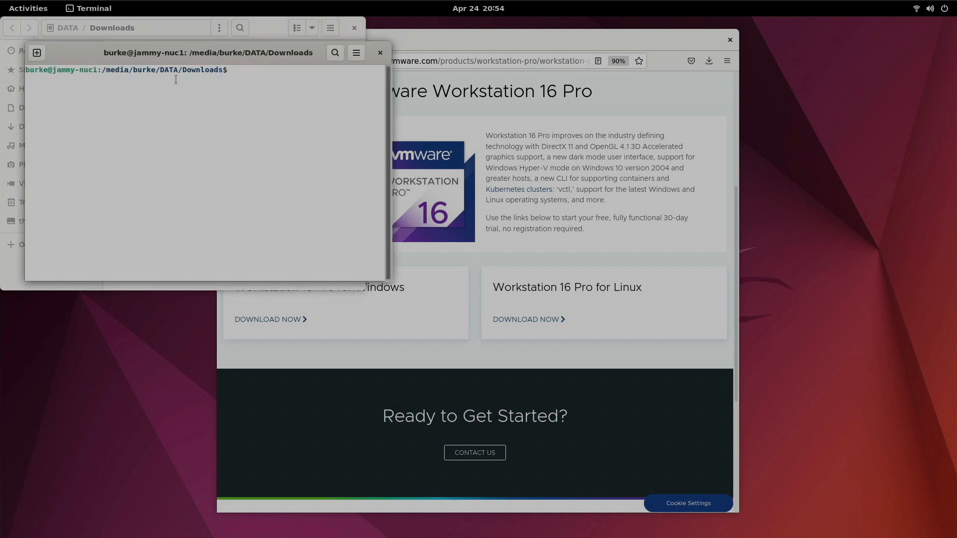
mouse_move(278, 125)
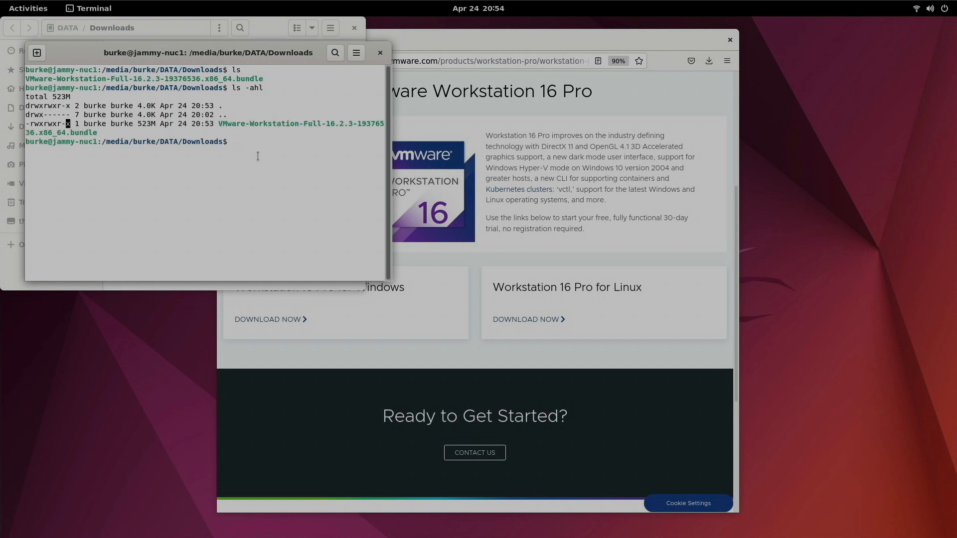
mouse_move(267, 141)
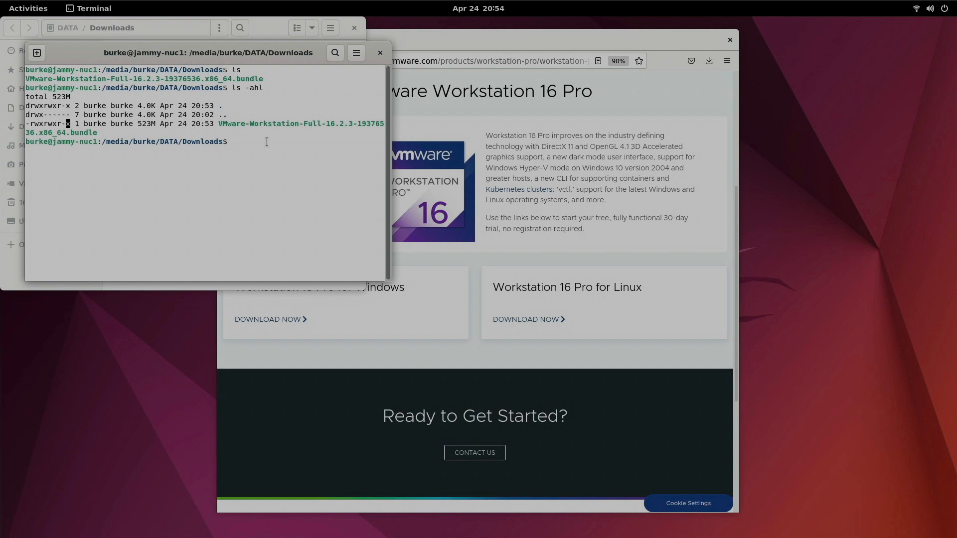
type("sudo ./VMware-Workstation-Full-16.2.3-19376536.x86_64.bundle")
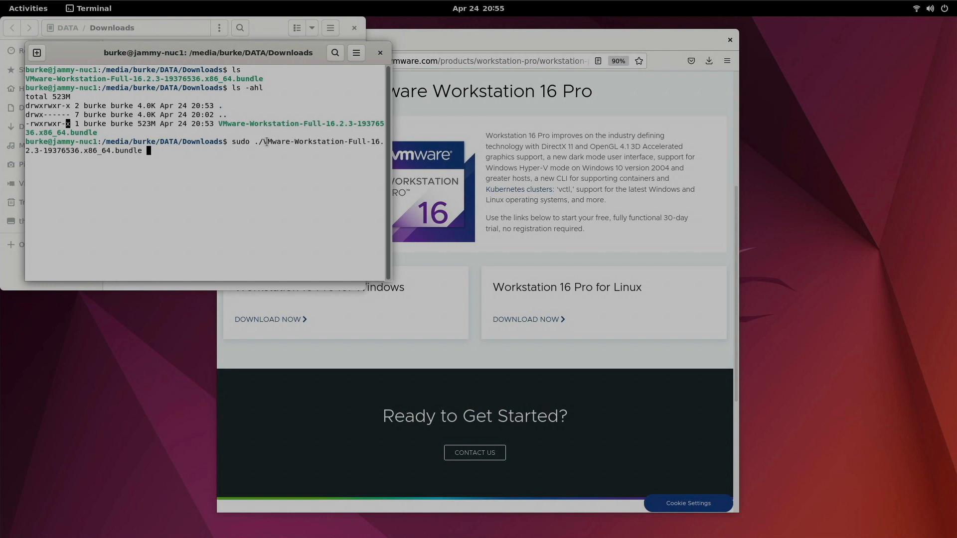
key("Return")
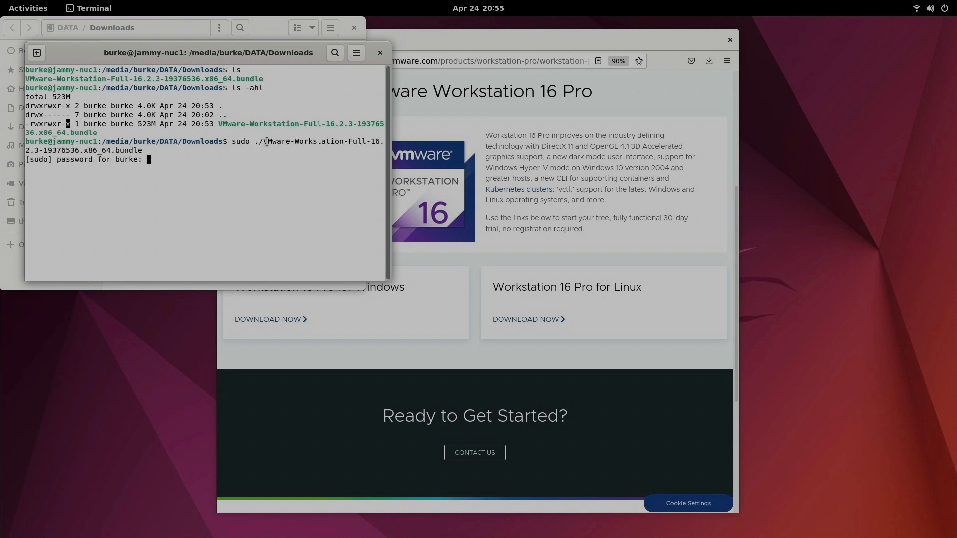
key("Return")
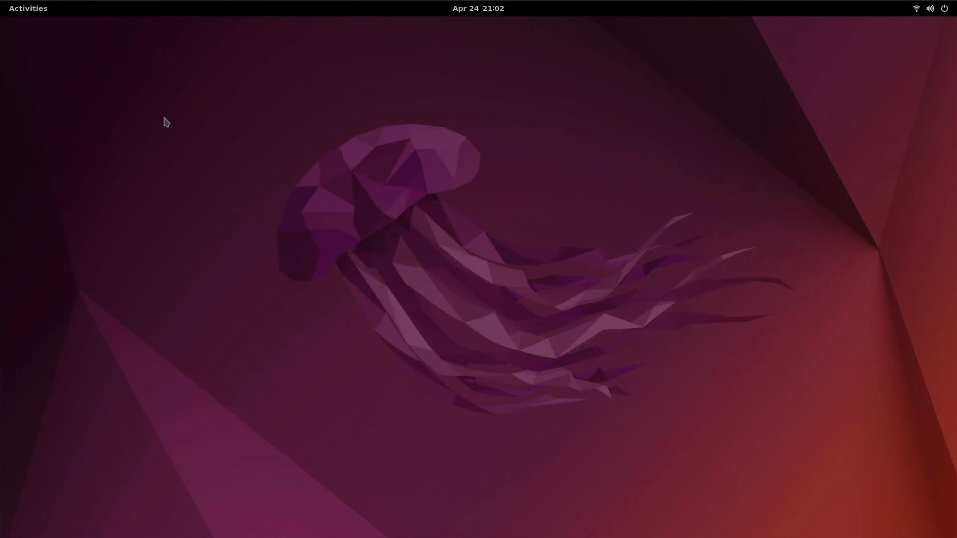
mouse_move(28, 8)
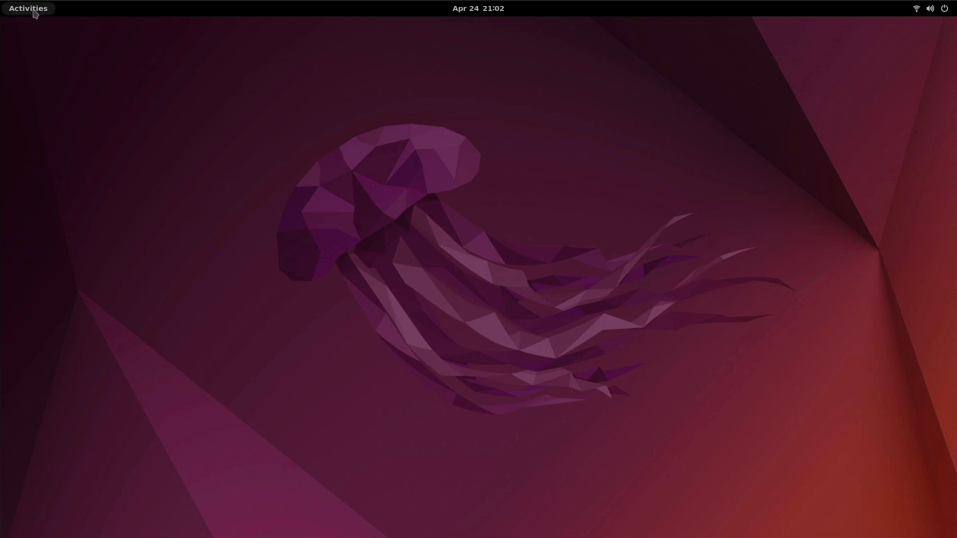
Launch a new Terminal and run sudo apt install build-essential
left_click(27, 8)
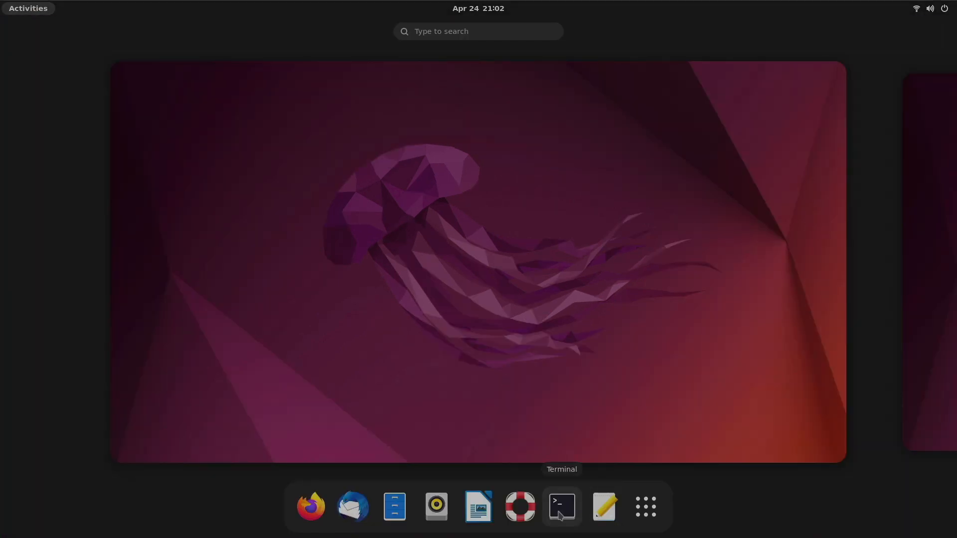
left_click(561, 506)
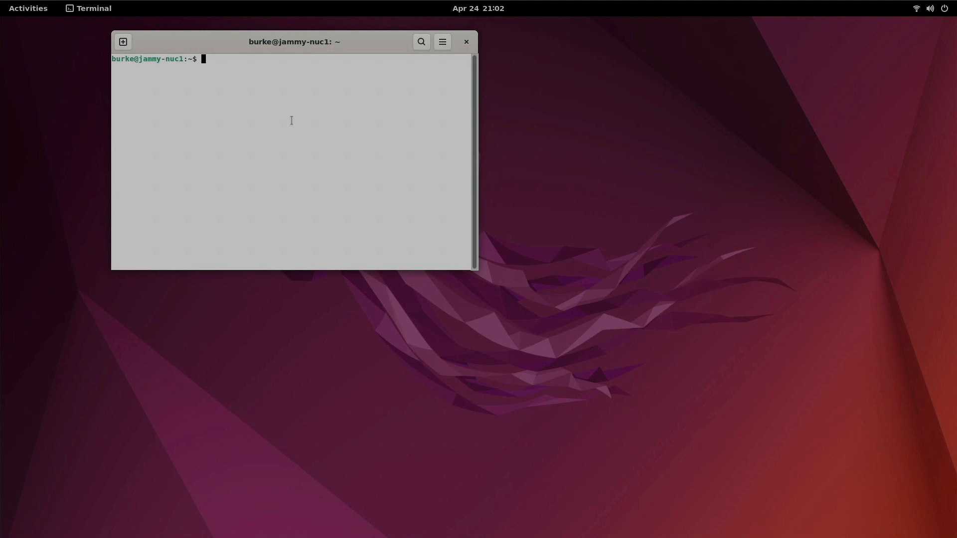
type("sudo")
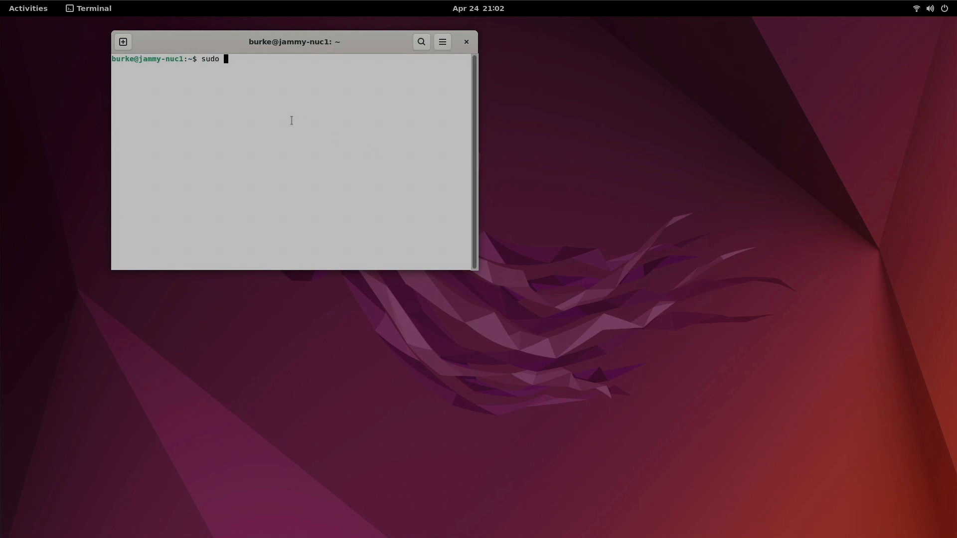
type("apt insta")
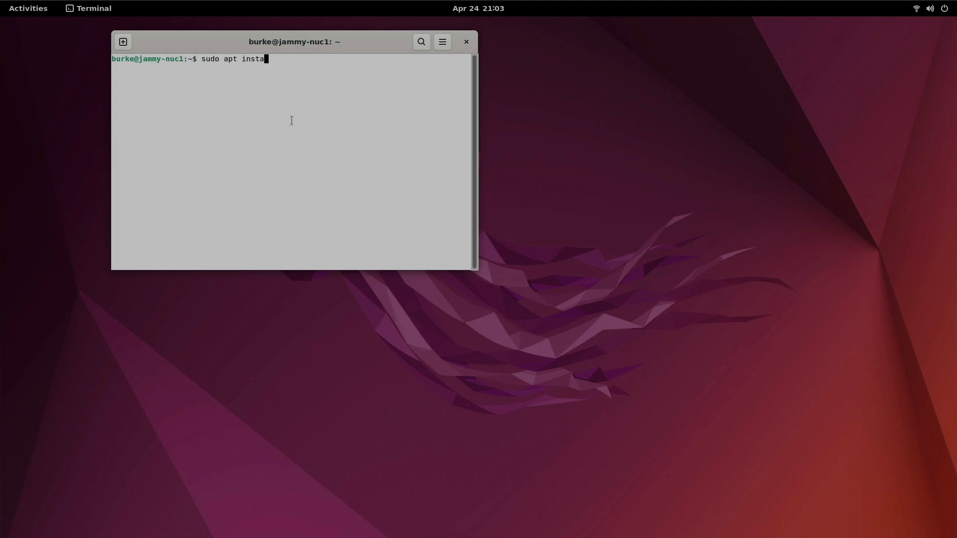
type("ll build-ess")
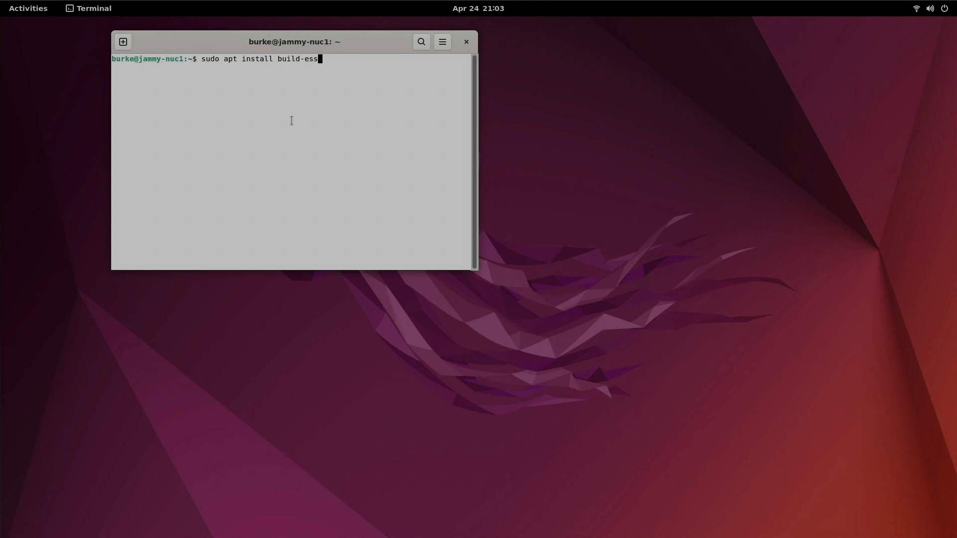
type("ential")
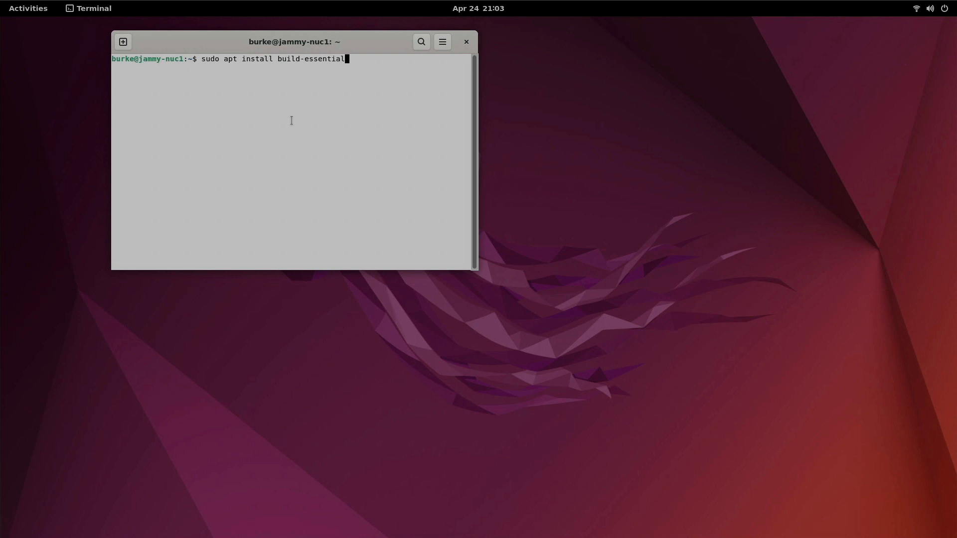
key("Return")
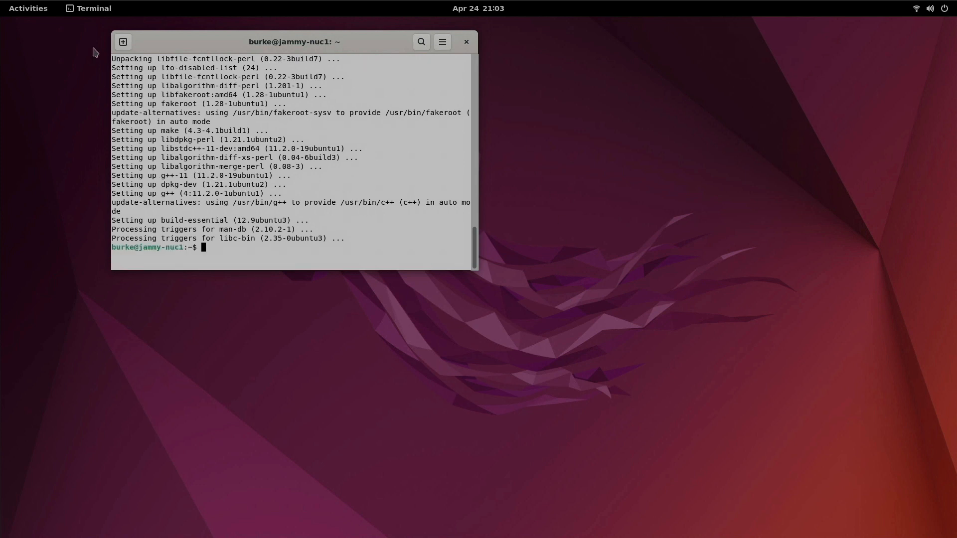
Search 'vmware' in Activities to launch VMware Workstation Pro
left_click(28, 8)
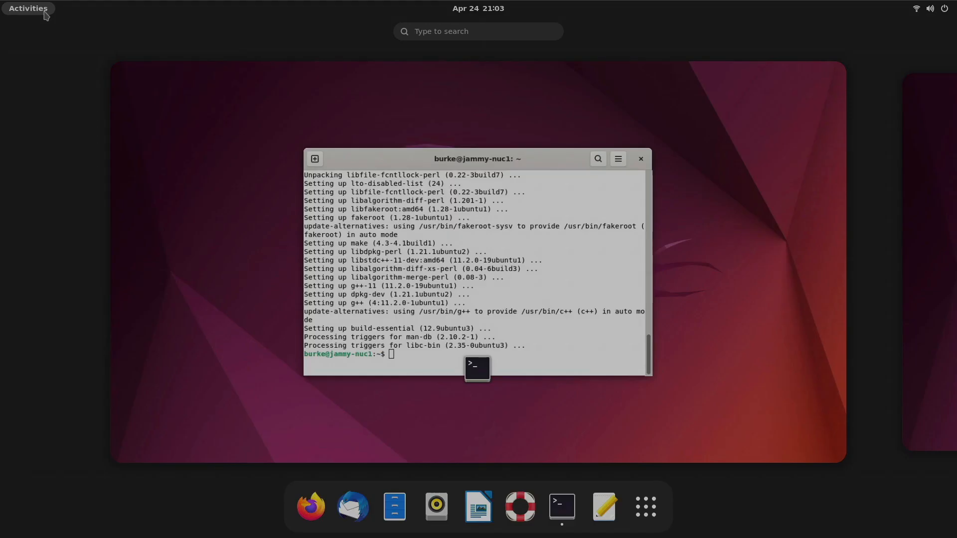
type("vmwa")
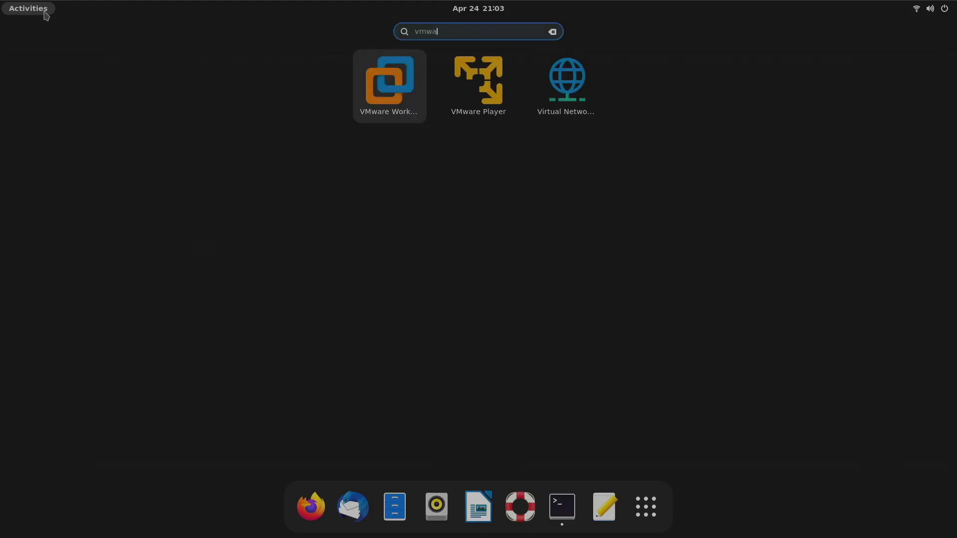
type("e")
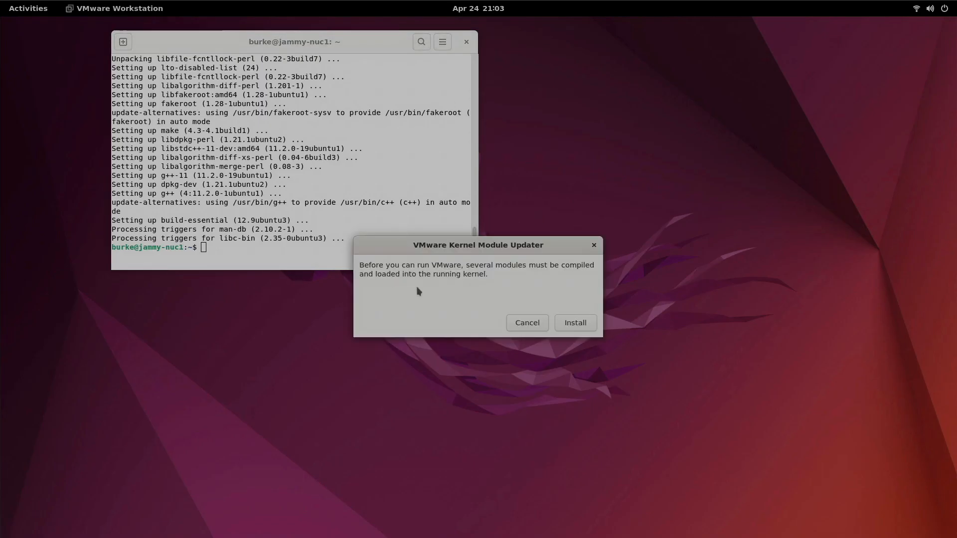
mouse_move(399, 257)
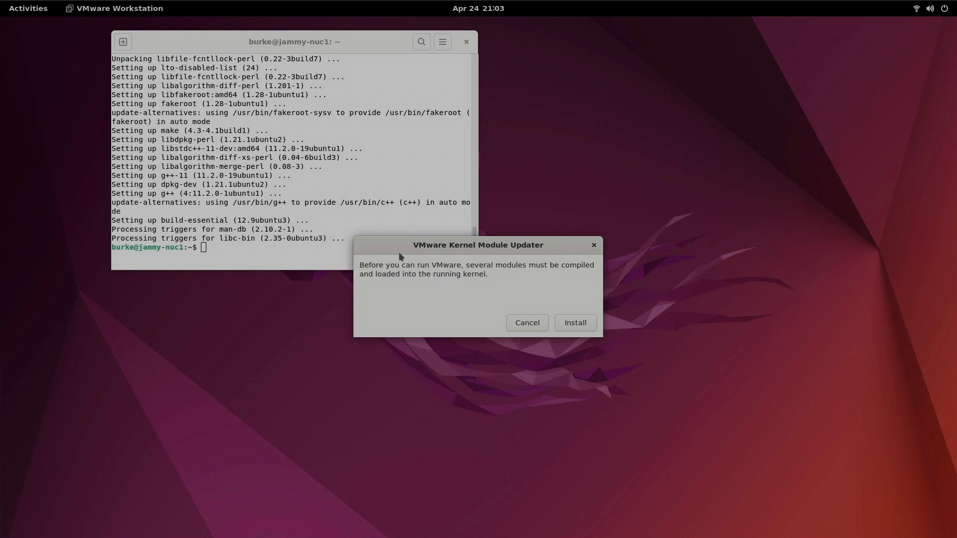
mouse_move(444, 294)
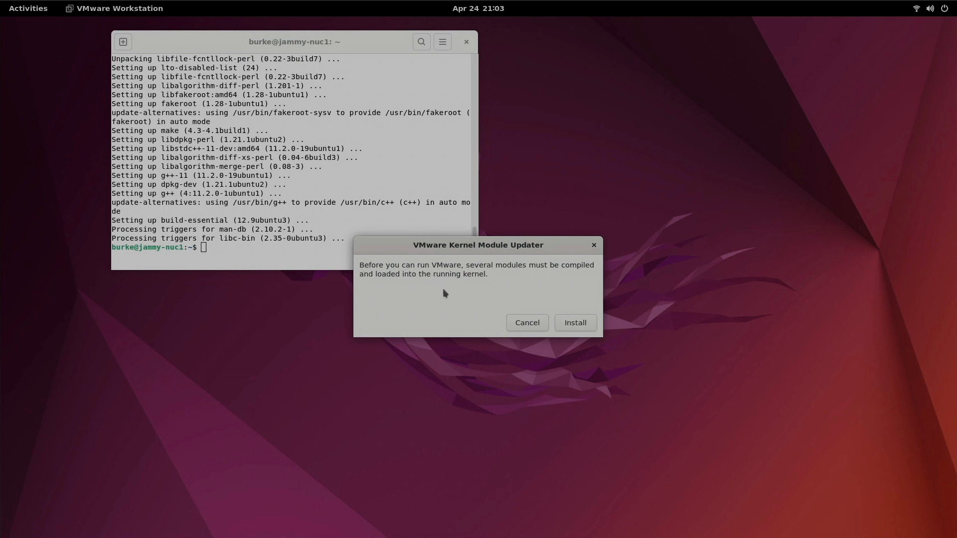
mouse_move(424, 285)
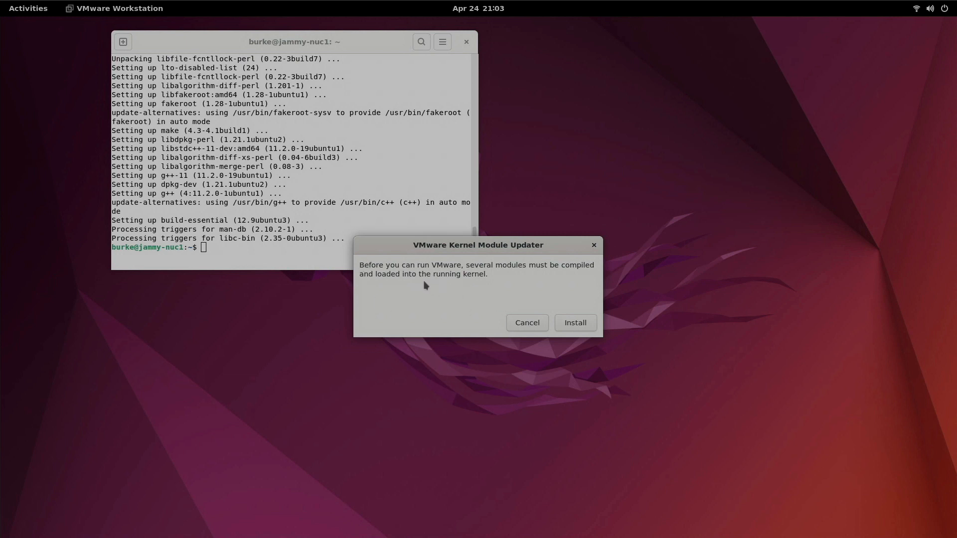
mouse_move(566, 286)
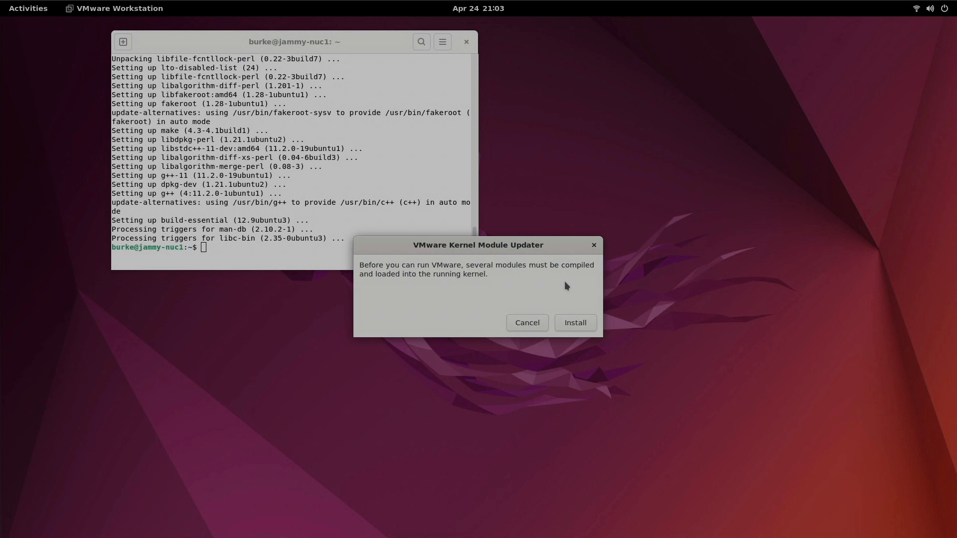
mouse_move(475, 275)
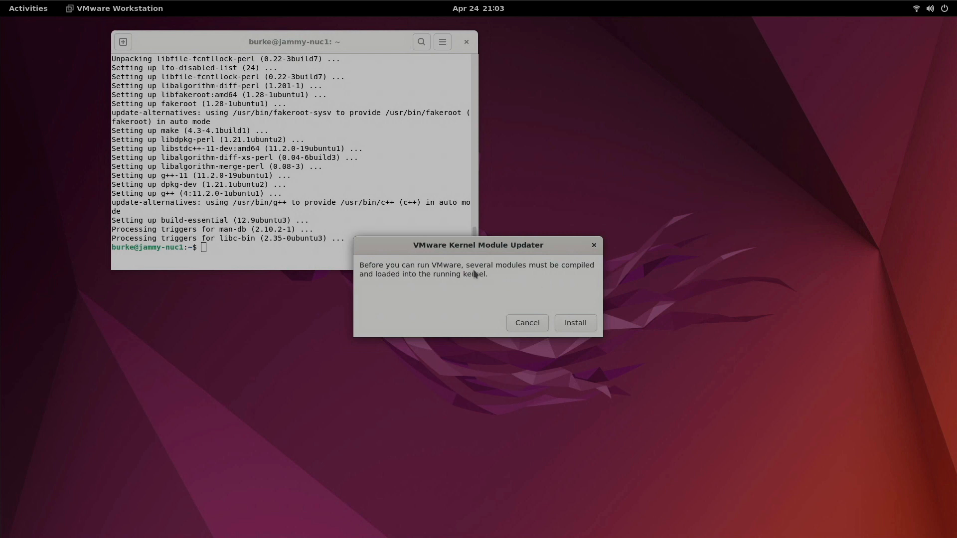
mouse_move(573, 309)
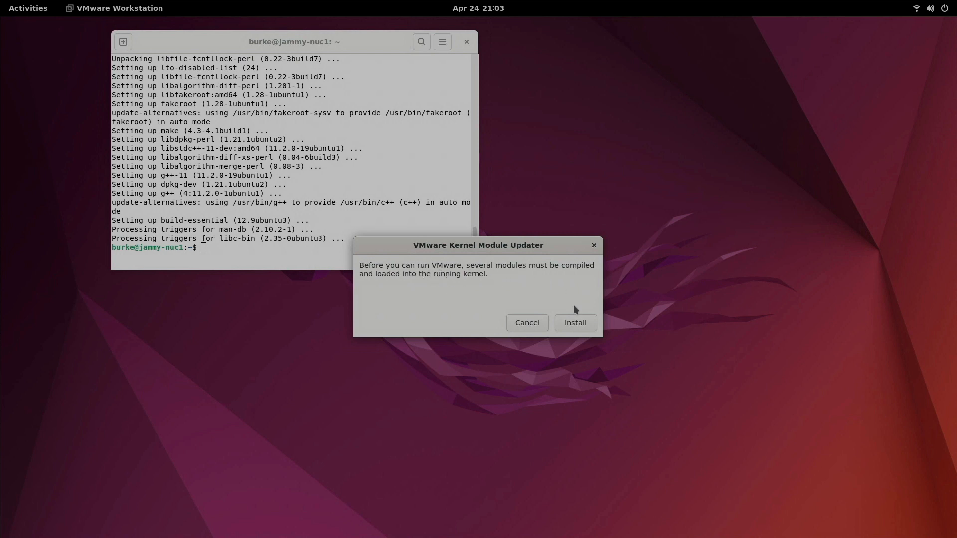
Start the kernel module install and authenticate with the administrator password
left_click(574, 323)
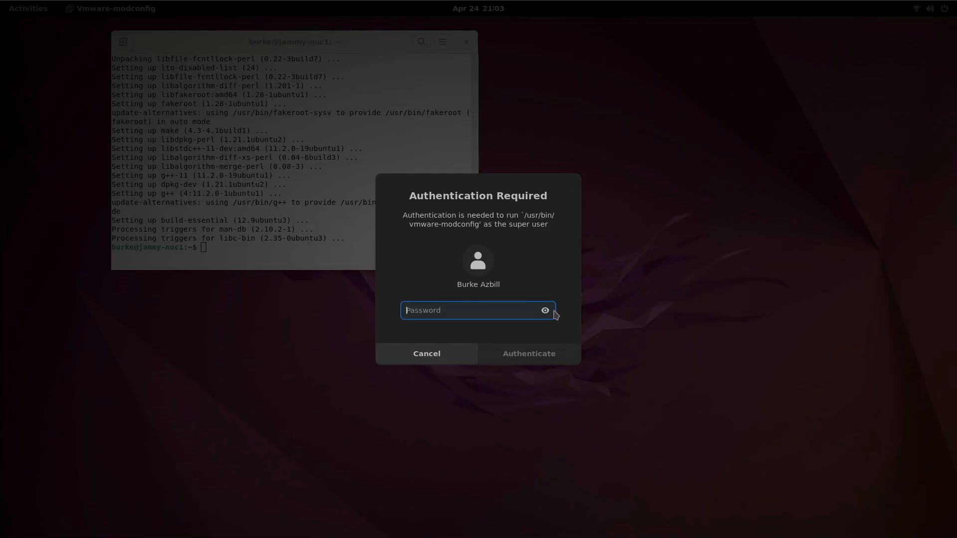
type("password")
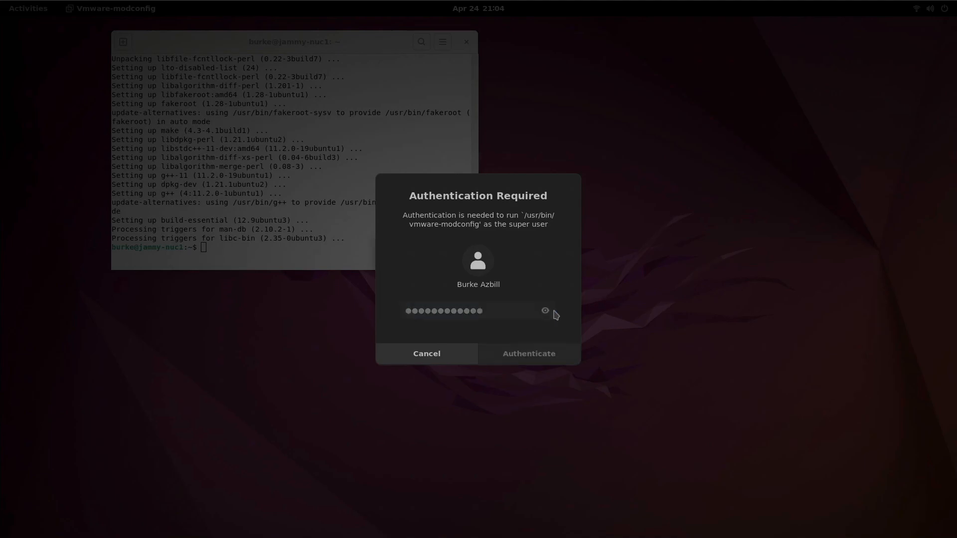
left_click(527, 354)
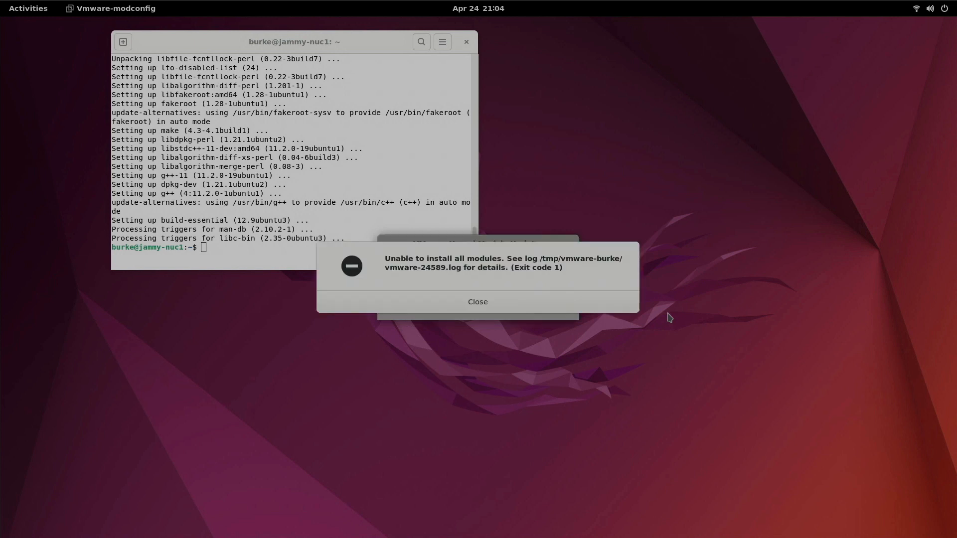
mouse_move(670, 310)
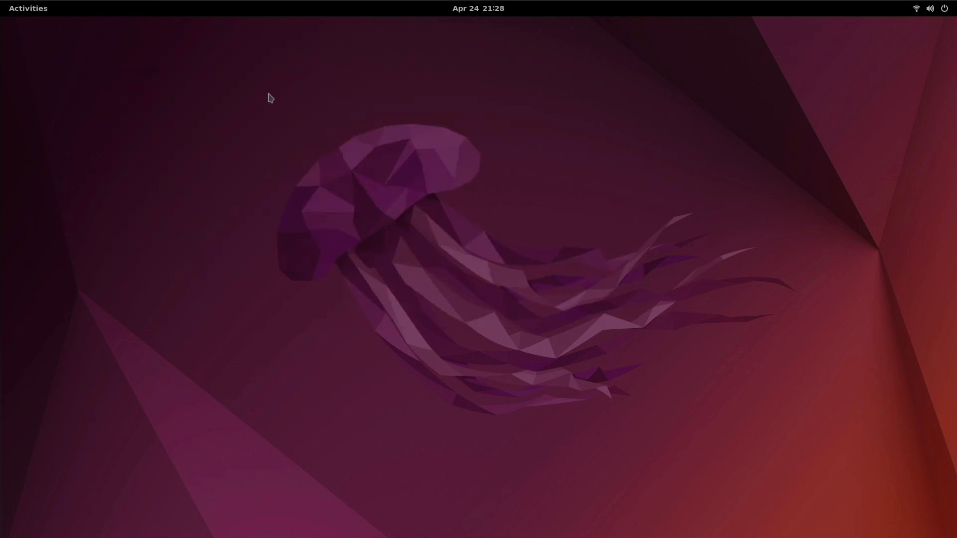
left_click(27, 8)
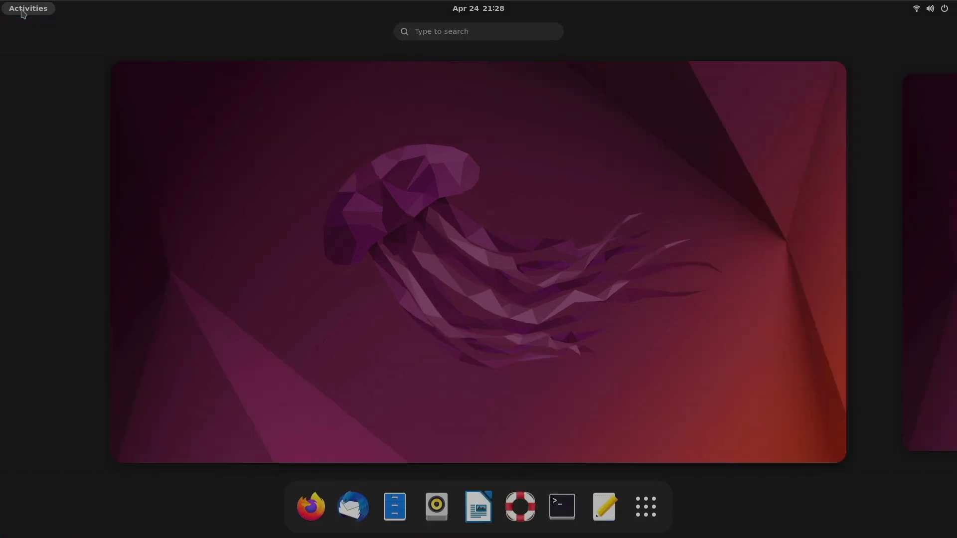
mouse_move(311, 506)
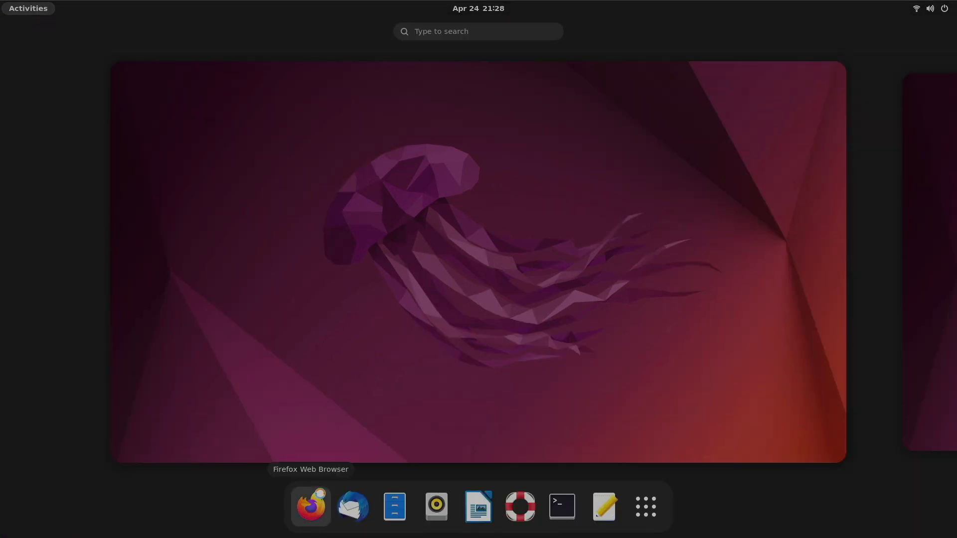
left_click(311, 507)
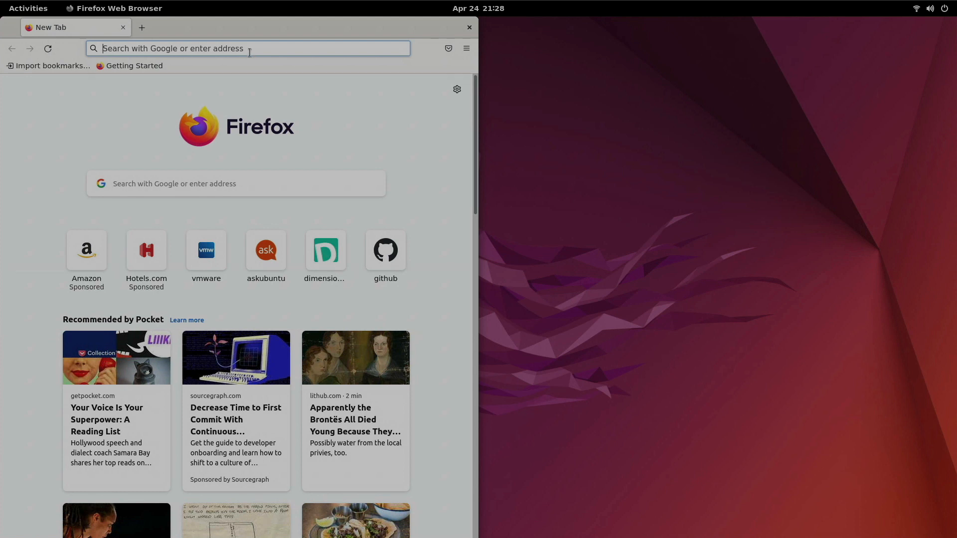
left_click(248, 49)
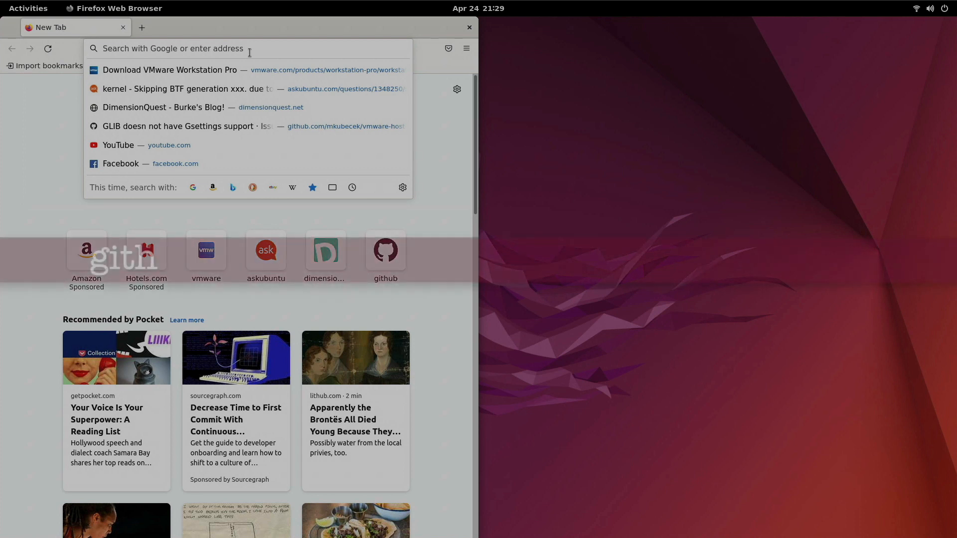
type("https://")
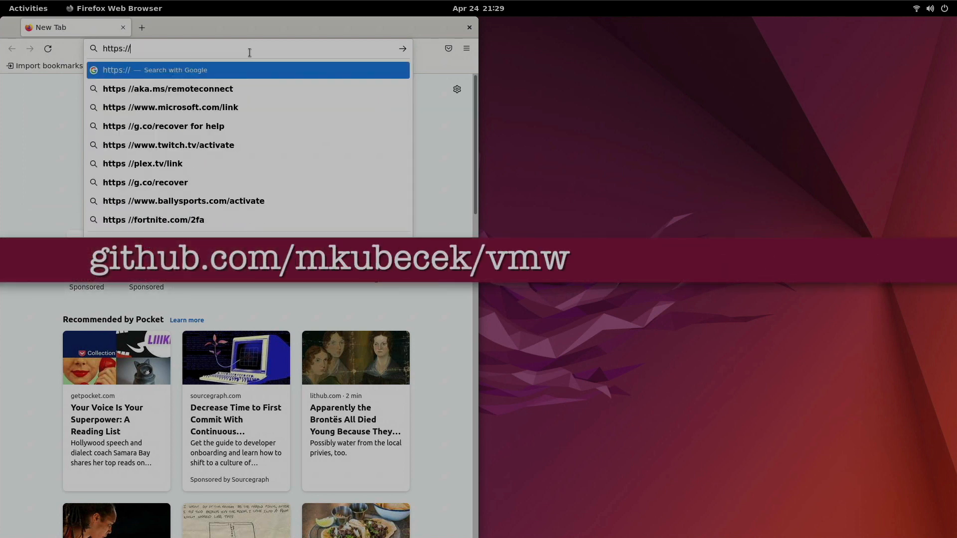
type("github")
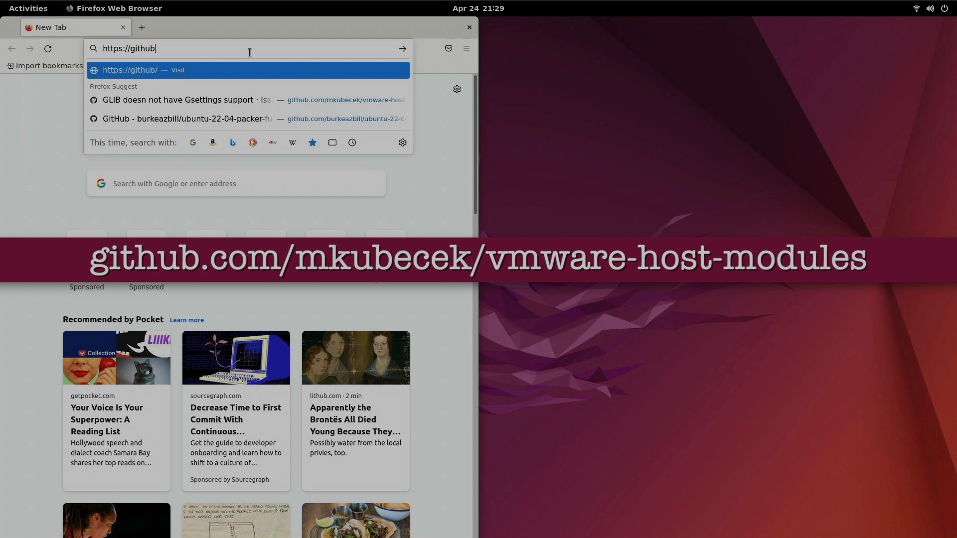
type(".com/mkubecek/vmware-host-md")
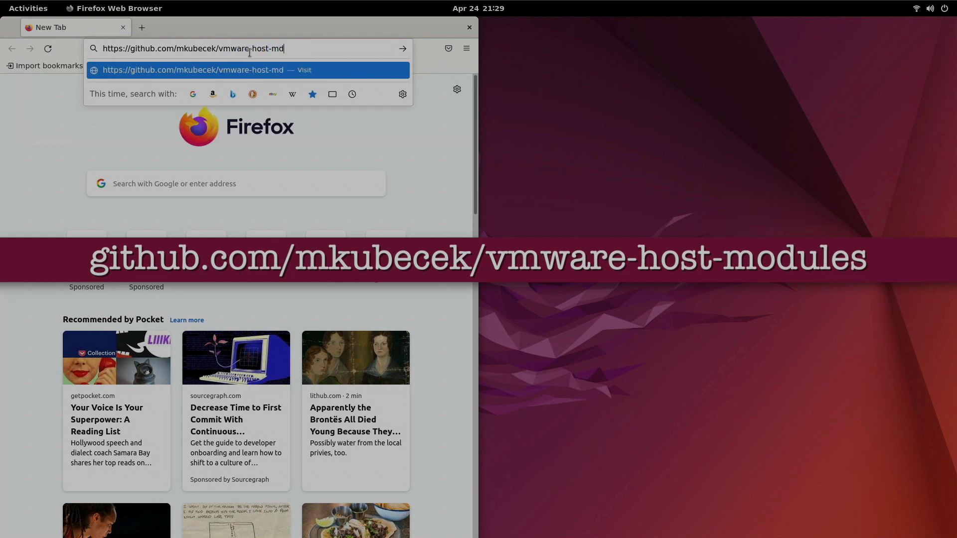
type("ules/")
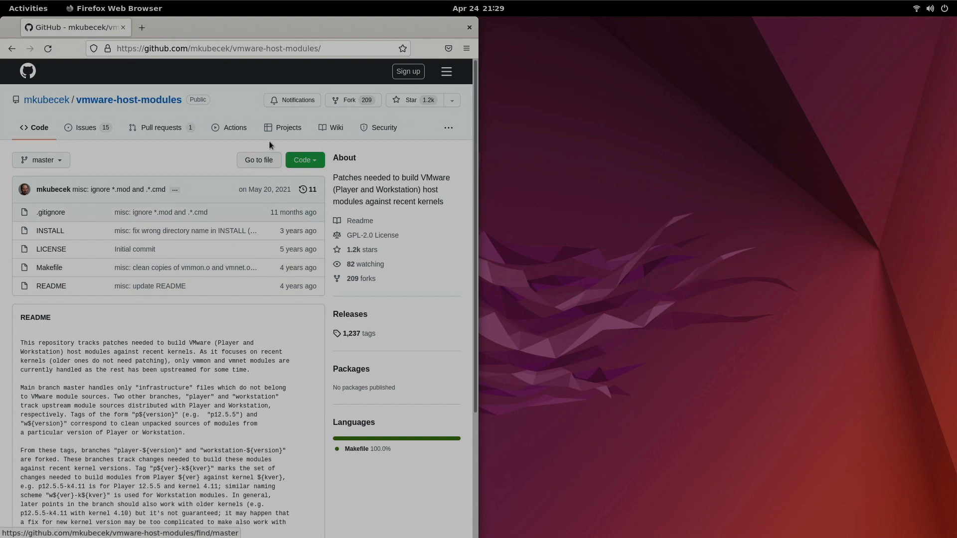
mouse_move(250, 151)
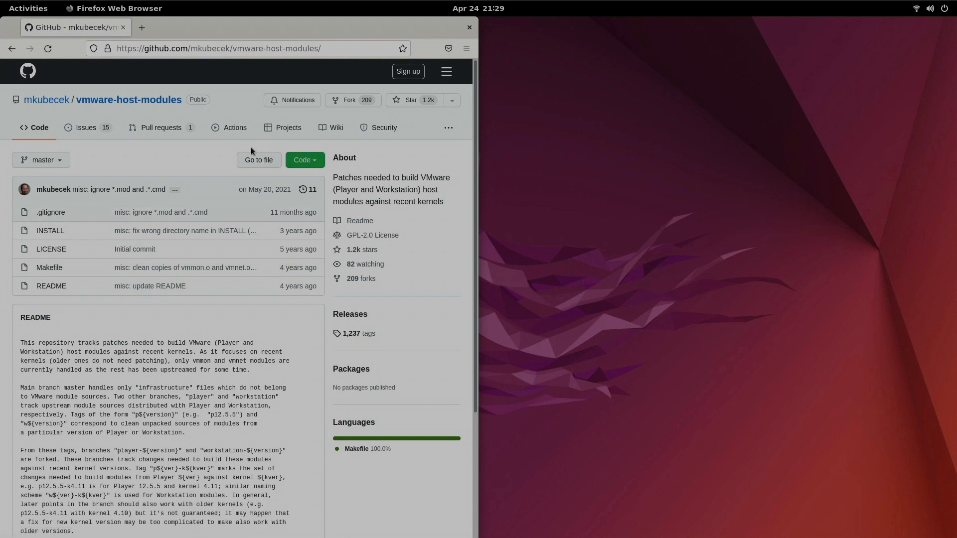
mouse_move(244, 176)
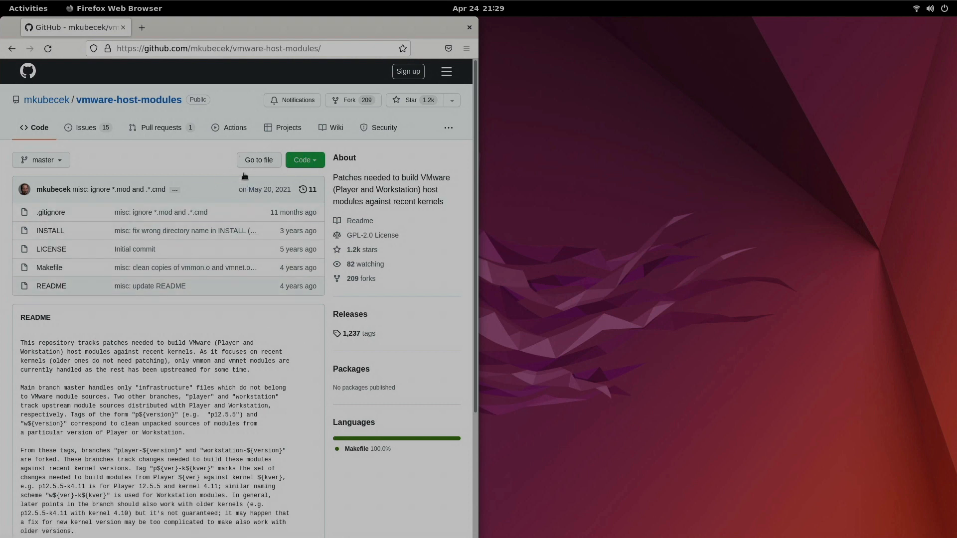
mouse_move(279, 207)
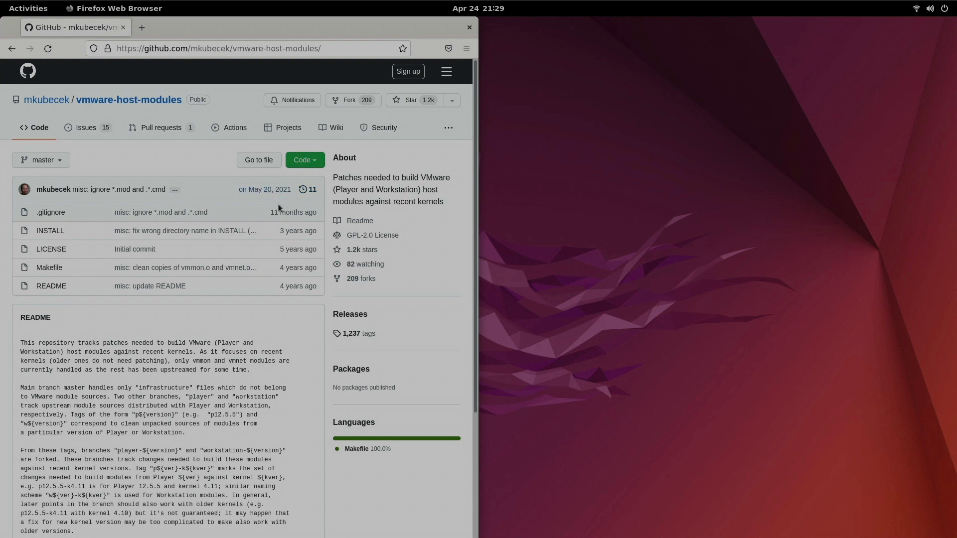
Open the master branch dropdown and scroll to the workstation-16.x branches
left_click(38, 160)
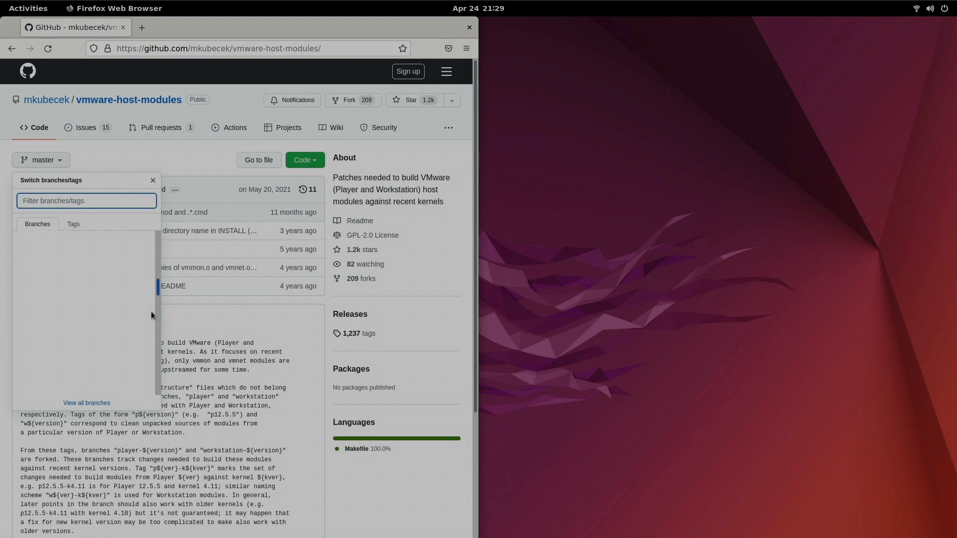
scroll("down", 3)
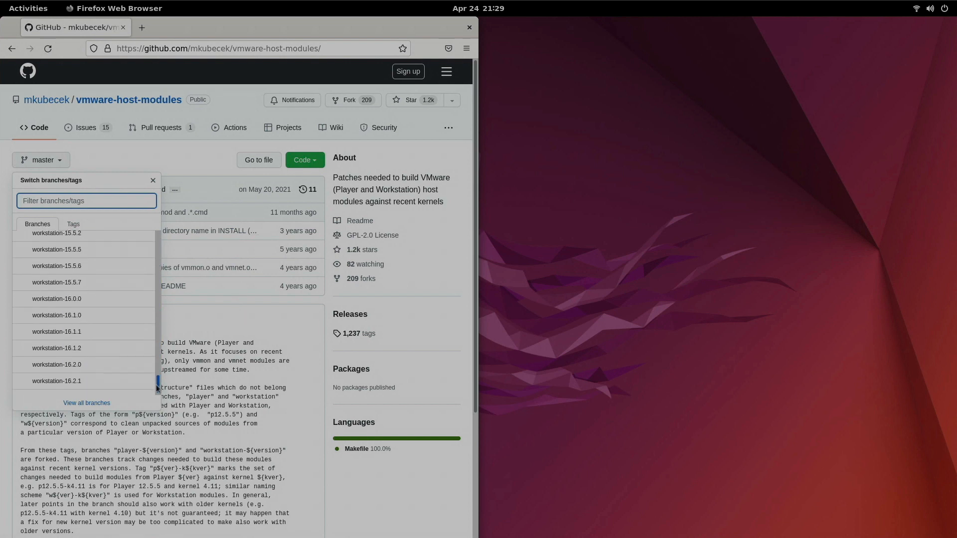
scroll("down", 3)
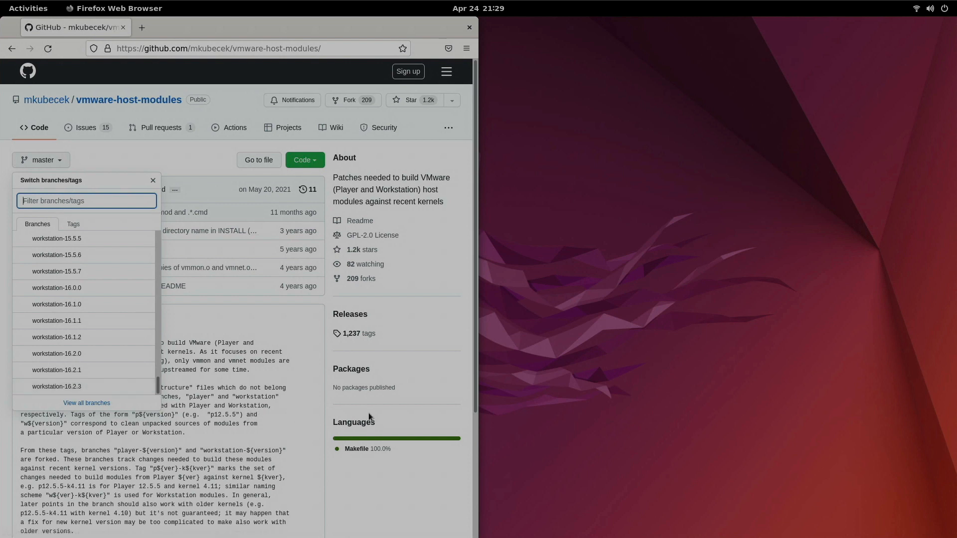
mouse_move(359, 313)
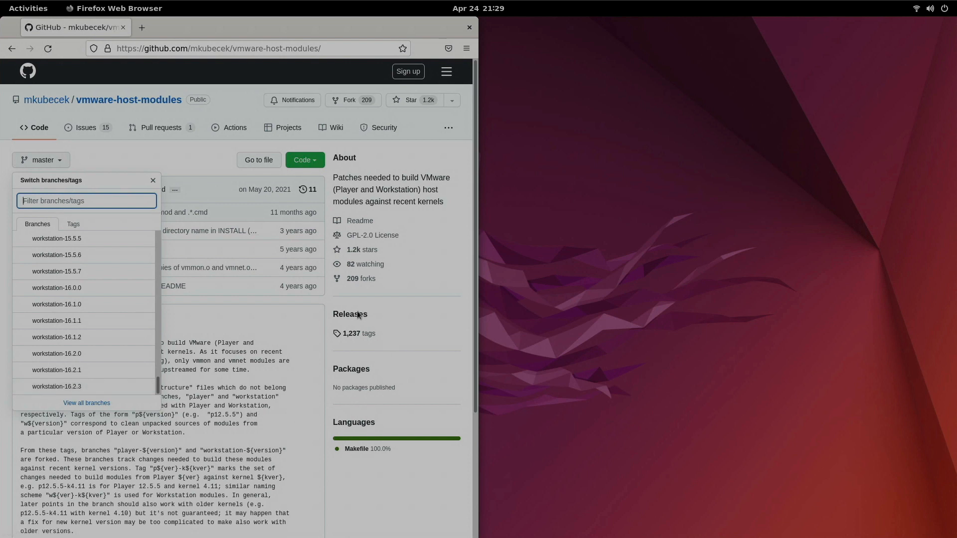
Browse the repository tags to the w16.2.3-k5.15 release tag
left_click(351, 333)
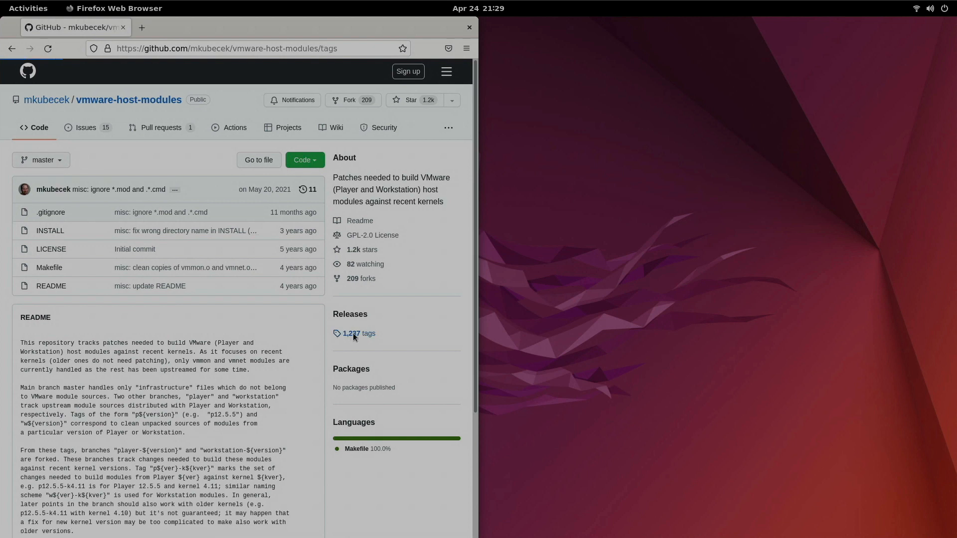
left_click(359, 333)
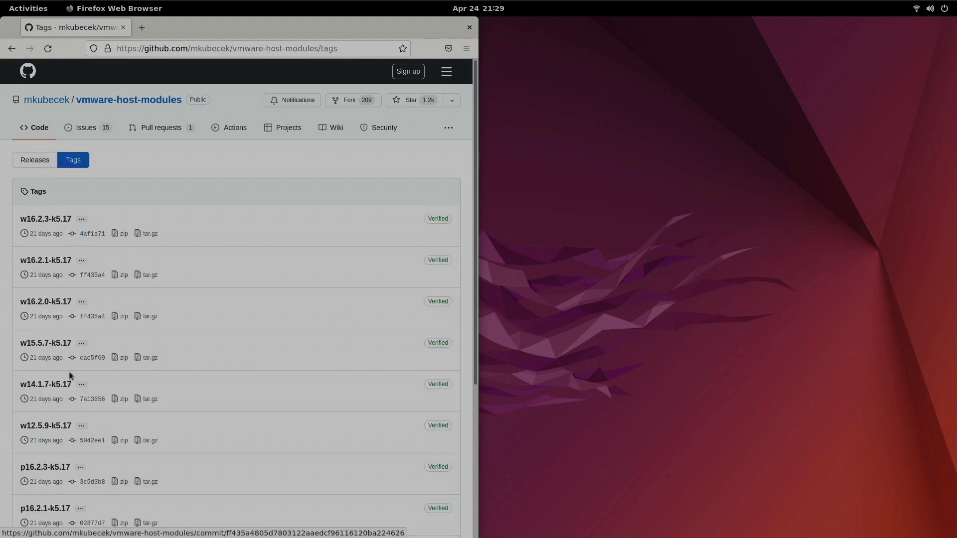
scroll("down", 3)
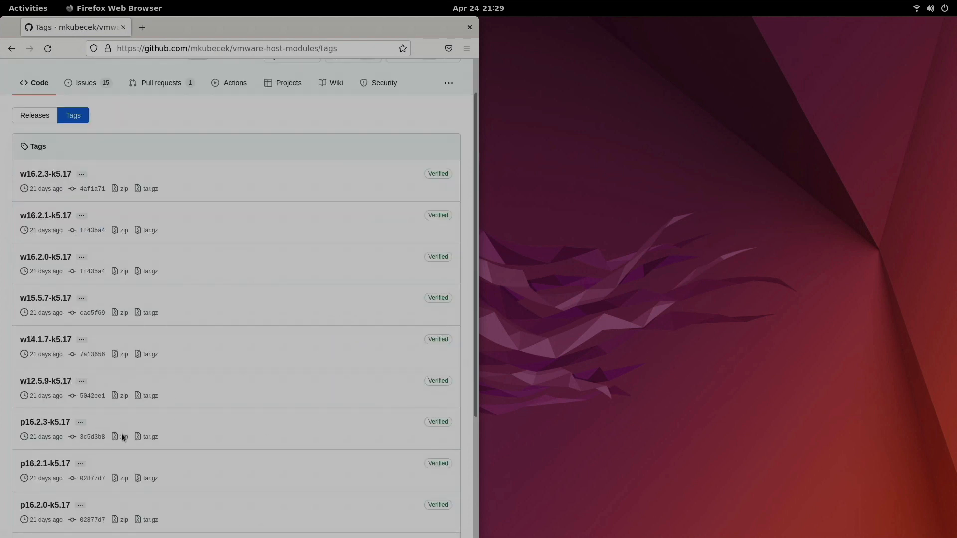
scroll("down", 3)
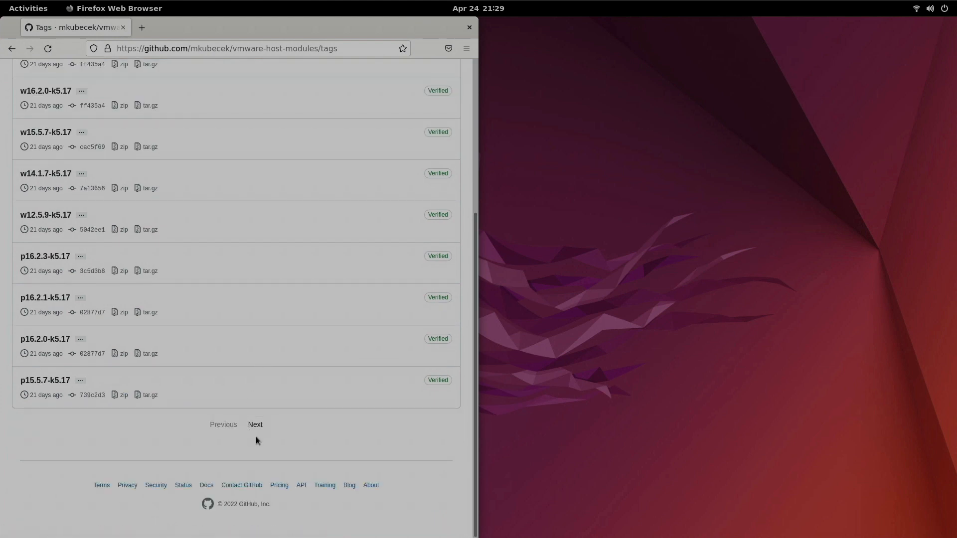
mouse_move(255, 424)
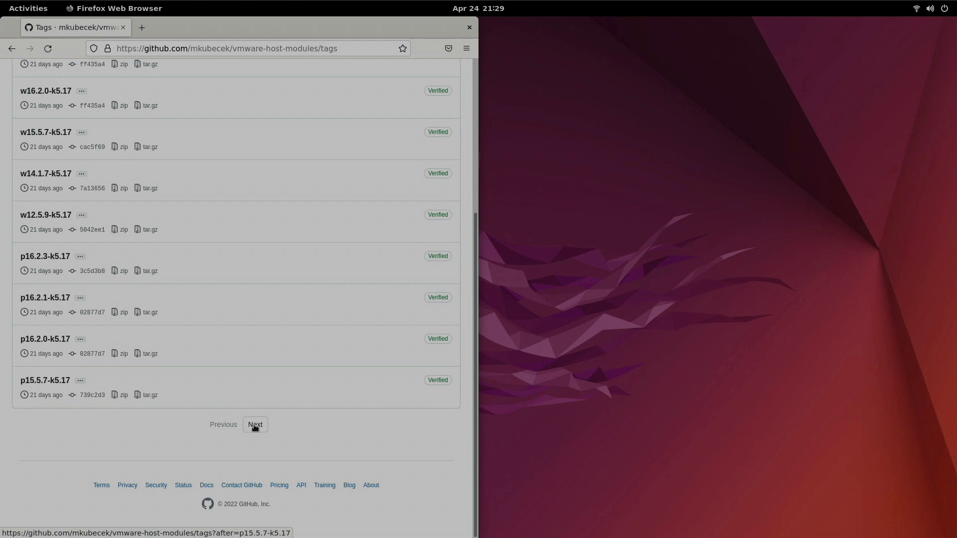
left_click(256, 424)
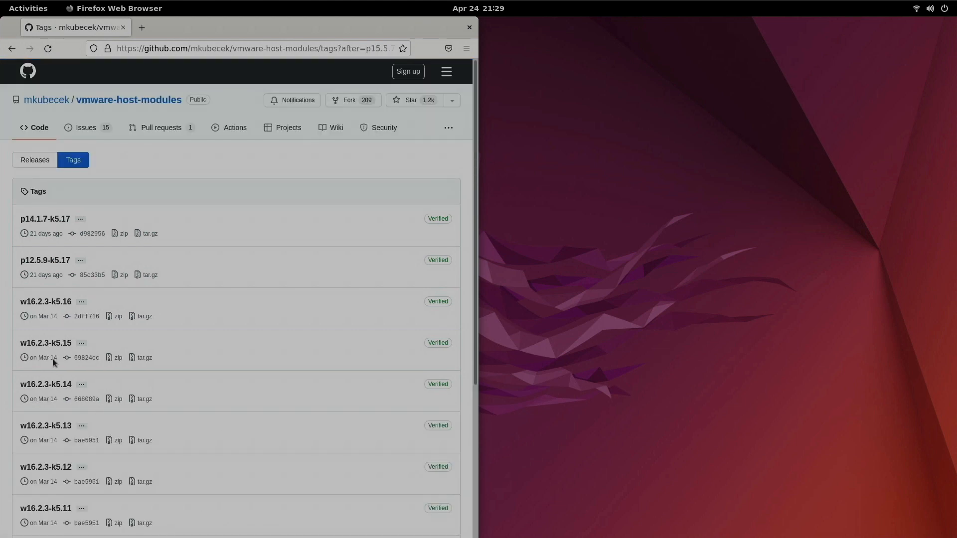
mouse_move(45, 342)
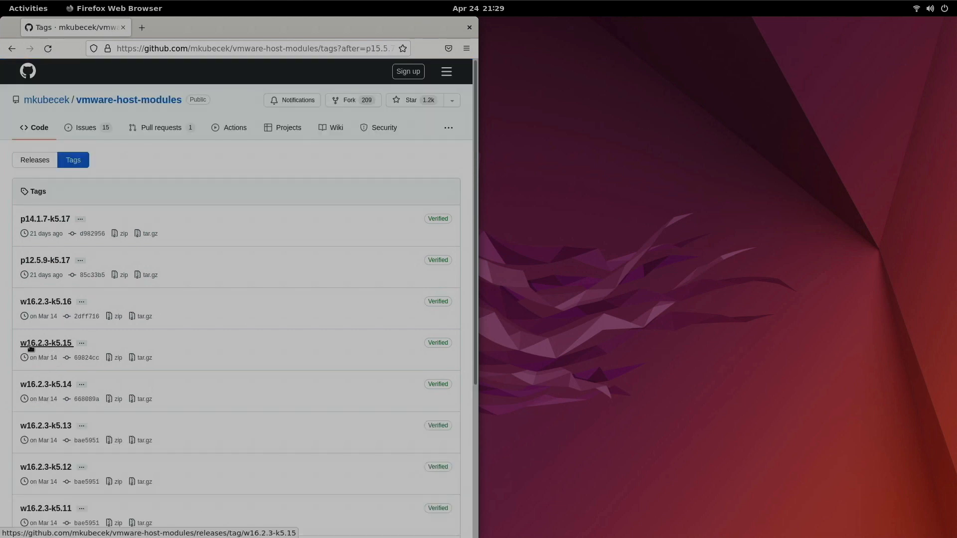
left_click(45, 343)
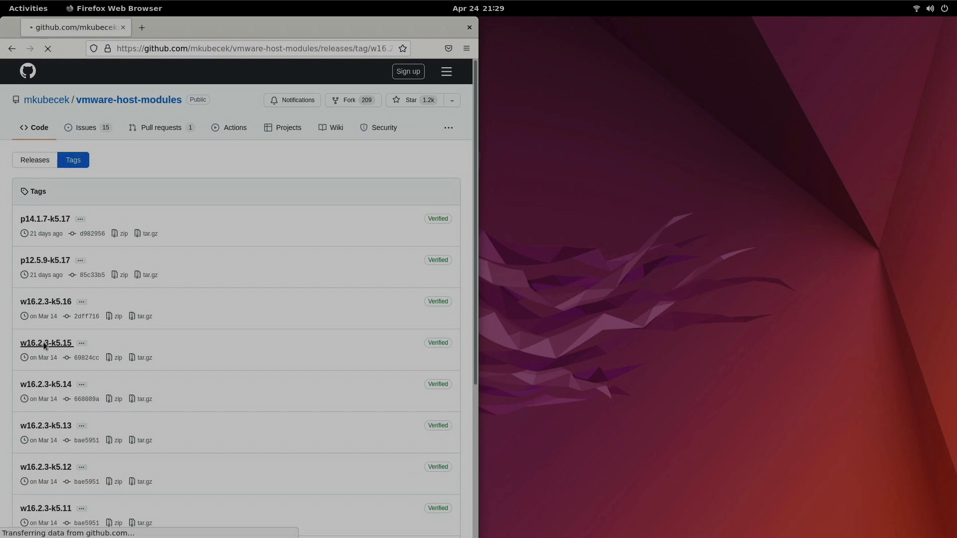
Download the w16.2.3-k5.15 source tarball and select it in Downloads
left_click(45, 343)
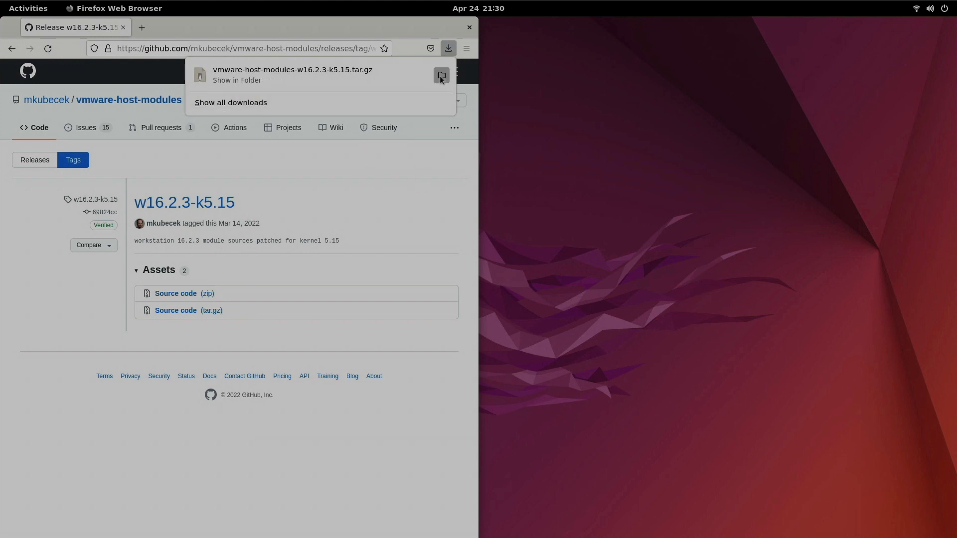
left_click(440, 76)
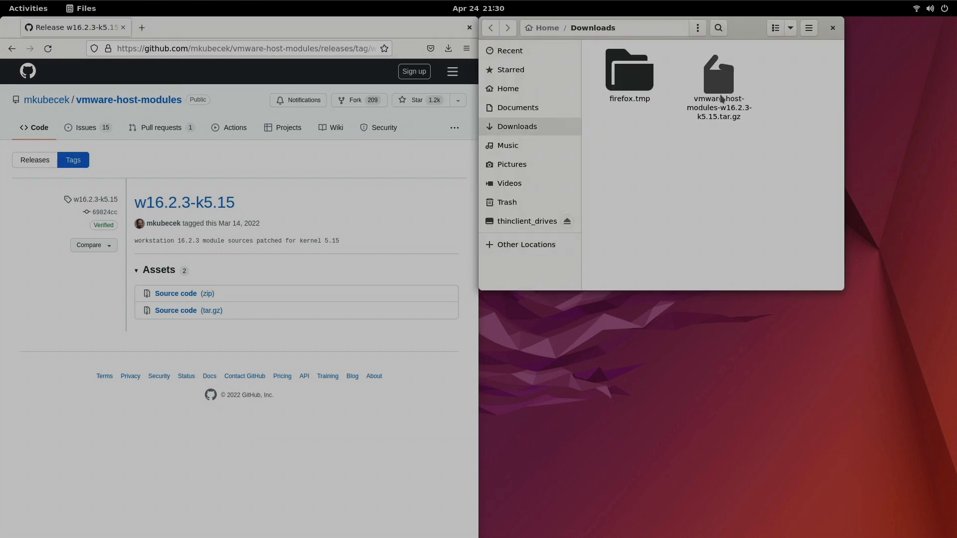
left_click(718, 79)
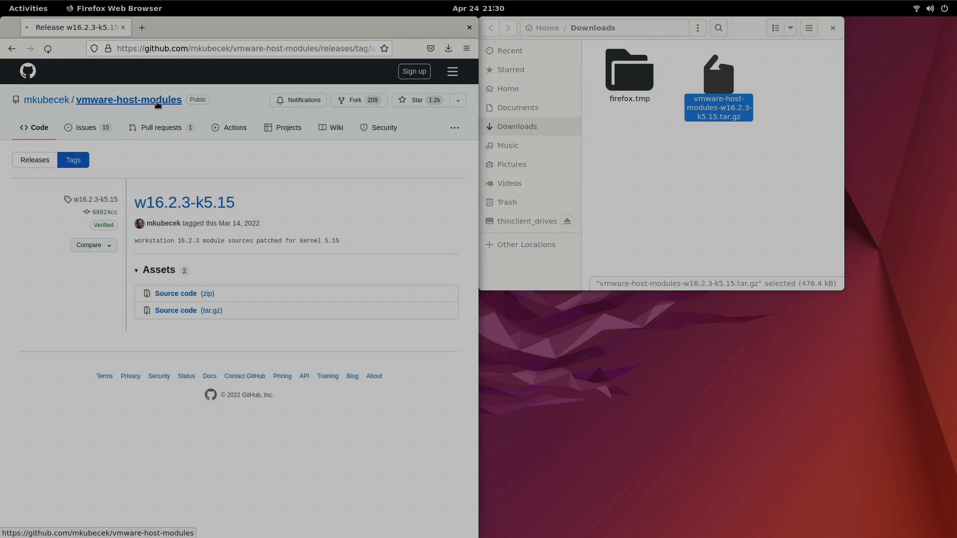
Switch vmware-host-modules to the workstation-16.2.3 branch and view its INSTALL file
left_click(128, 99)
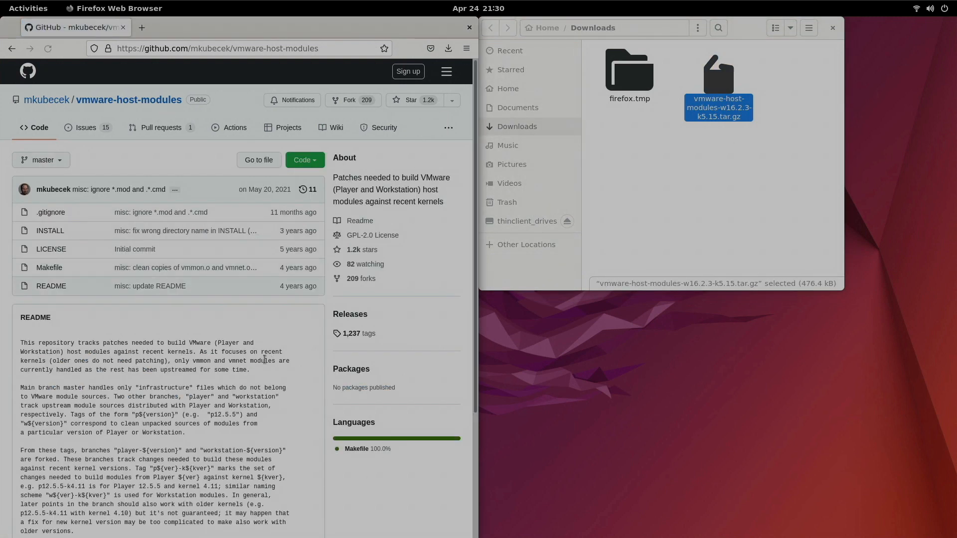
left_click(41, 160)
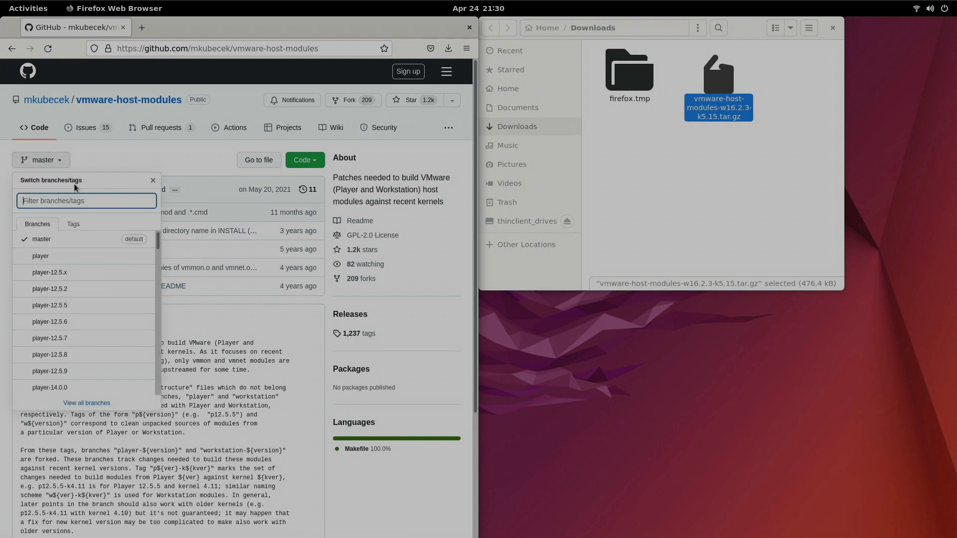
scroll("down", 3)
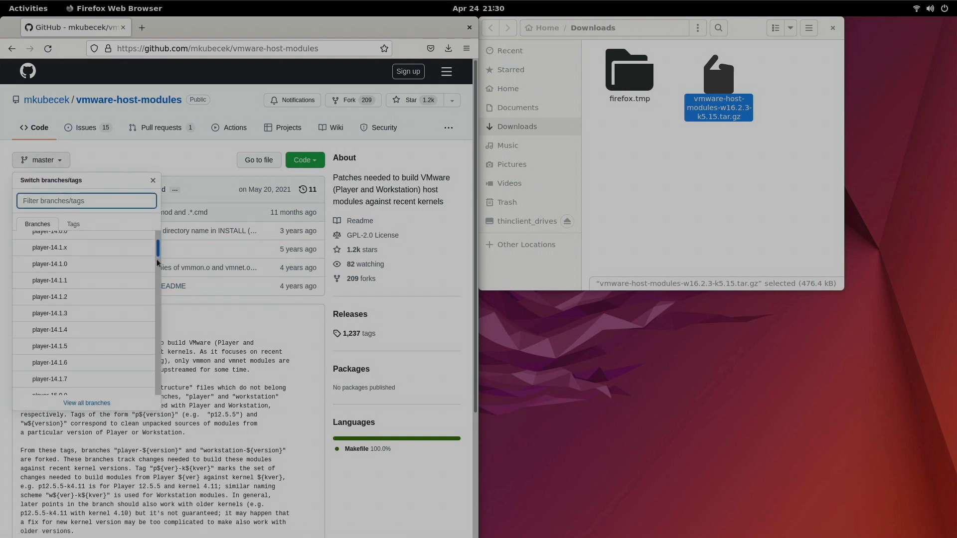
scroll("down", 3)
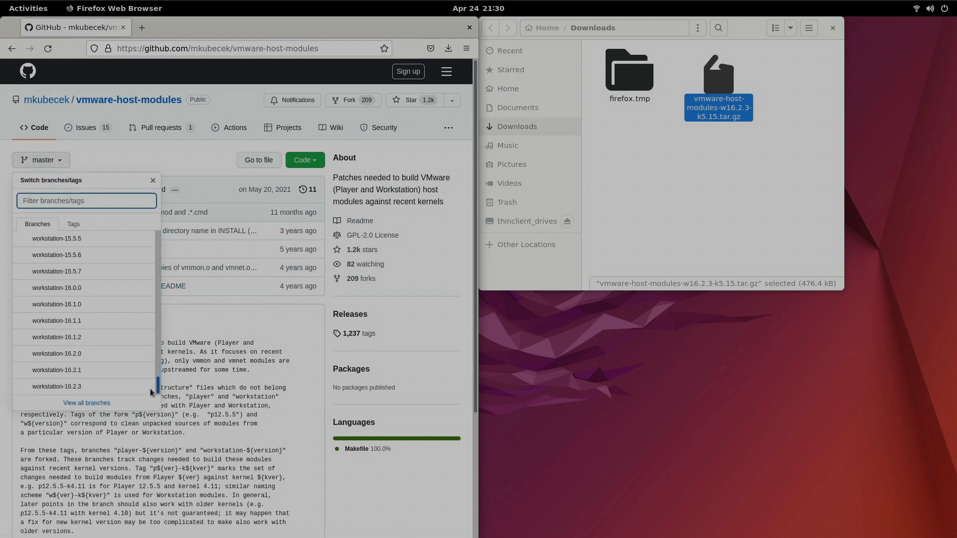
left_click(57, 386)
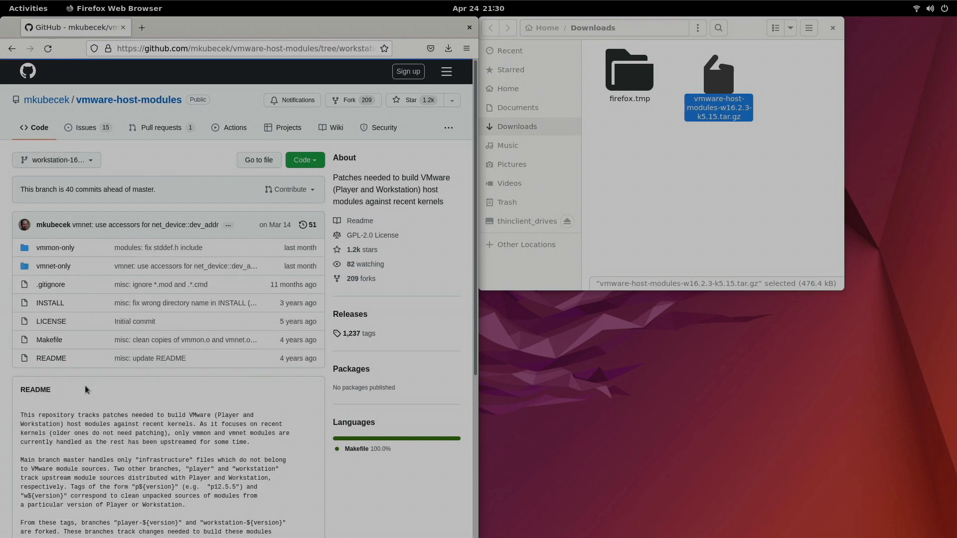
left_click(50, 302)
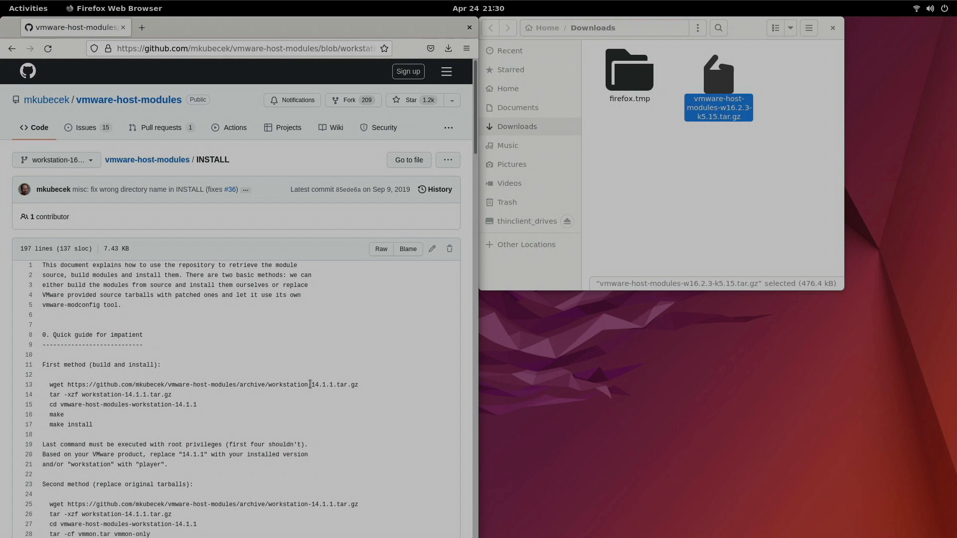
mouse_move(679, 124)
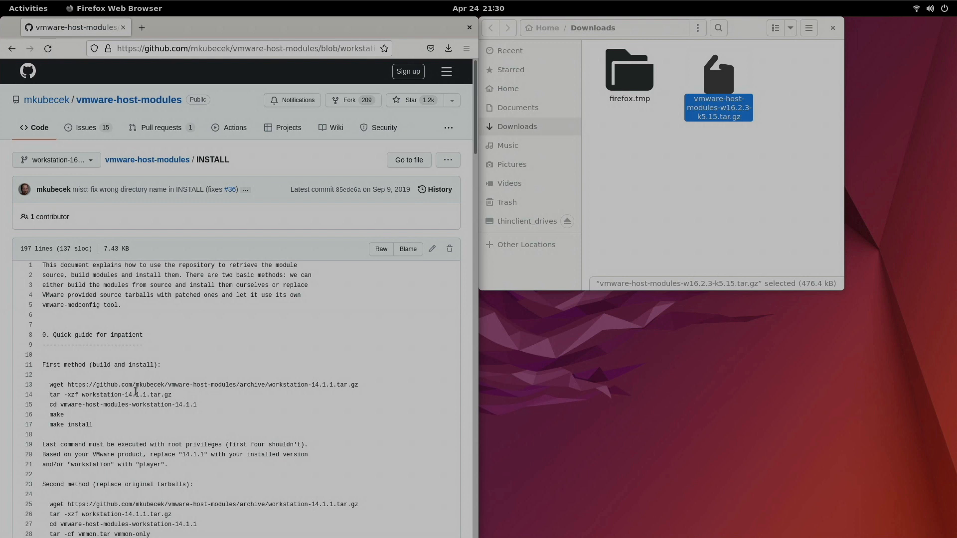
mouse_move(218, 411)
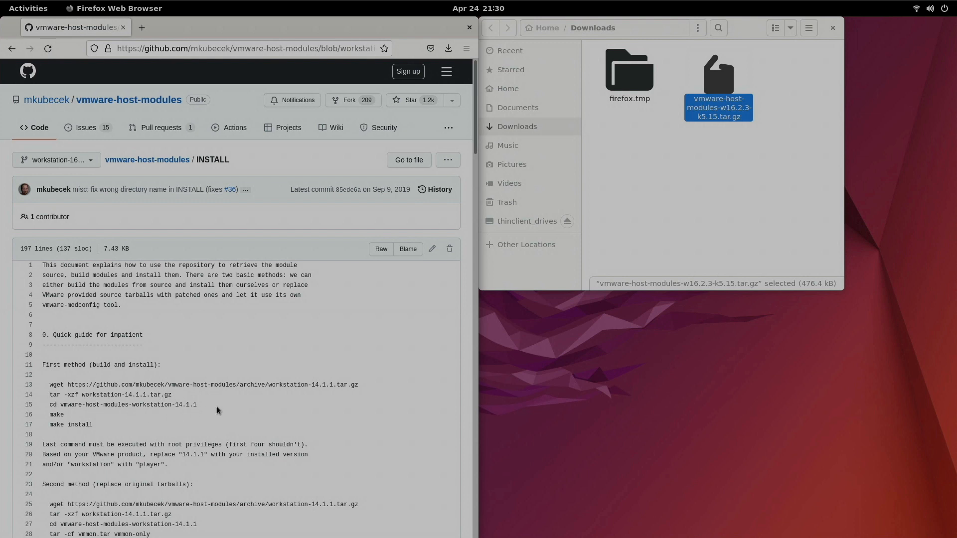
mouse_move(391, 259)
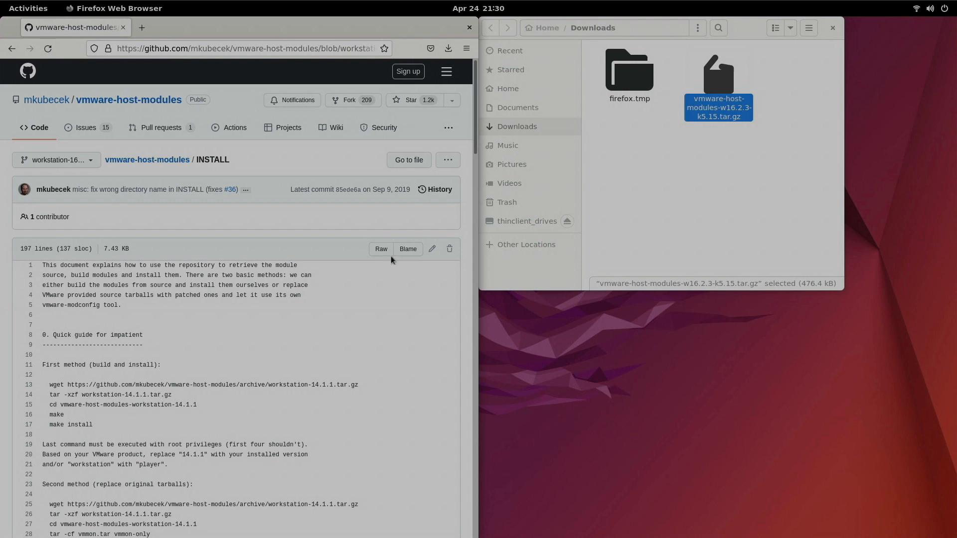
In a Downloads terminal, extract vmware-host-modules-w16.2.3-k5.15.tar.gz and enter its folder
right_click(672, 201)
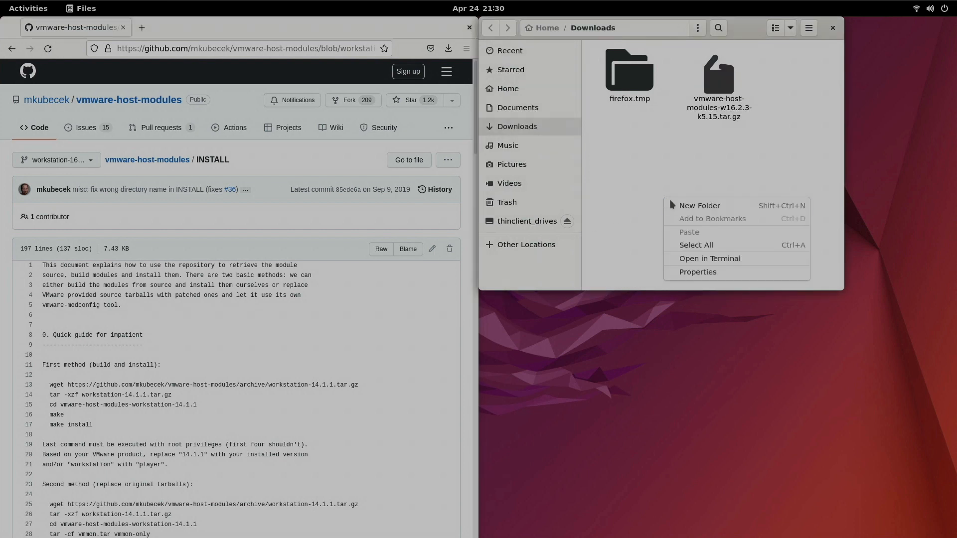
left_click(709, 258)
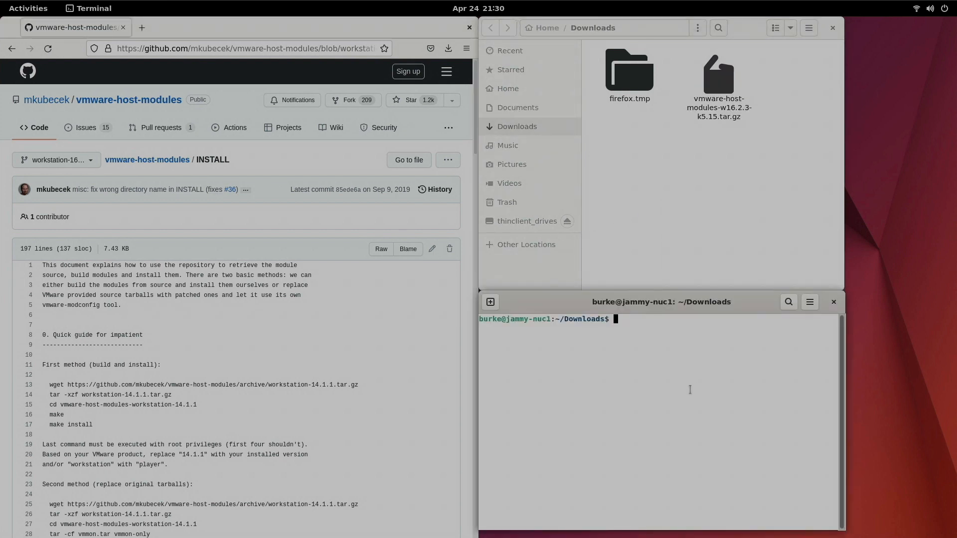
mouse_move(743, 431)
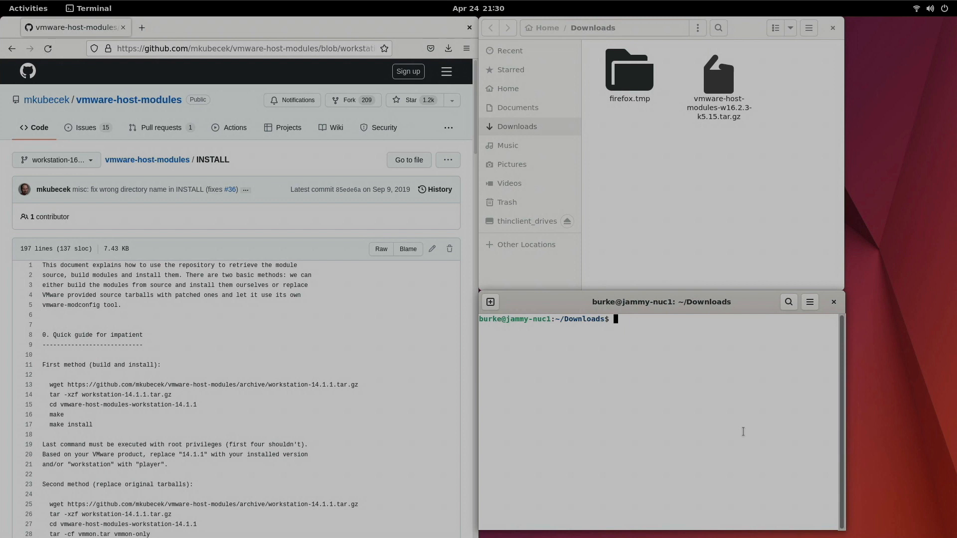
type("ta")
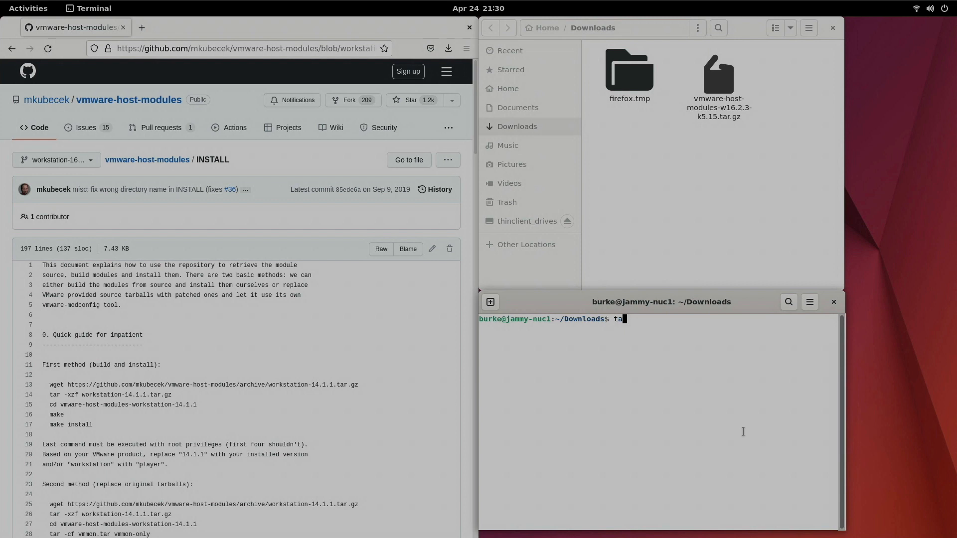
type("r -xz")
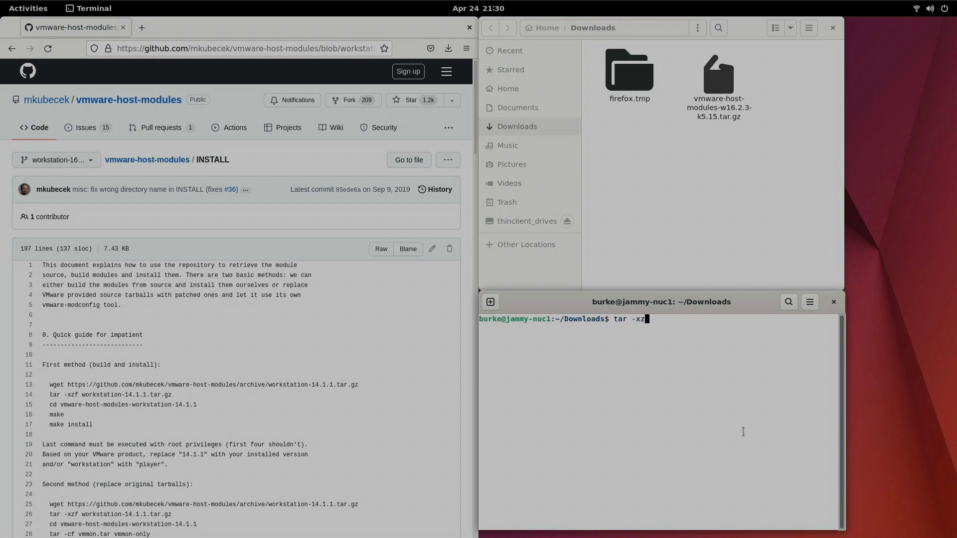
type("f")
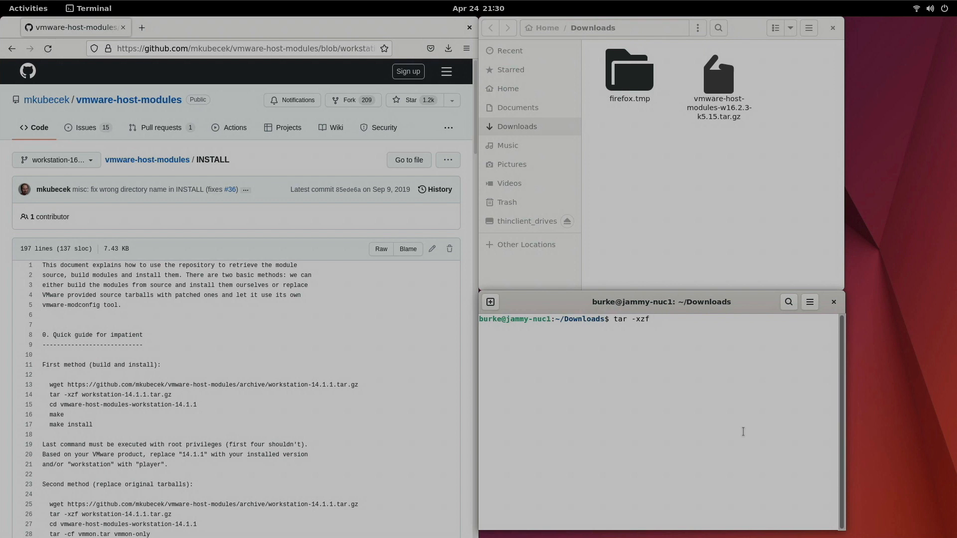
type("vmware-host-modules-w16.2.3-k5.15.tar.gz")
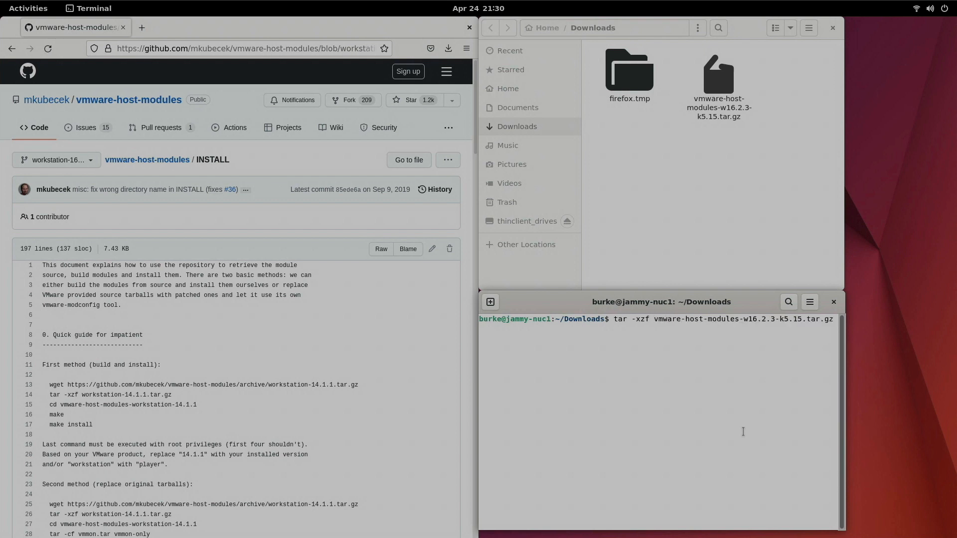
key("Return")
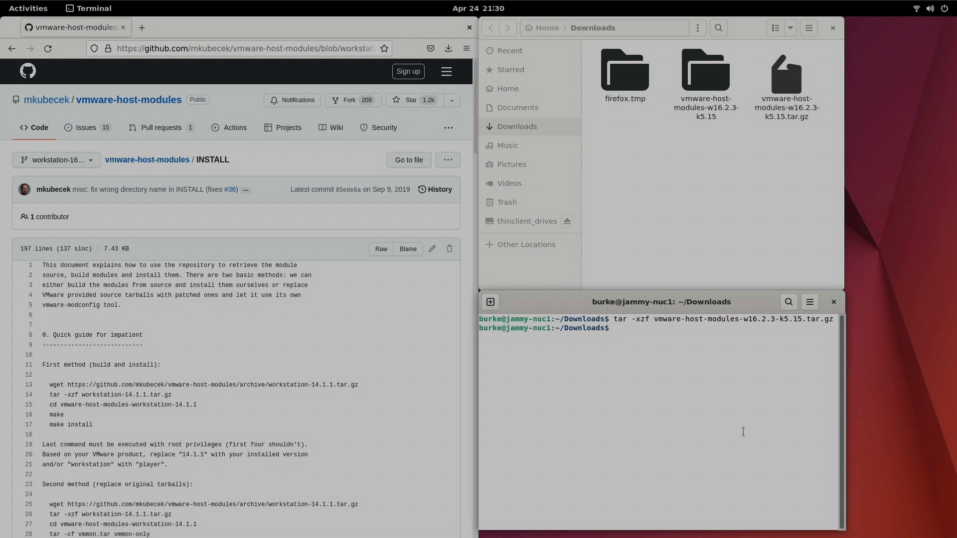
type("cd vmware-host-modules-w16.2.3-k5.15/")
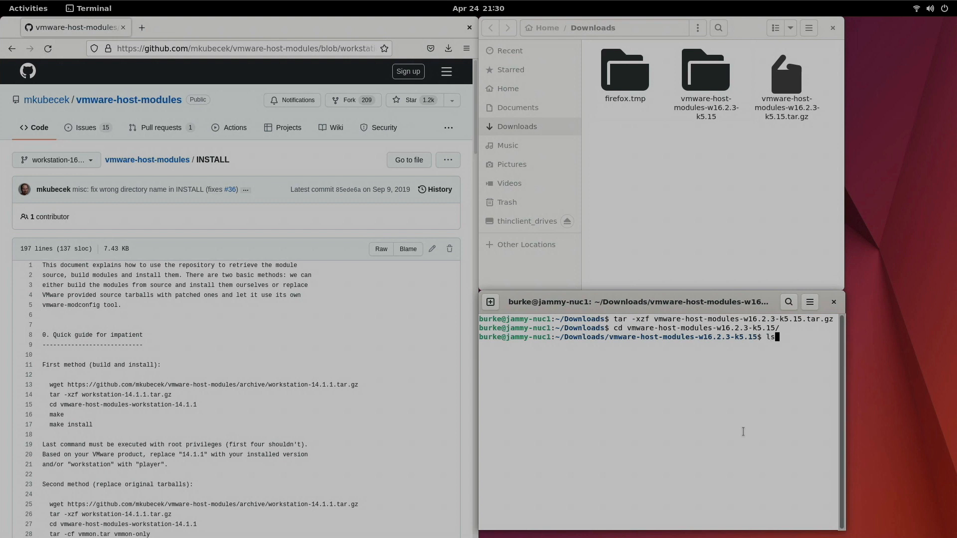
key("Return")
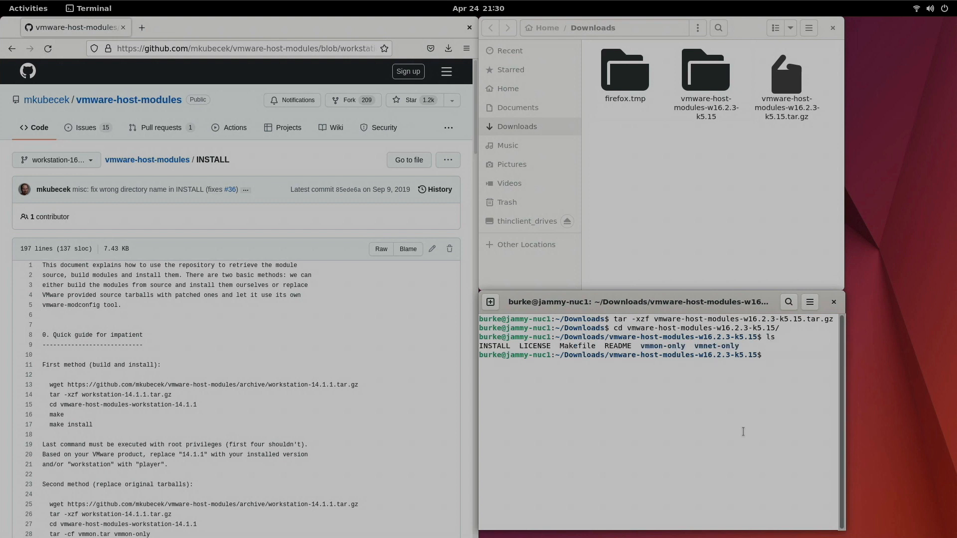
Build the patched host modules with make, then run make install
type("make")
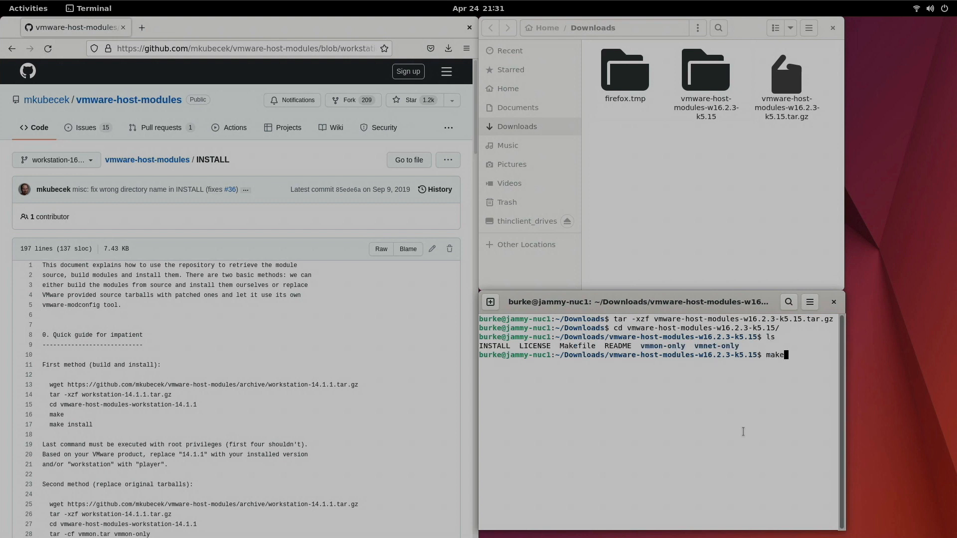
key("Return")
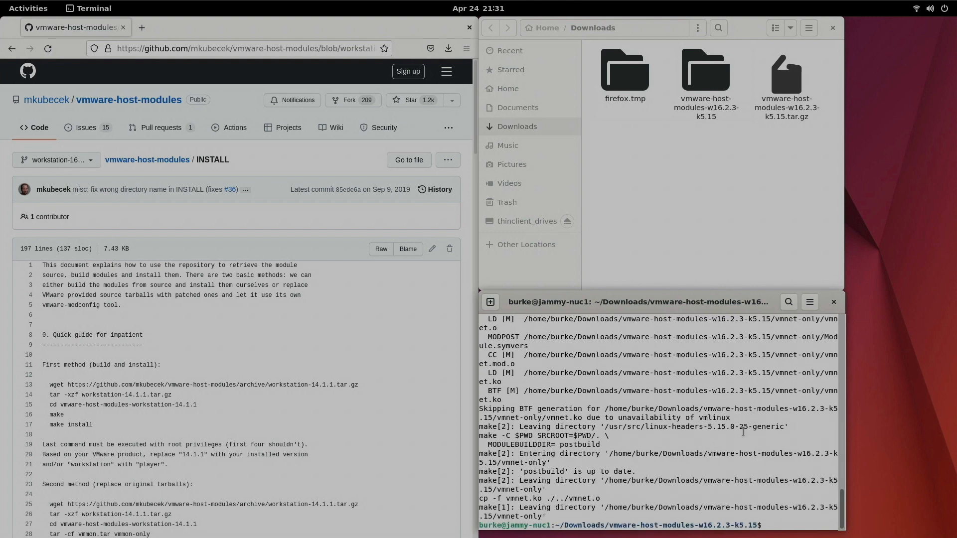
type("make inst")
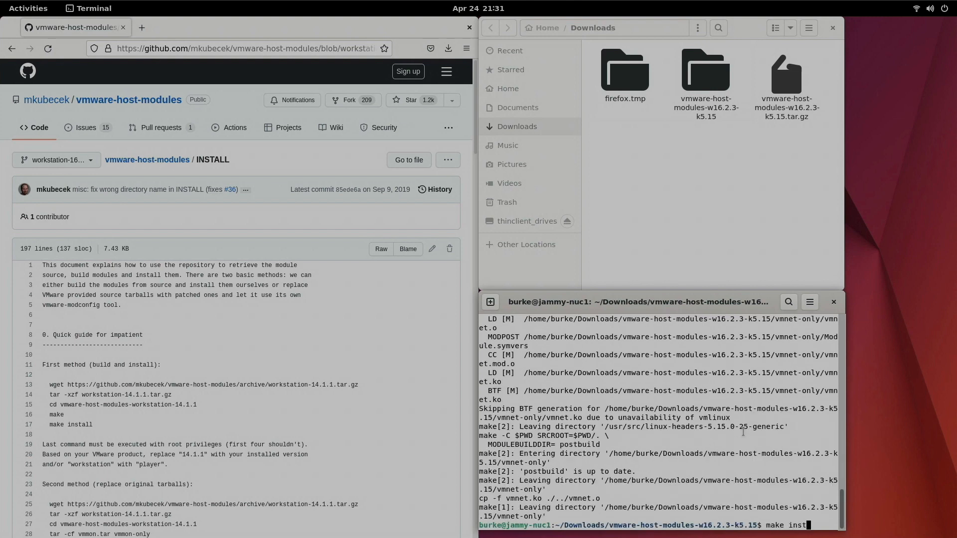
key("Return")
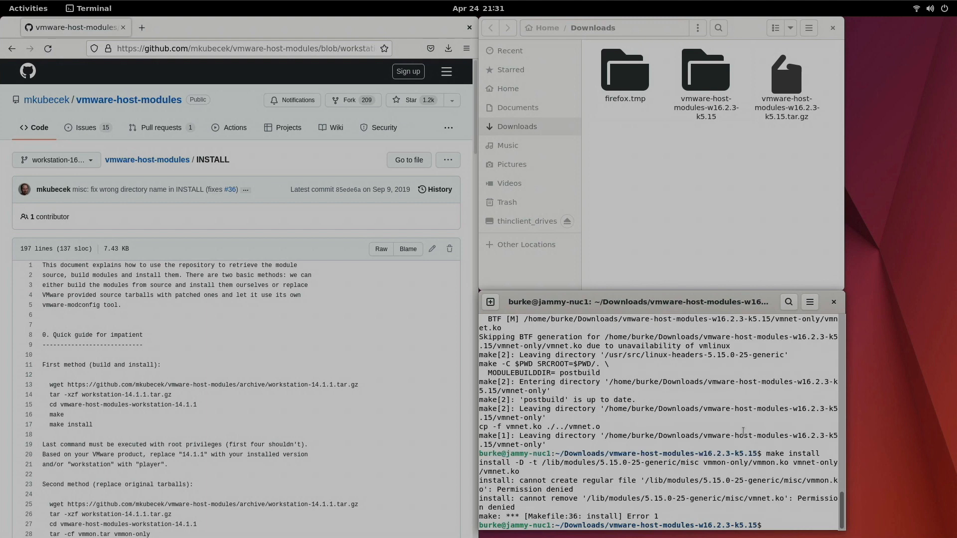
type("make install")
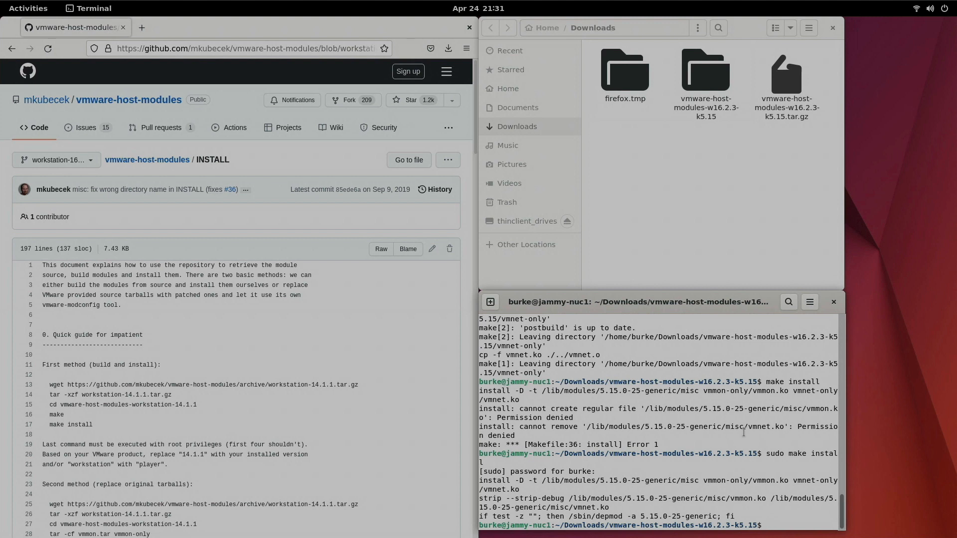
mouse_move(872, 306)
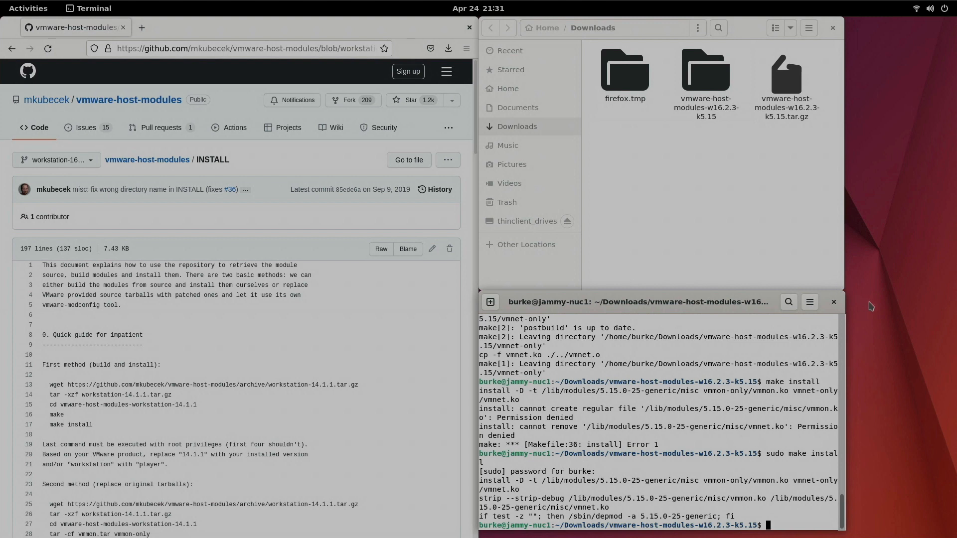
mouse_move(117, 272)
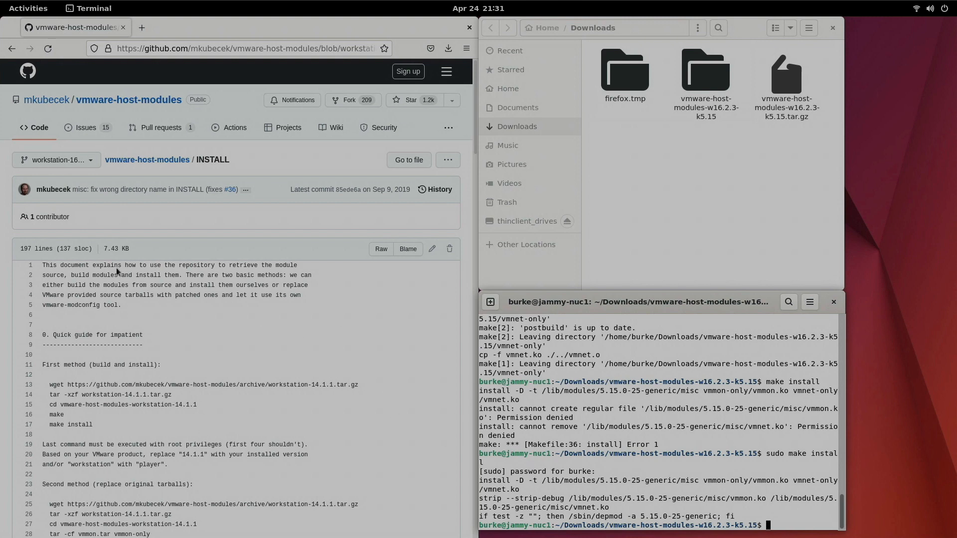
Search Activities for 'vmware' and launch VMware Workstation
left_click(28, 8)
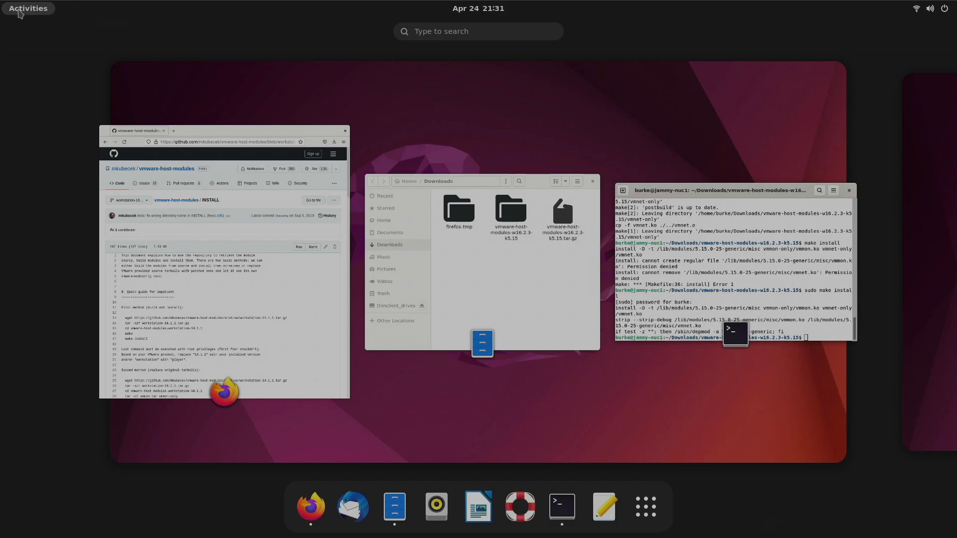
type("vmware")
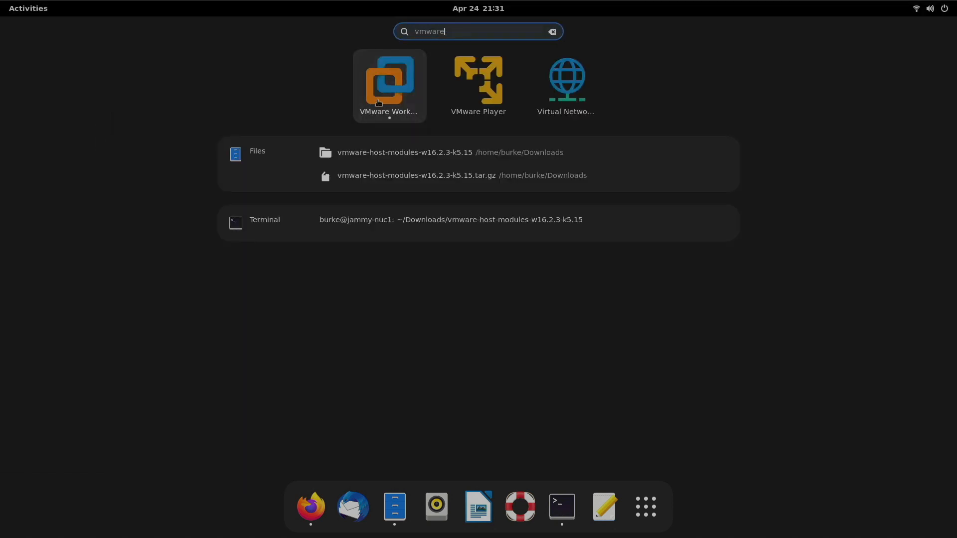
left_click(389, 84)
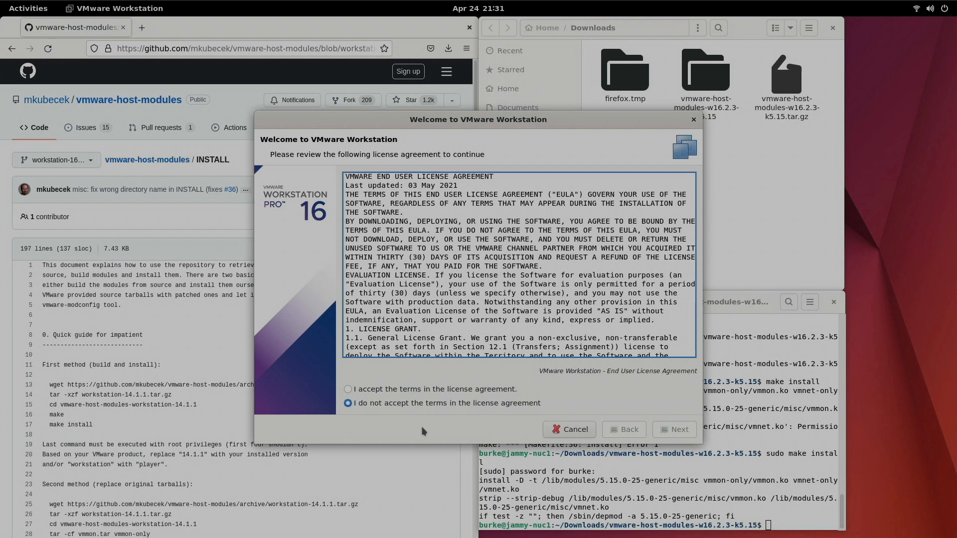
mouse_move(389, 394)
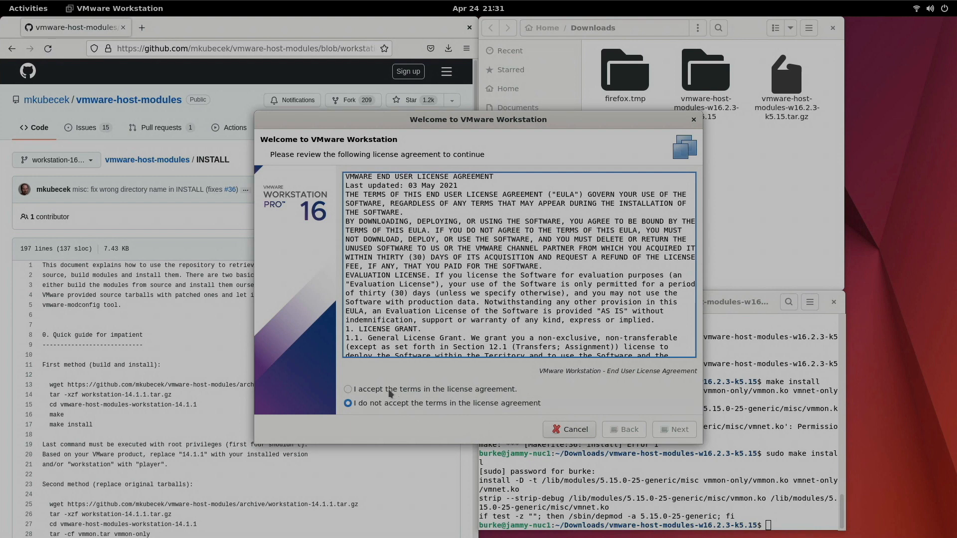
Accept the Workstation and OVF Tool license agreements and keep product update checks on
left_click(348, 389)
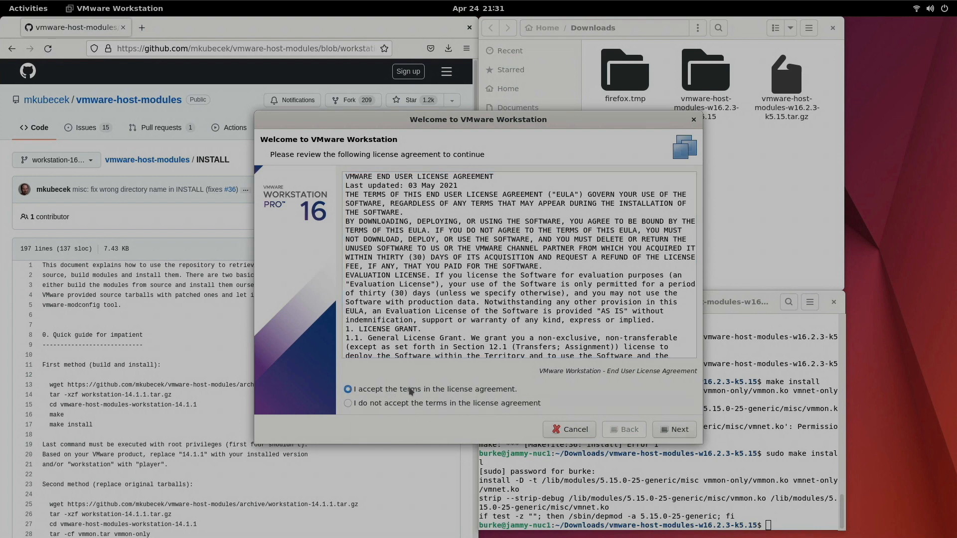
scroll("down", 3)
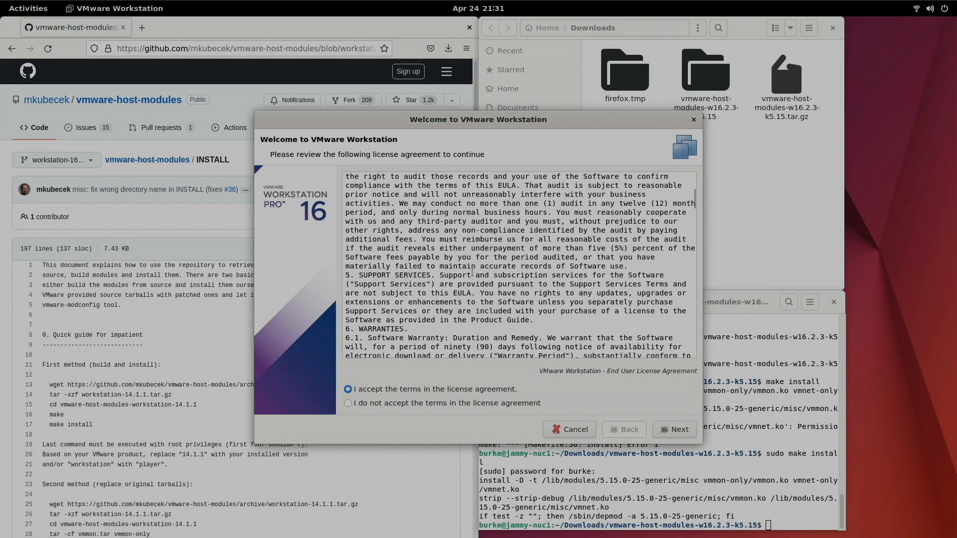
scroll("down", 3)
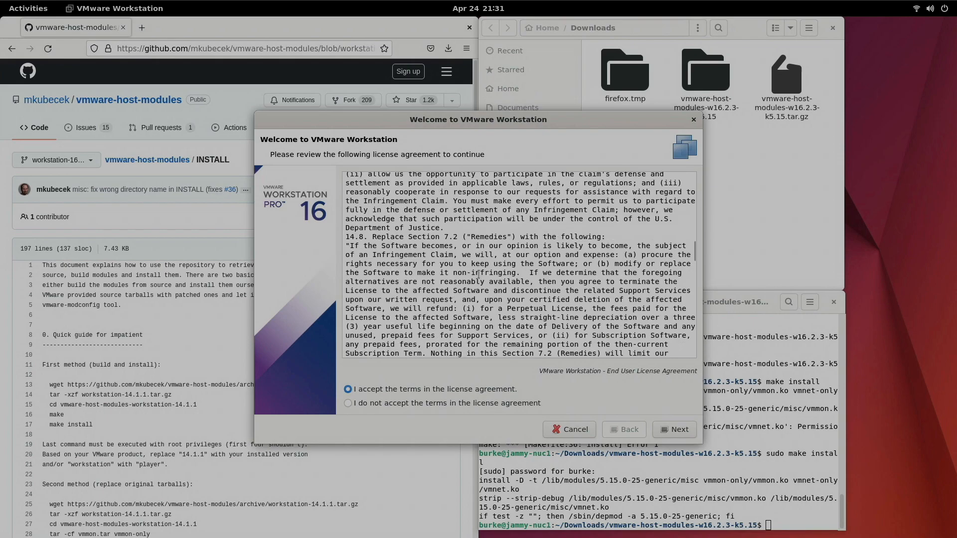
scroll("down", 3)
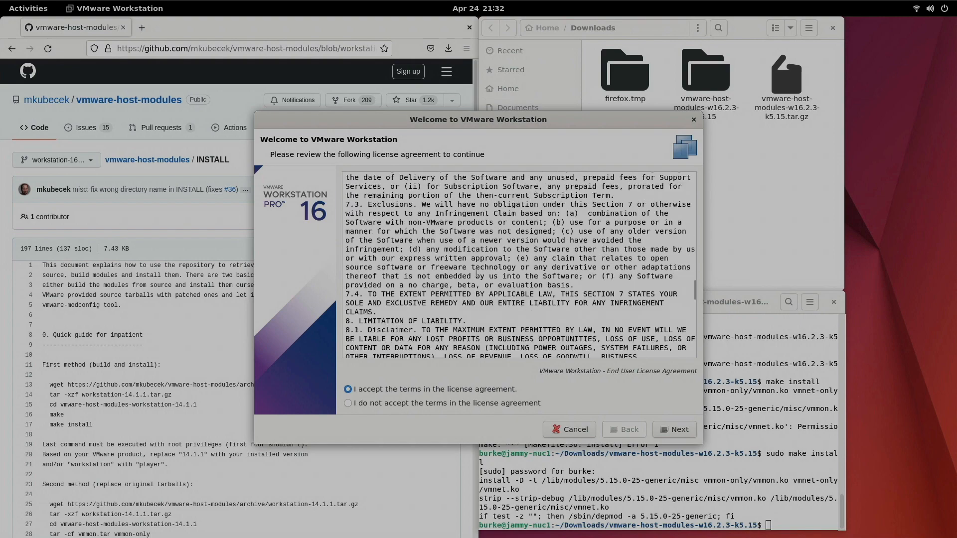
scroll("down", 3)
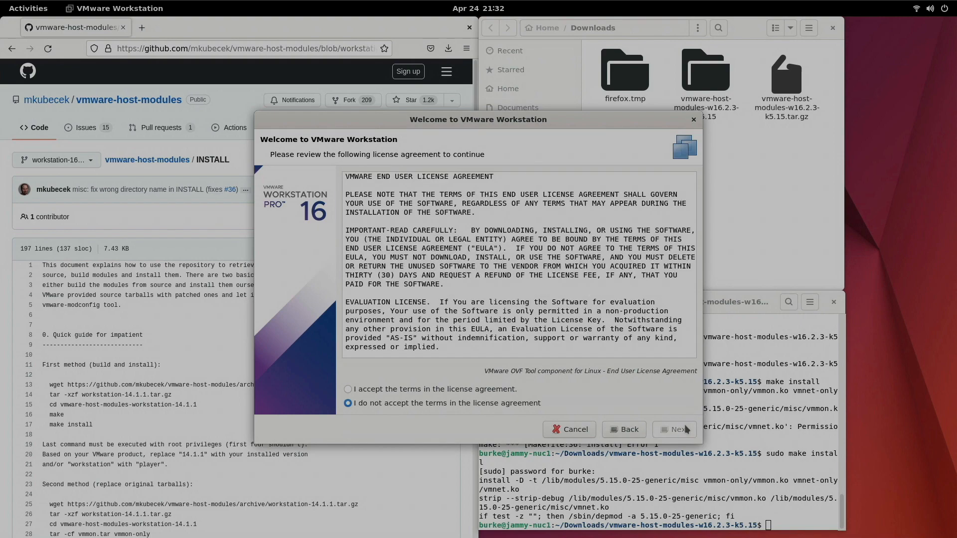
mouse_move(409, 393)
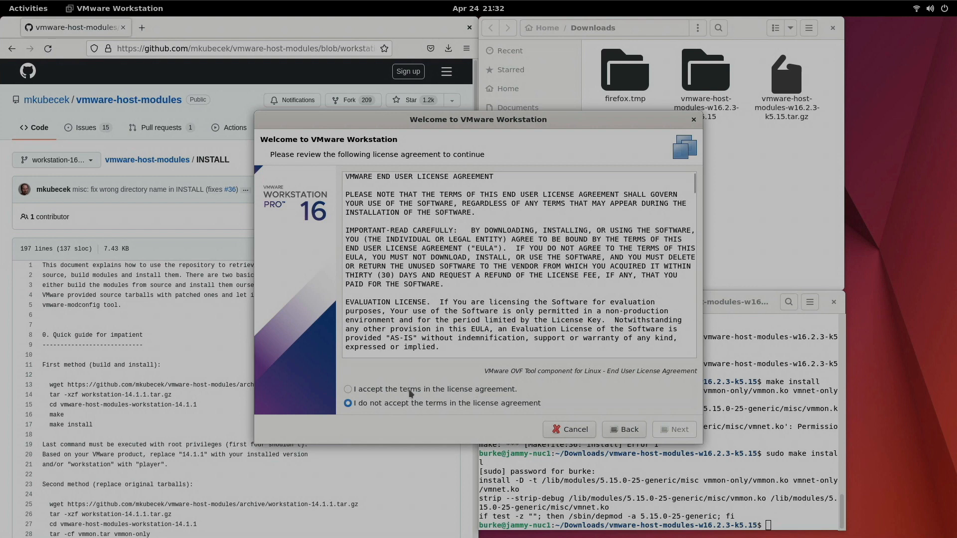
left_click(348, 388)
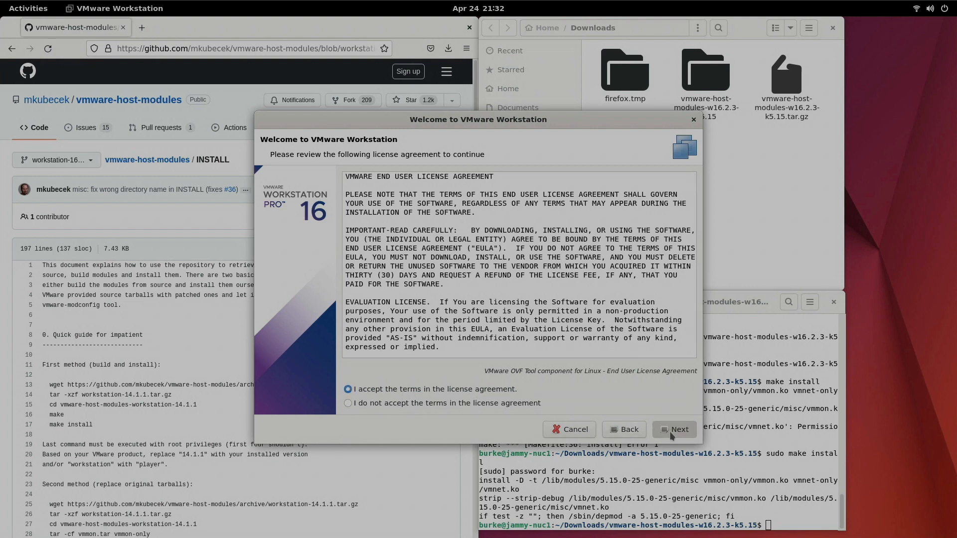
left_click(674, 429)
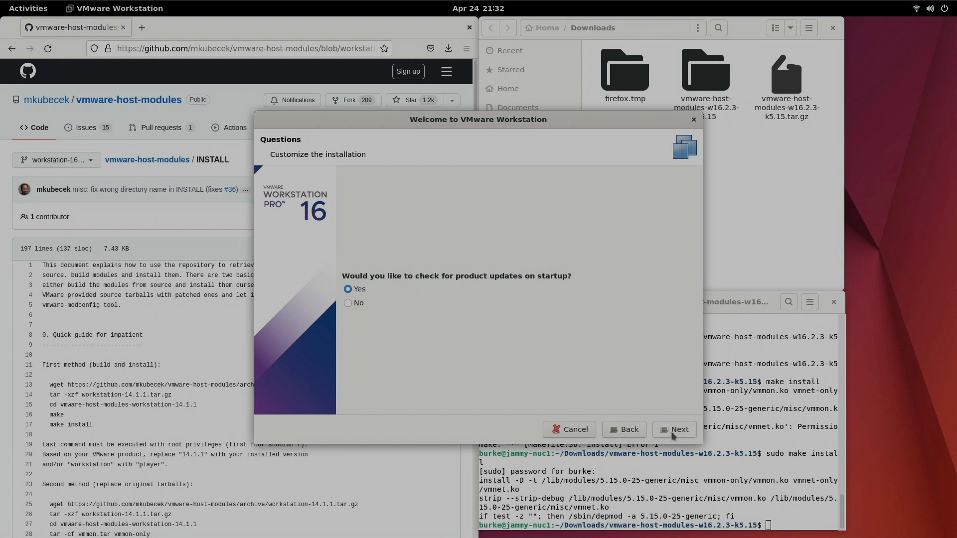
left_click(674, 429)
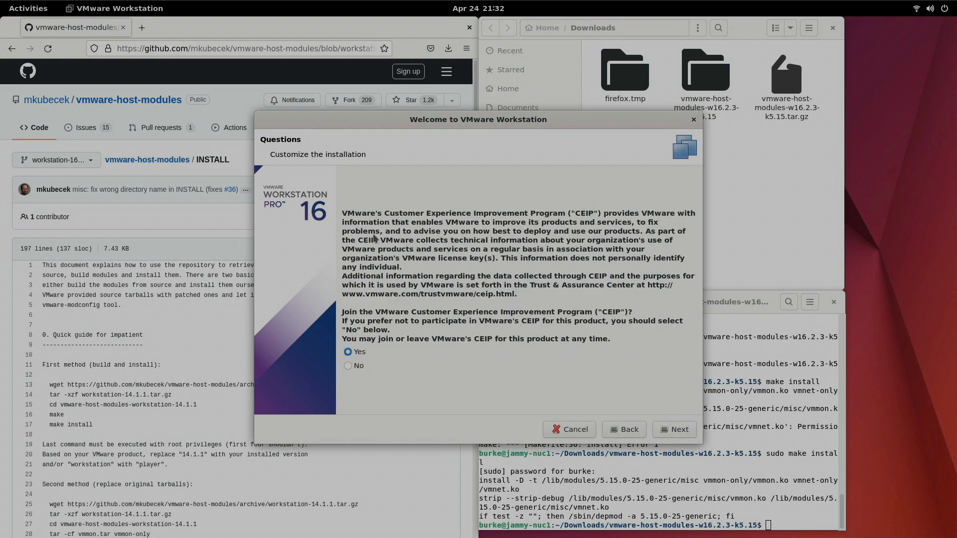
mouse_move(588, 256)
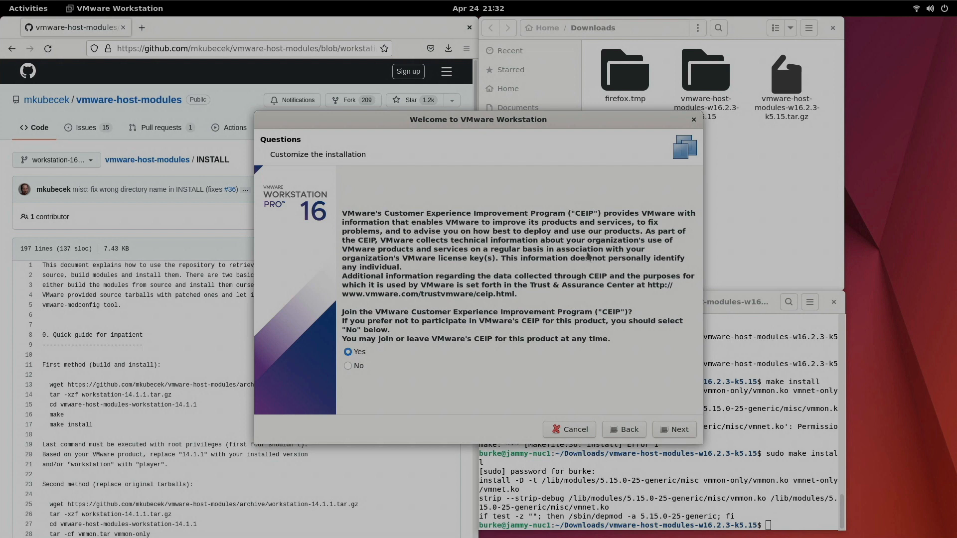
Stay in CEIP, choose the 30-day Workstation 16 trial, and finish setup
left_click(674, 430)
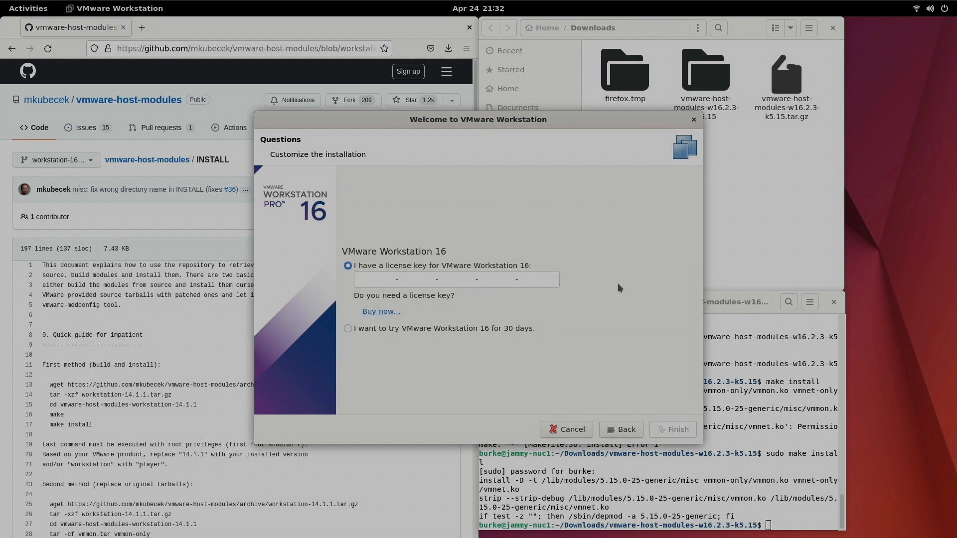
mouse_move(371, 243)
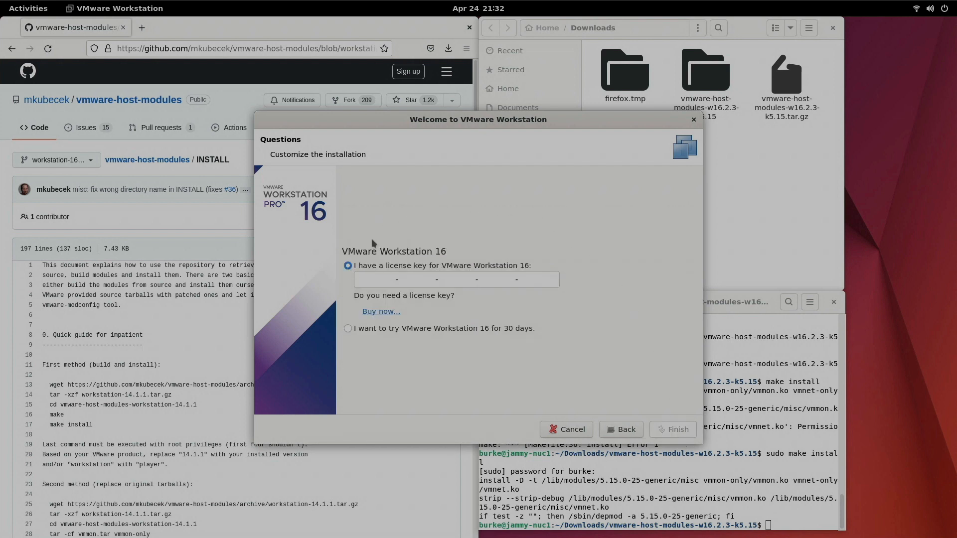
mouse_move(499, 274)
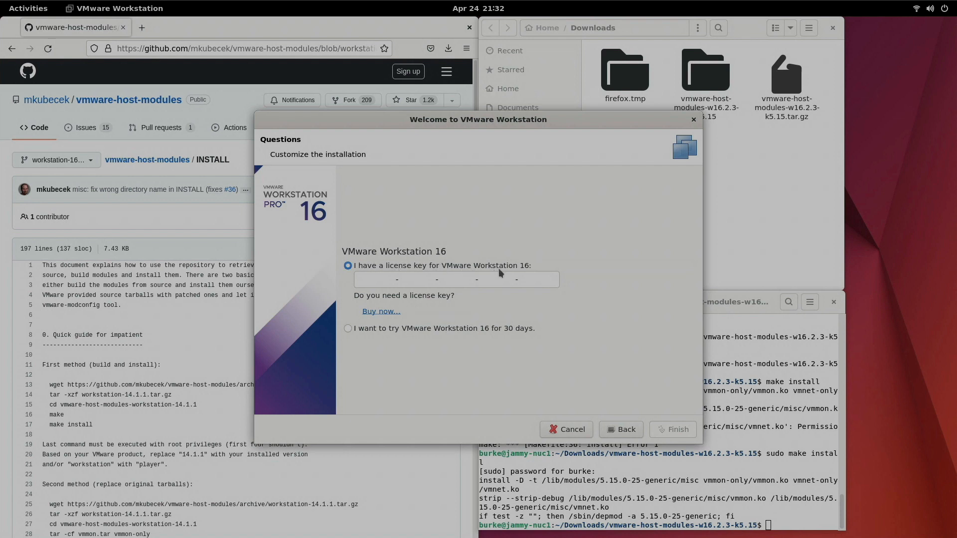
mouse_move(437, 303)
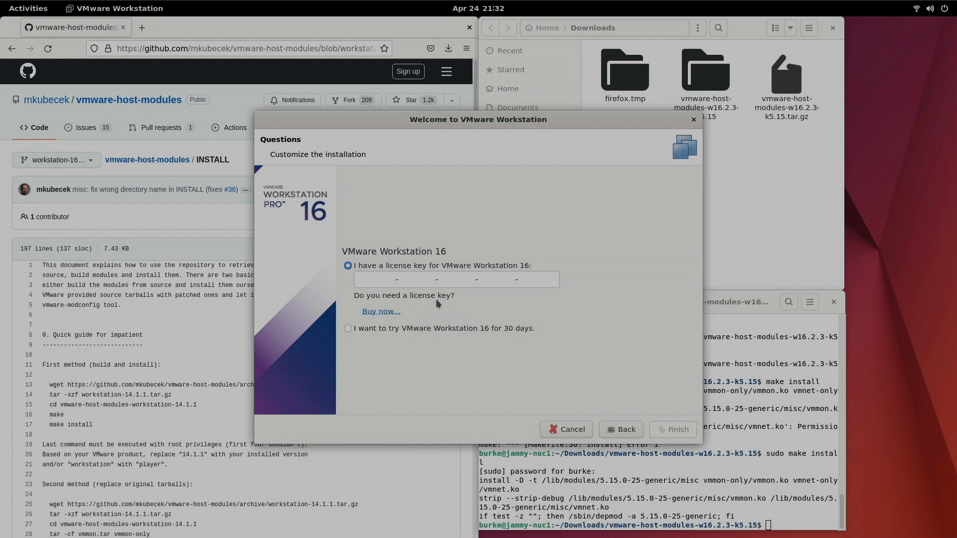
mouse_move(429, 317)
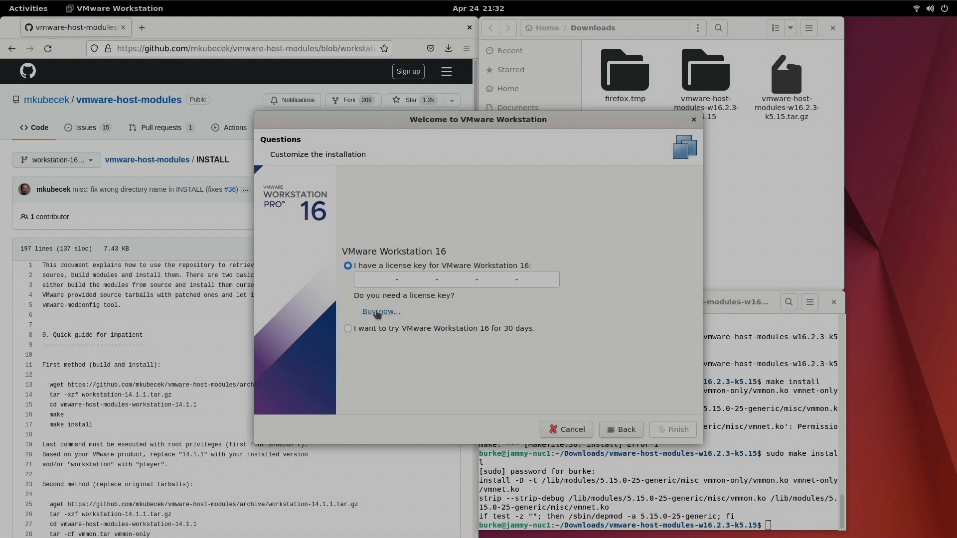
mouse_move(459, 365)
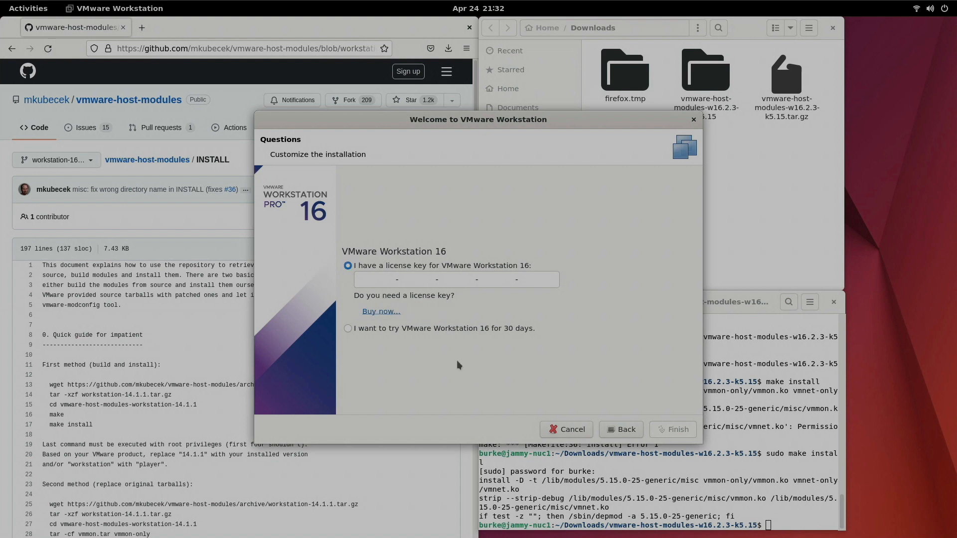
mouse_move(480, 339)
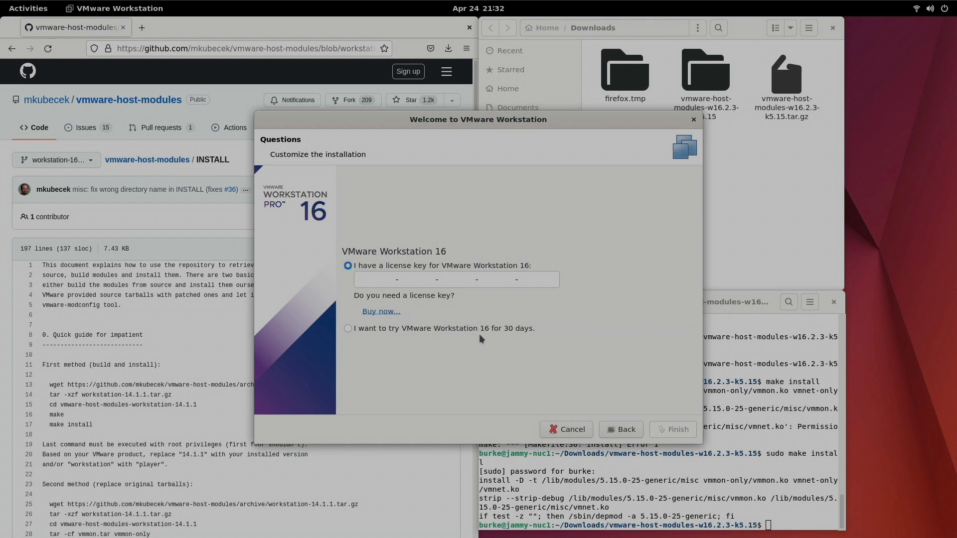
mouse_move(374, 325)
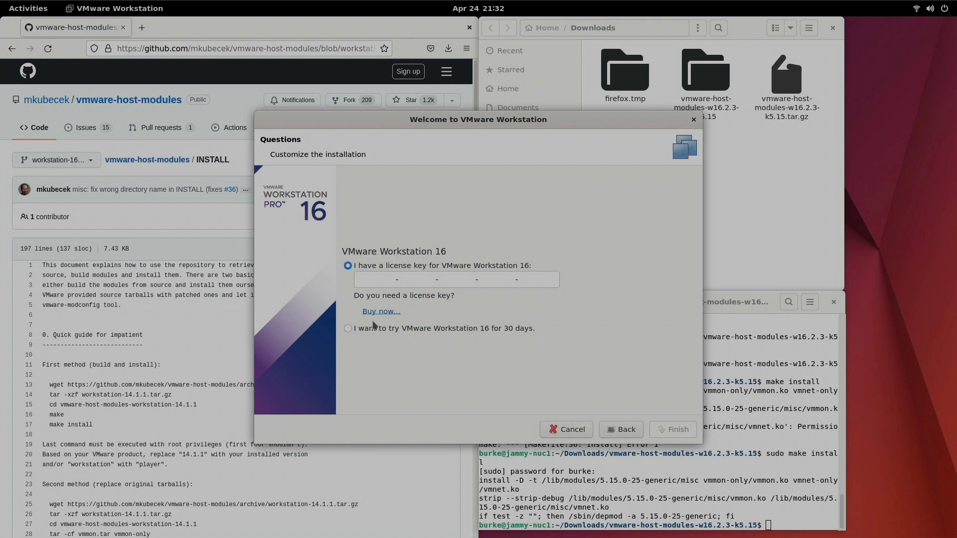
left_click(348, 328)
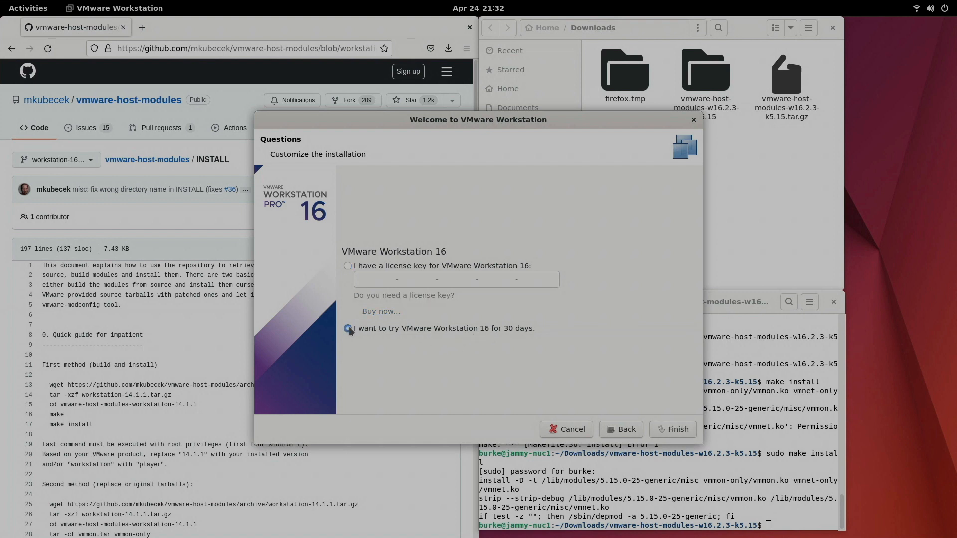
left_click(348, 328)
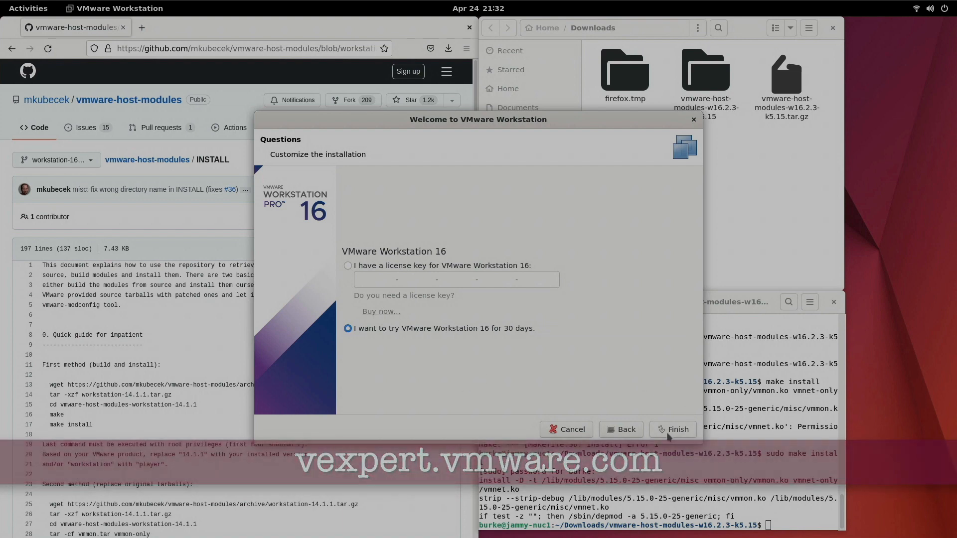
left_click(673, 429)
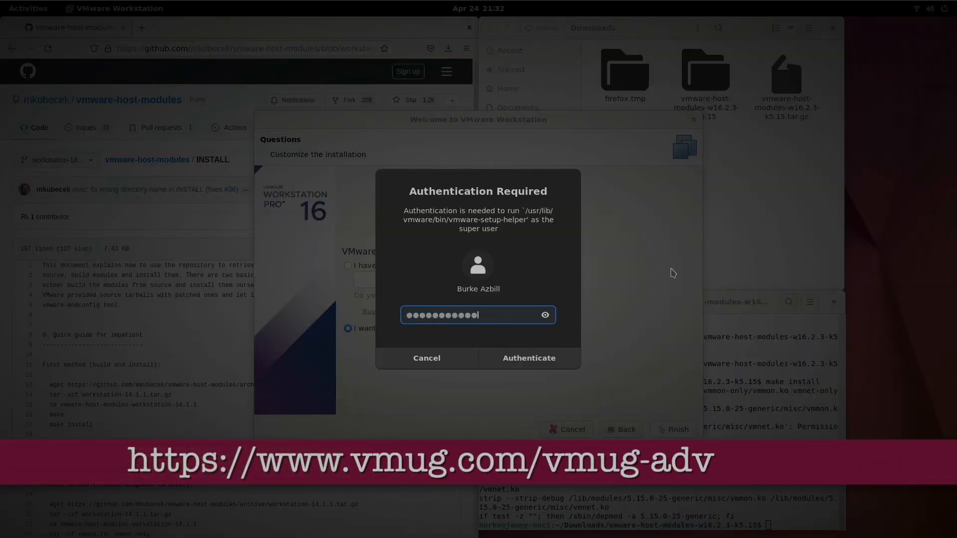
Authenticate the setup helper with the administrator password
left_click(527, 358)
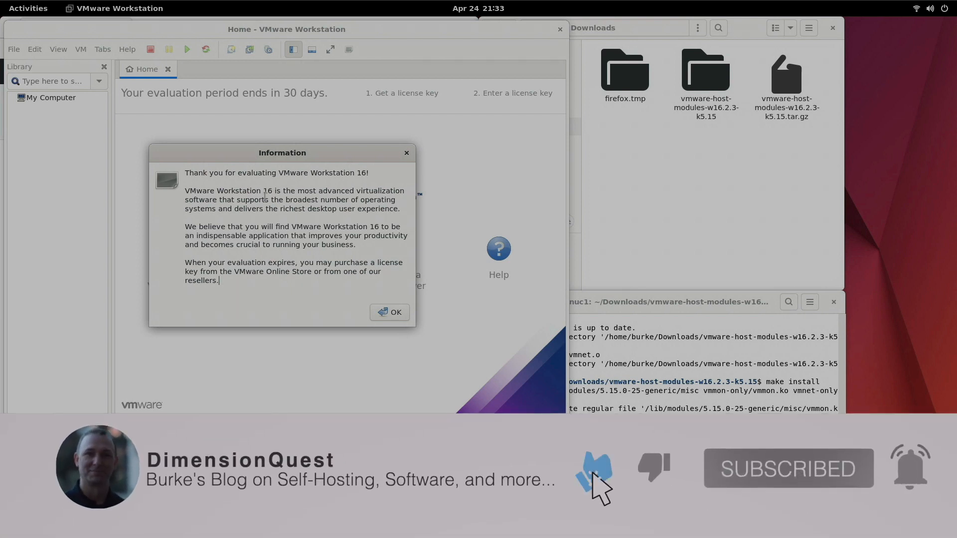
Respond to the thank-you-for-evaluating notice over the Home screen
left_click(592, 468)
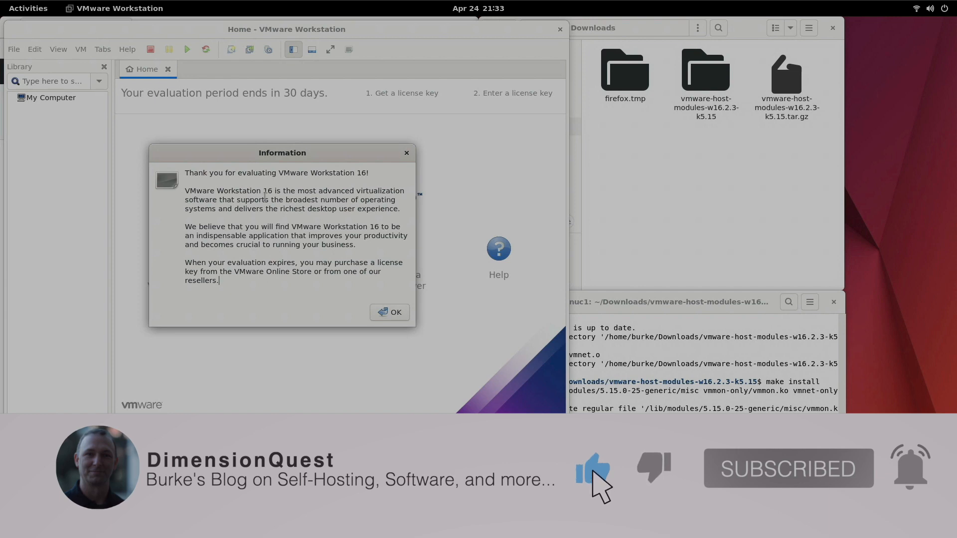